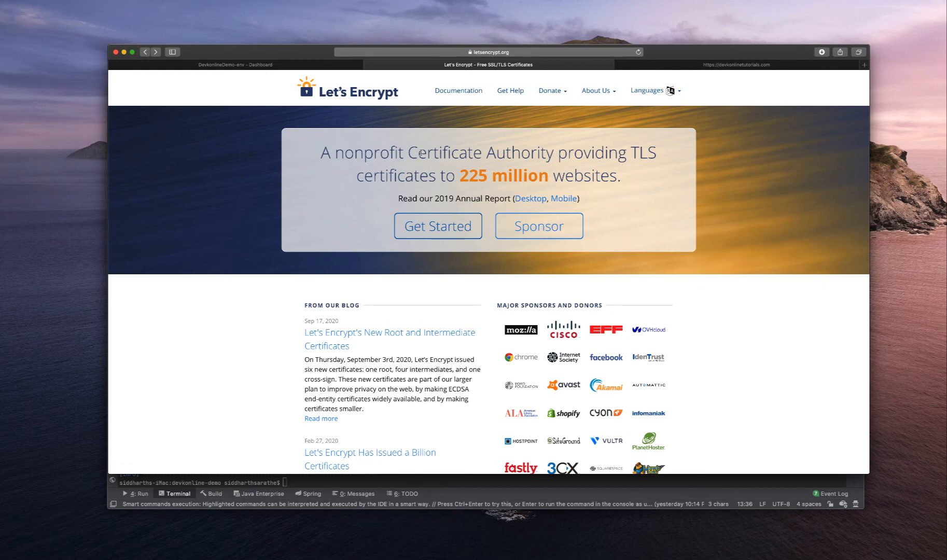
pyautogui.moveTo(557, 146)
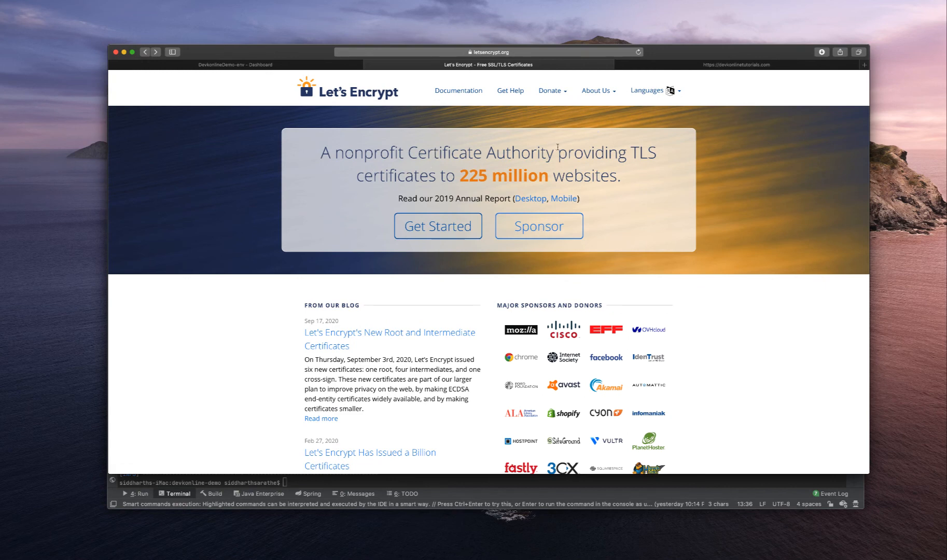
pyautogui.moveTo(437, 227)
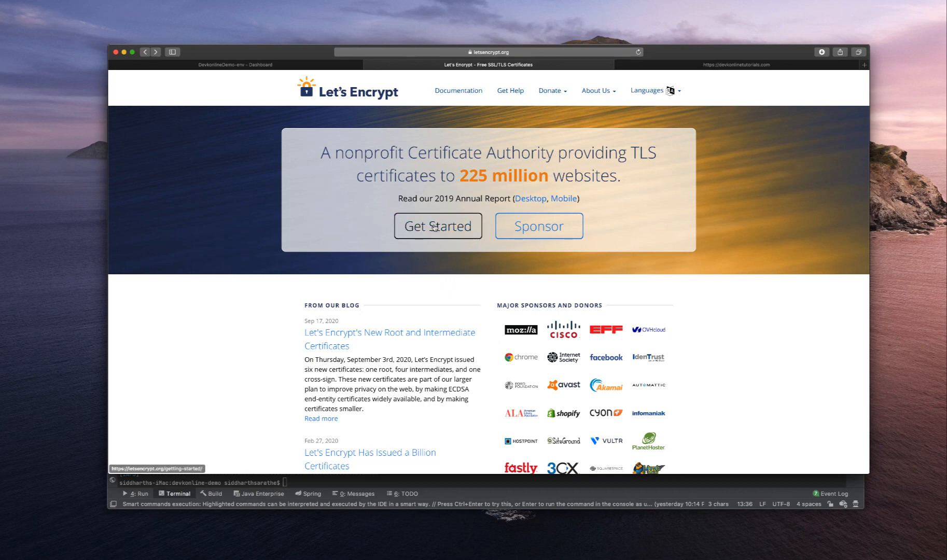
# Step: Follow Let's Encrypt's Get Started link to Certbot's instruction generator page
pyautogui.click(437, 226)
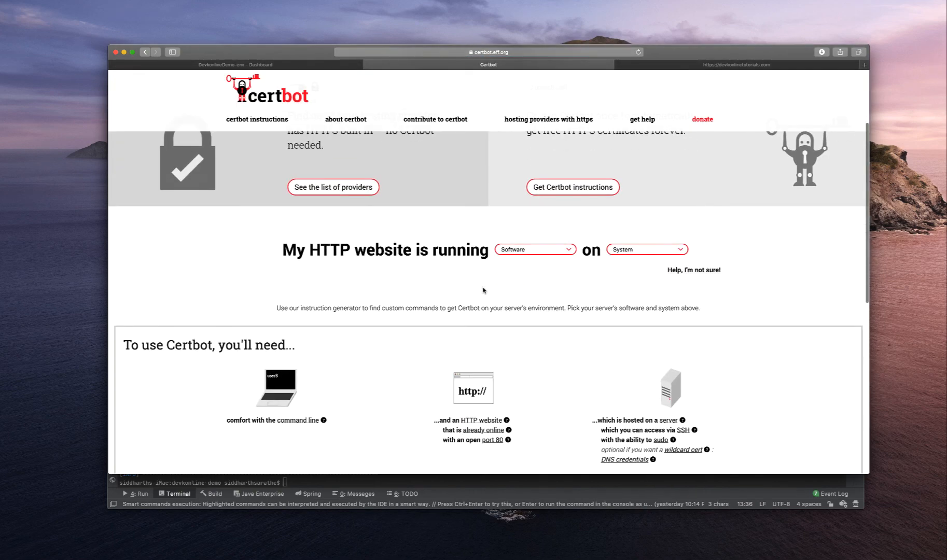
# Step: Choose Nginx and CentOS/RHEL 7 in Certbot's generator, then scroll to the renewal test step
pyautogui.click(534, 249)
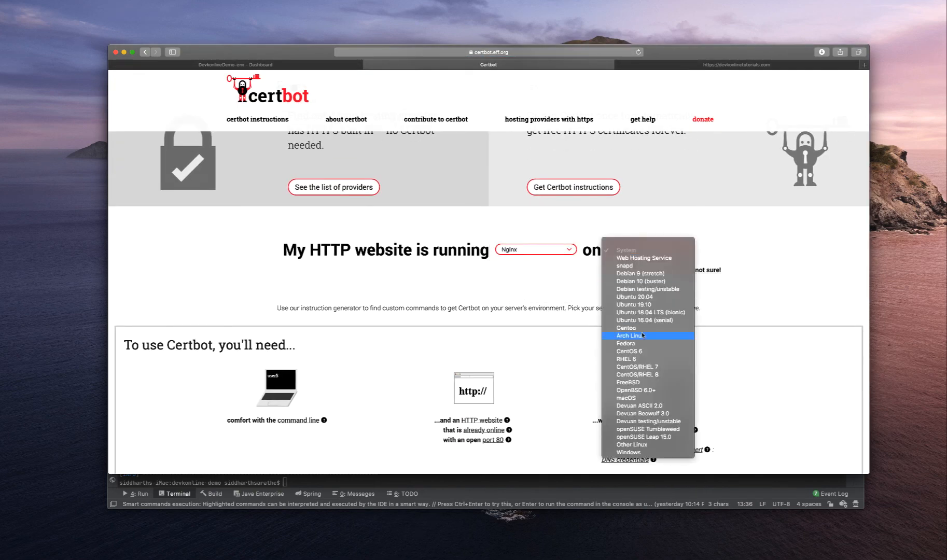
pyautogui.moveTo(652, 444)
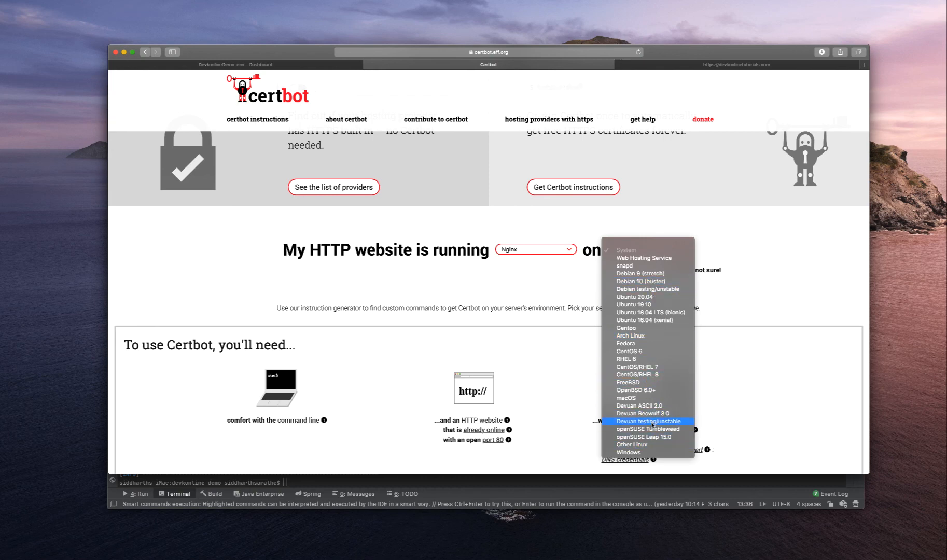
pyautogui.moveTo(636, 366)
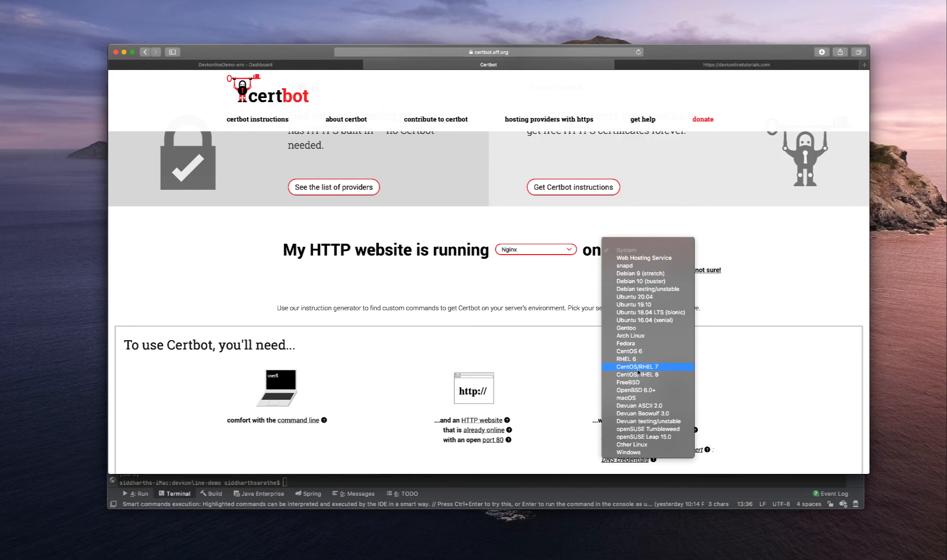
pyautogui.click(636, 366)
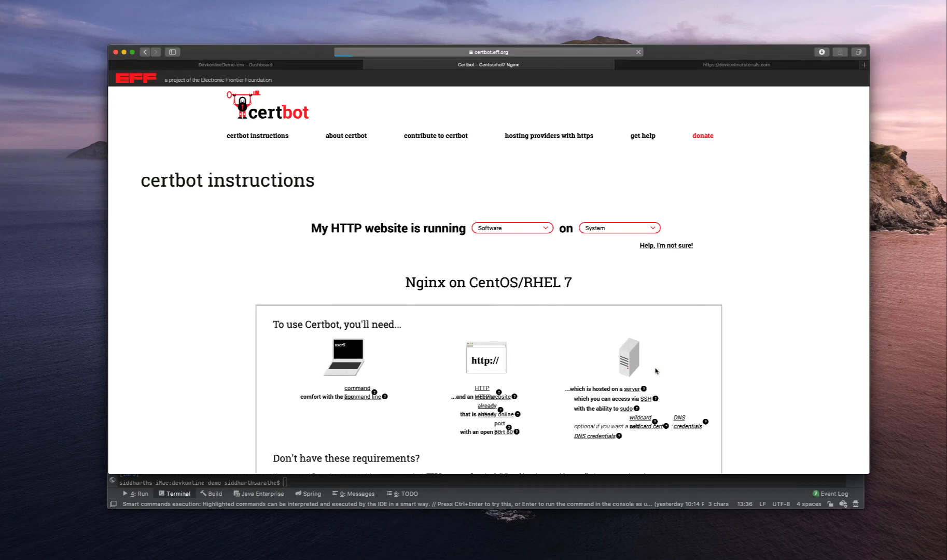
pyautogui.scroll(-3)
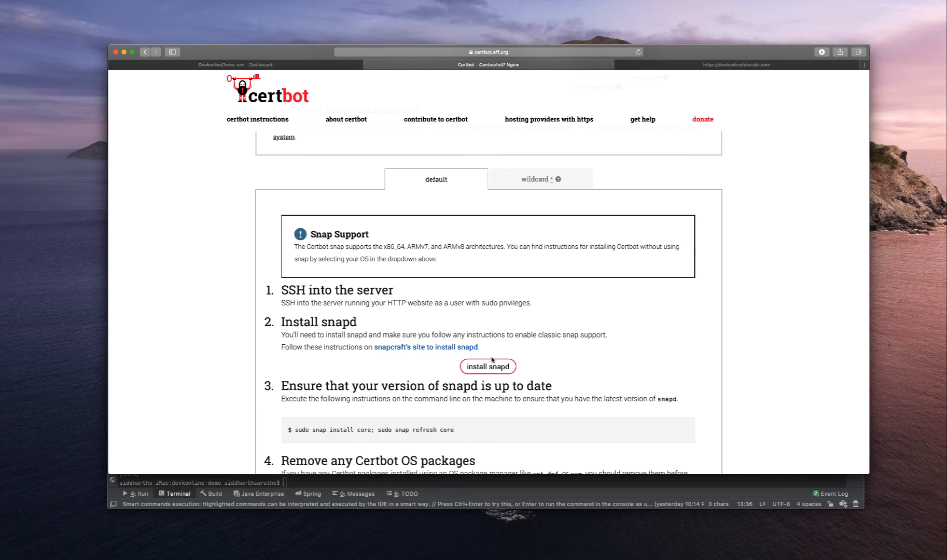
pyautogui.scroll(-3)
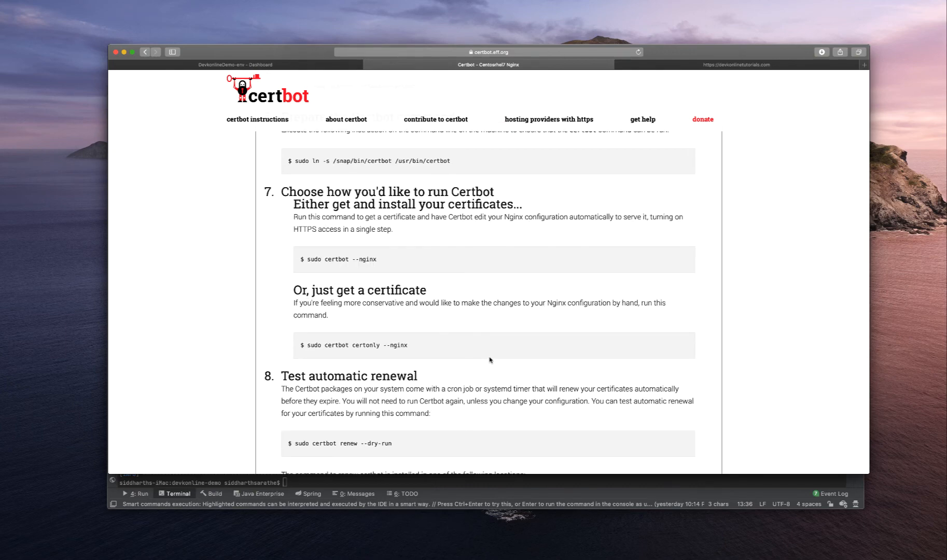
pyautogui.scroll(3)
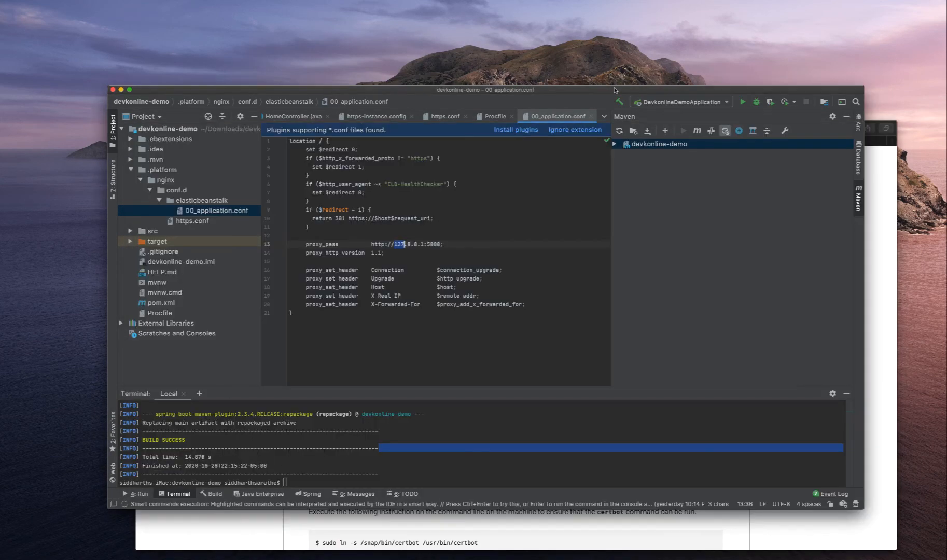
# Step: Collapse .platform, expand .ebextensions and open https-instance.config in the editor
pyautogui.moveTo(486, 89); pyautogui.dragTo(482, 43)
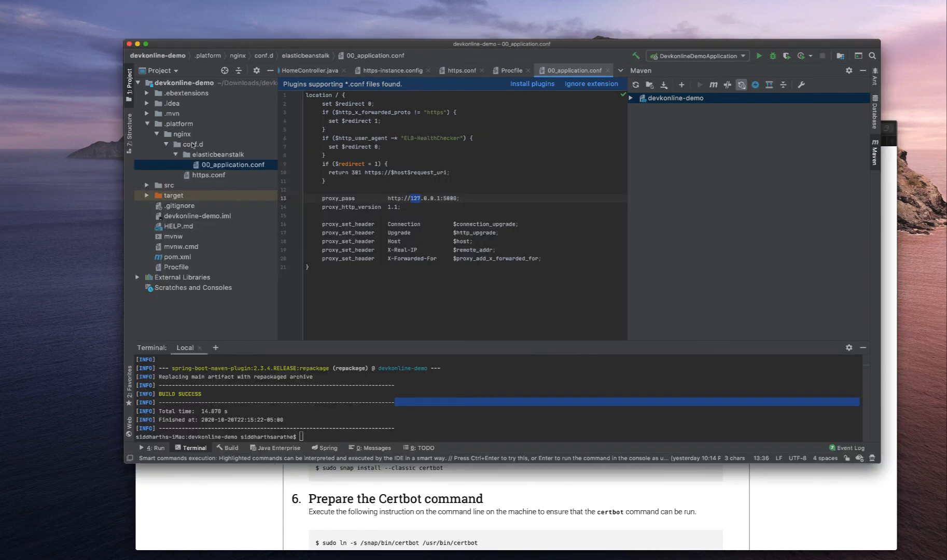
pyautogui.click(147, 133)
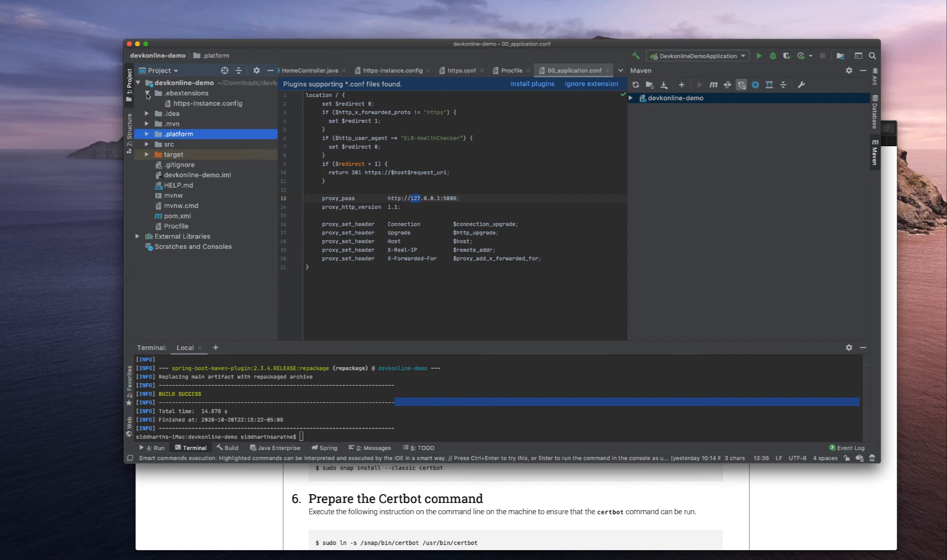
pyautogui.click(146, 92)
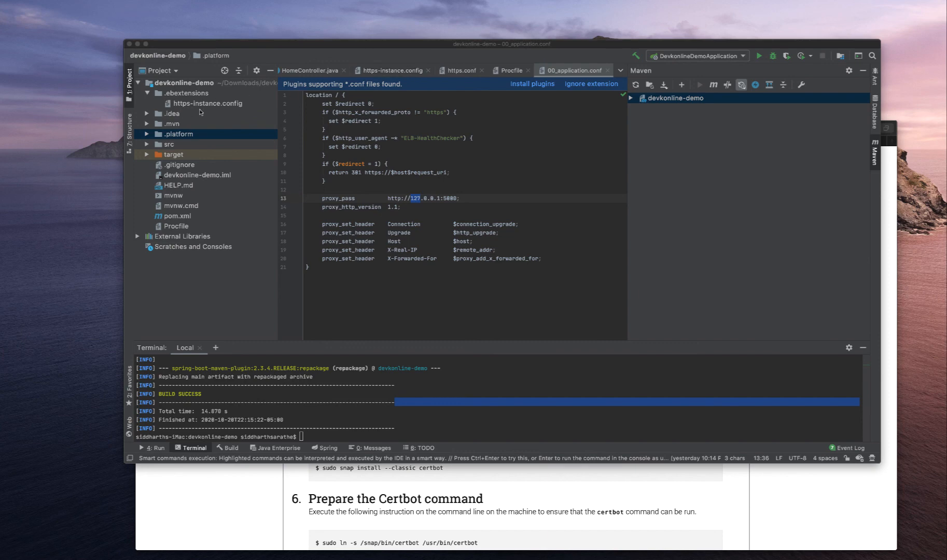
pyautogui.click(208, 103)
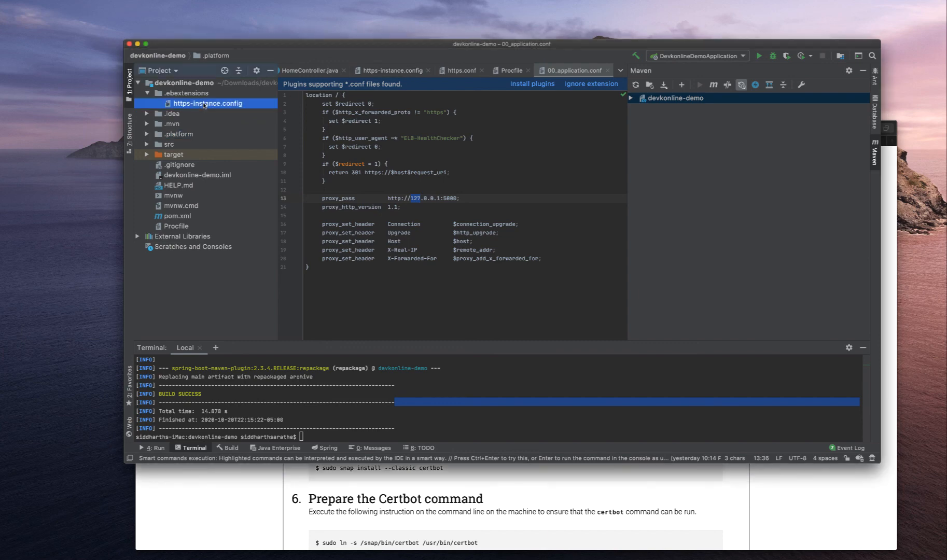
pyautogui.click(389, 70)
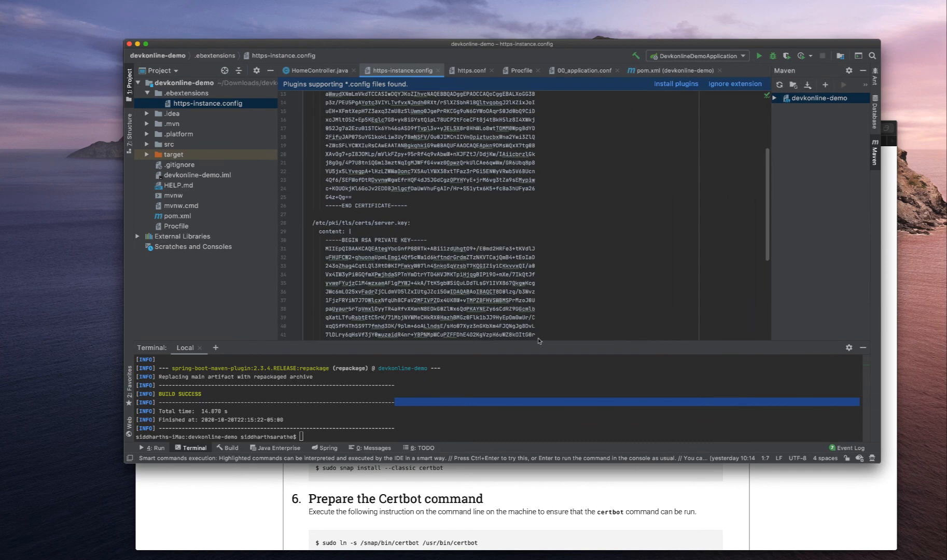
pyautogui.moveTo(477, 462)
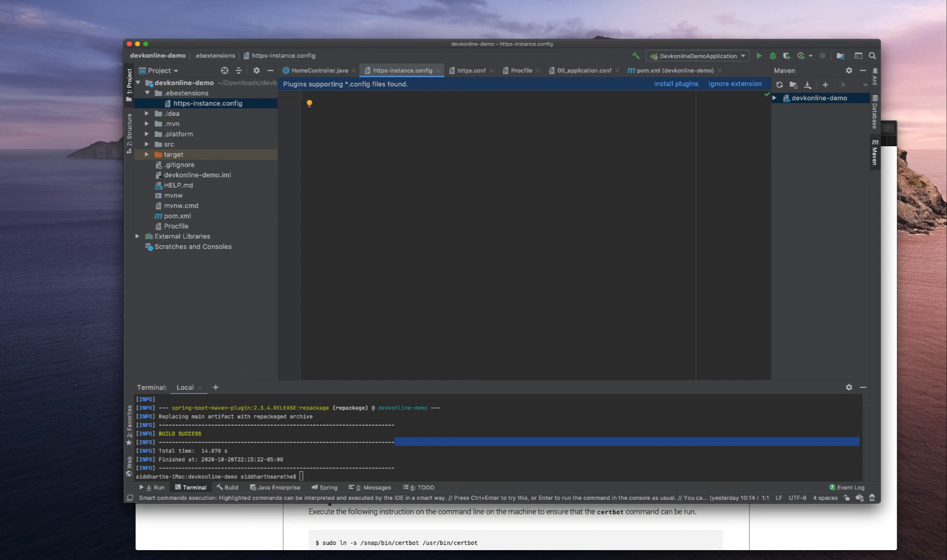
# Step: Write a packages → rpm → epel entry pointing at the EPEL 7 release RPM URL
pyautogui.write('packages:')
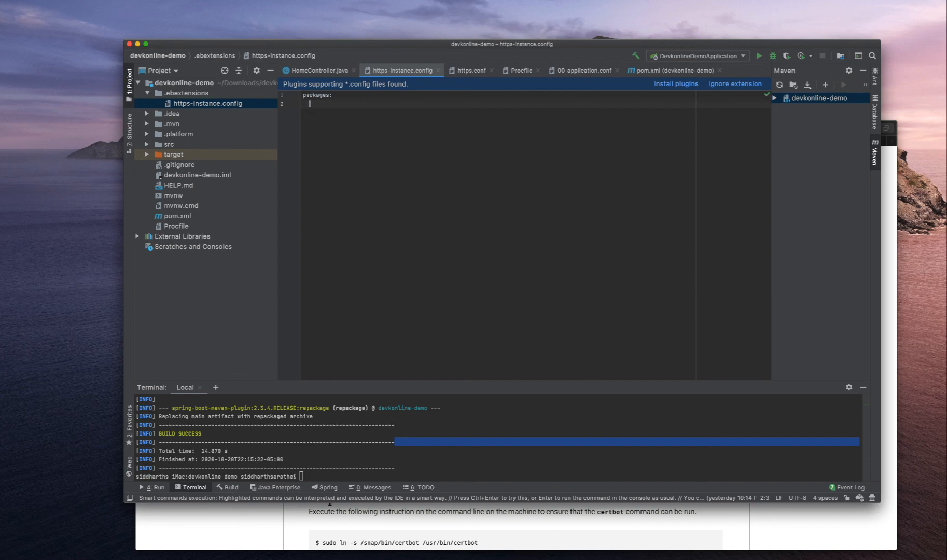
pyautogui.write('rpm:')
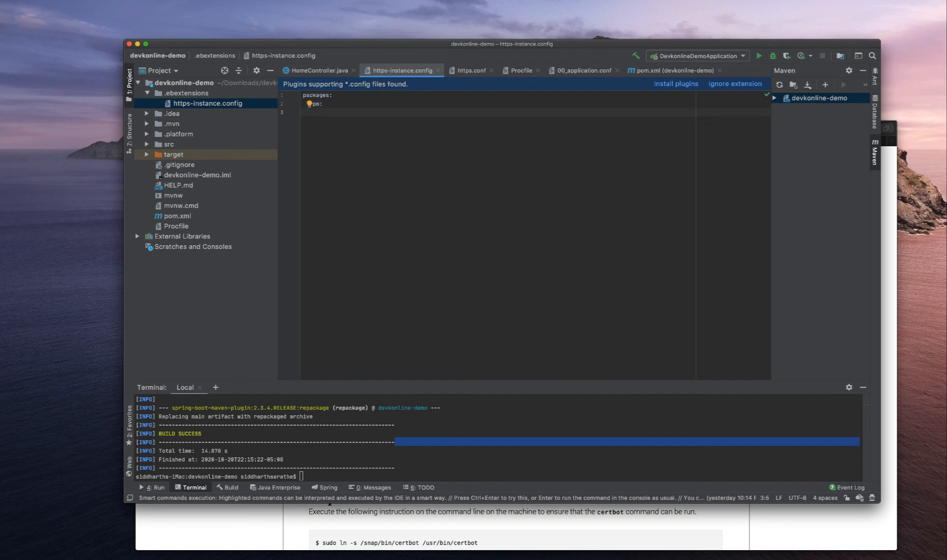
pyautogui.write('epe')
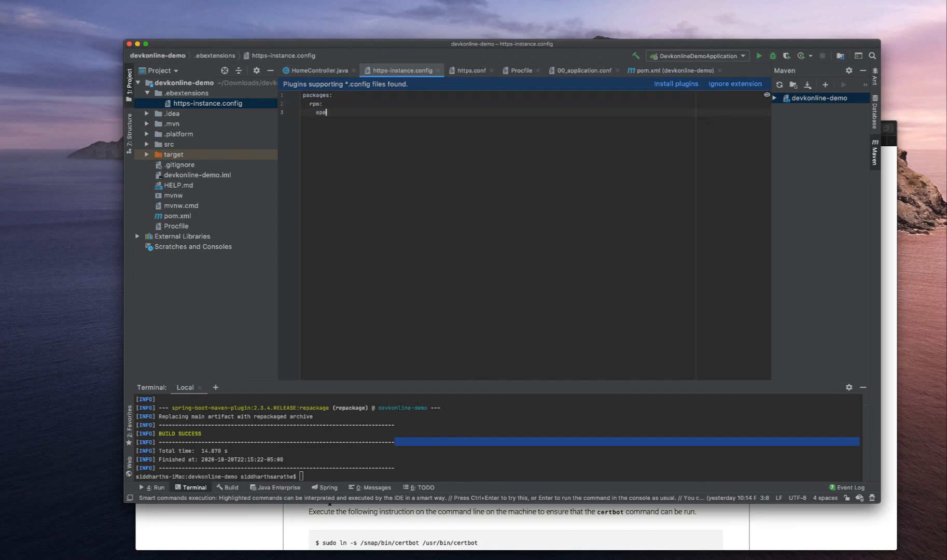
pyautogui.write('l:')
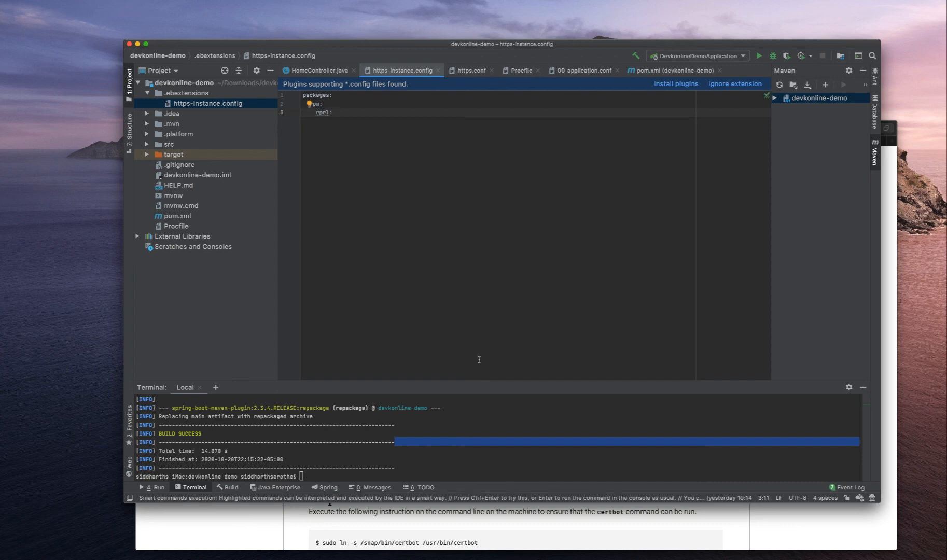
pyautogui.write('r')
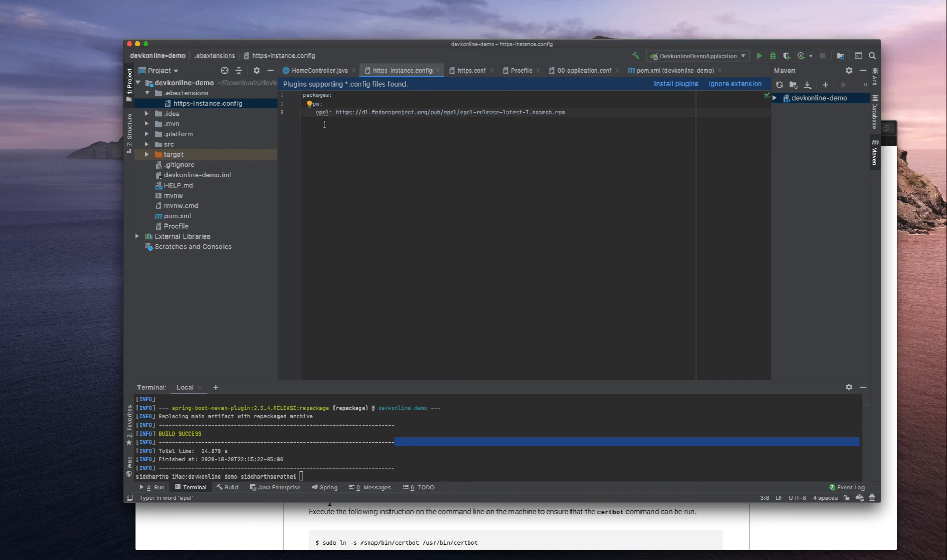
pyautogui.doubleClick(323, 113)
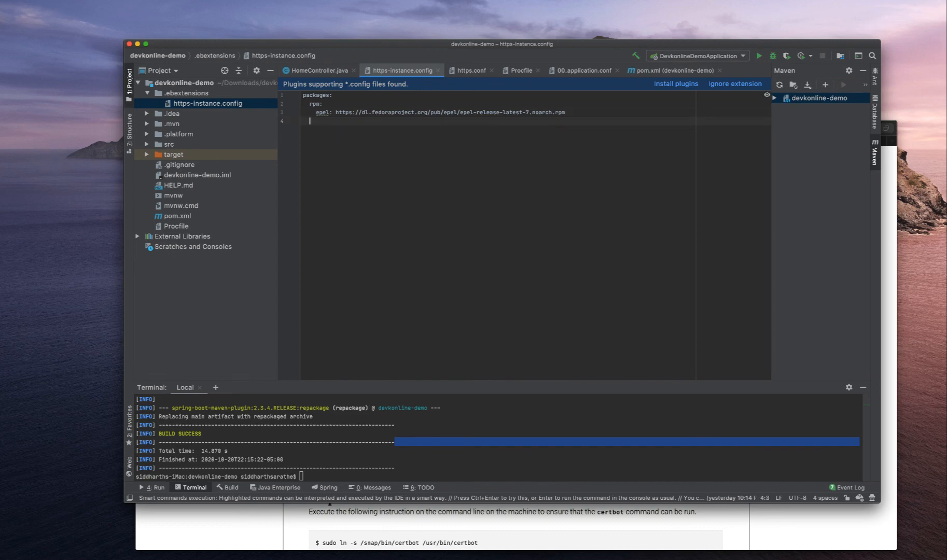
# Step: Add a commands section with the 01_install_cerbot_package key
pyautogui.write('co')
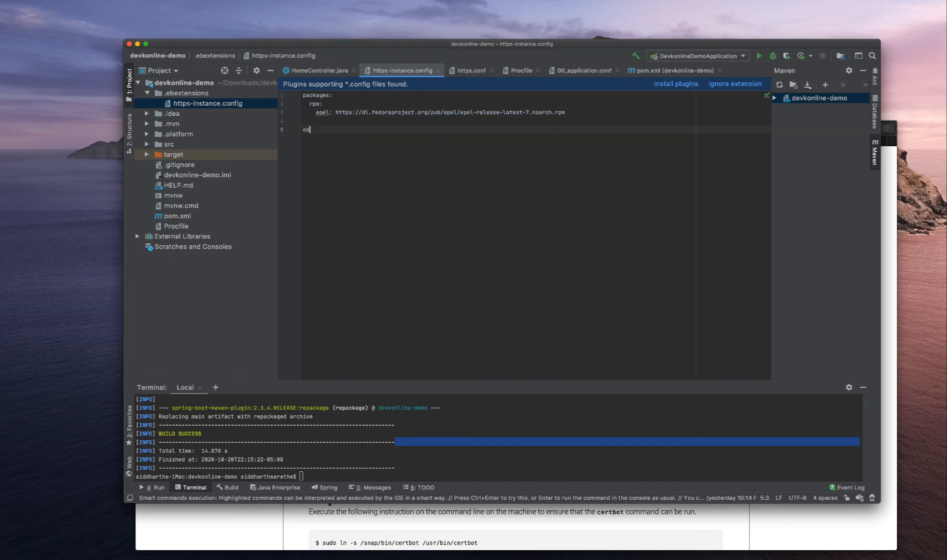
pyautogui.write('mmands:')
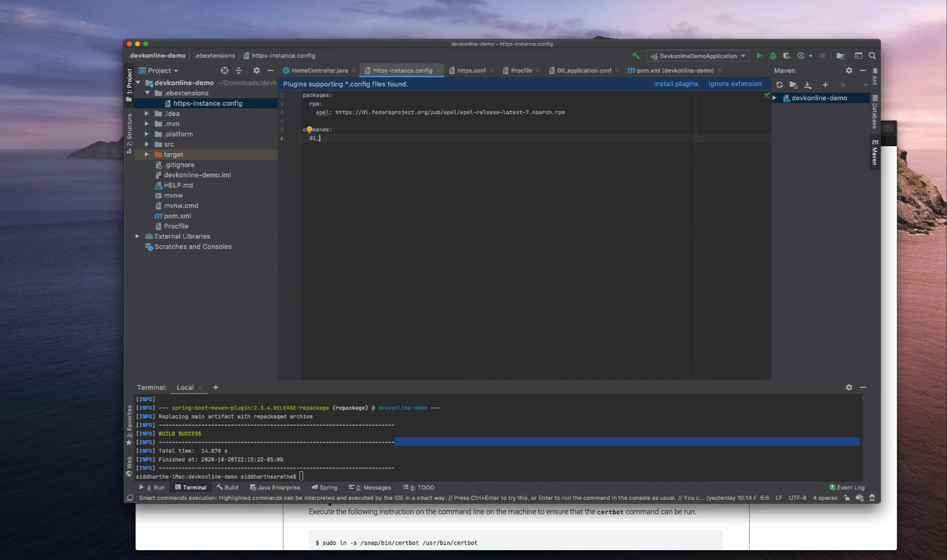
pyautogui.write('install')
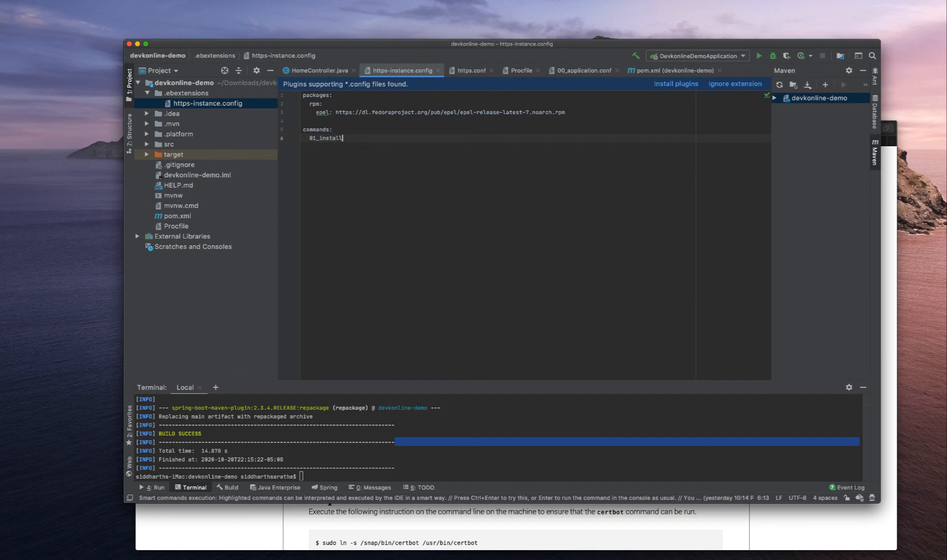
pyautogui.write('_cert')
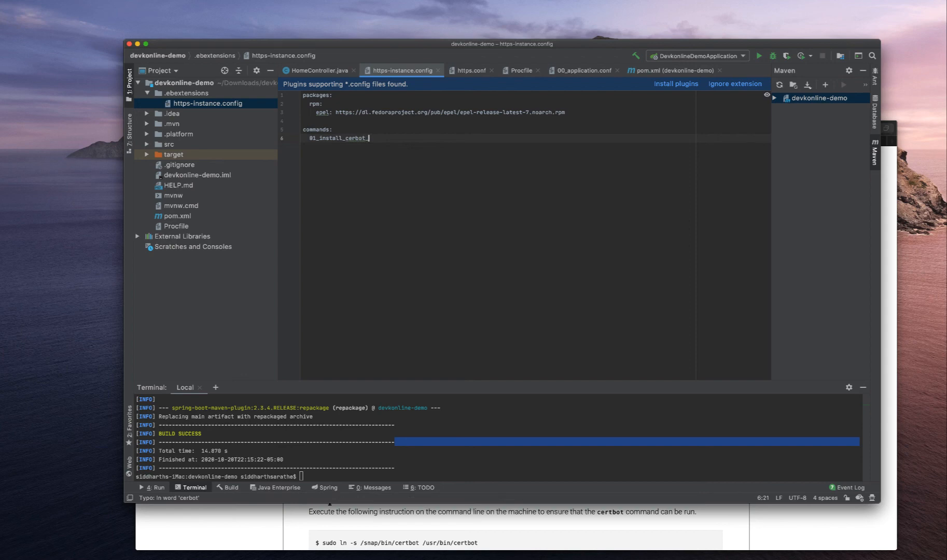
pyautogui.write('_package:')
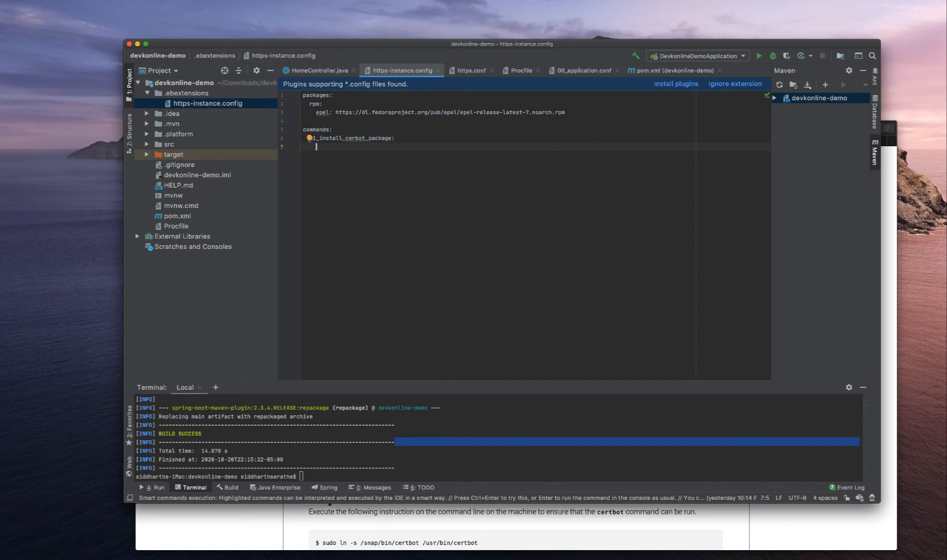
# Step: Give it the command 'sudo yum -y install certbot-nginx' and start a 02_ key
pyautogui.write('command:')
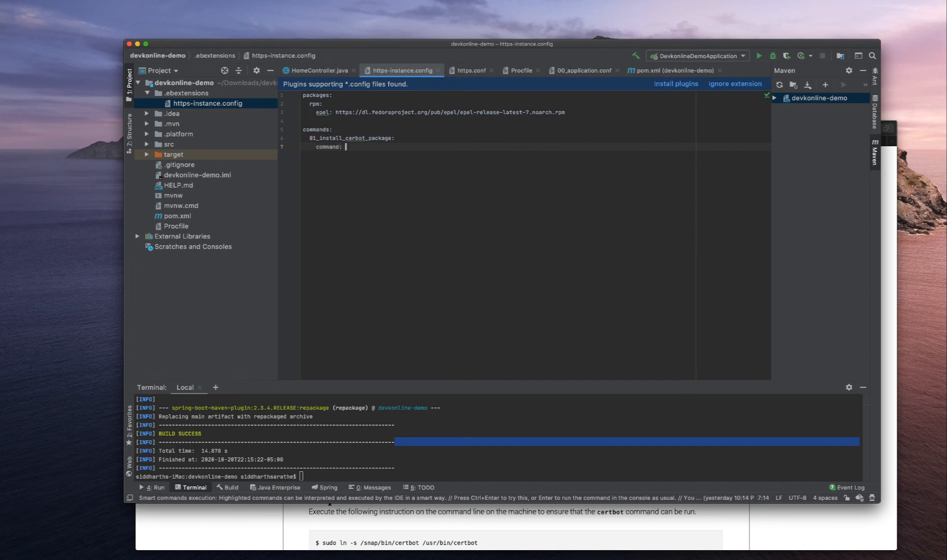
pyautogui.write('sudo')
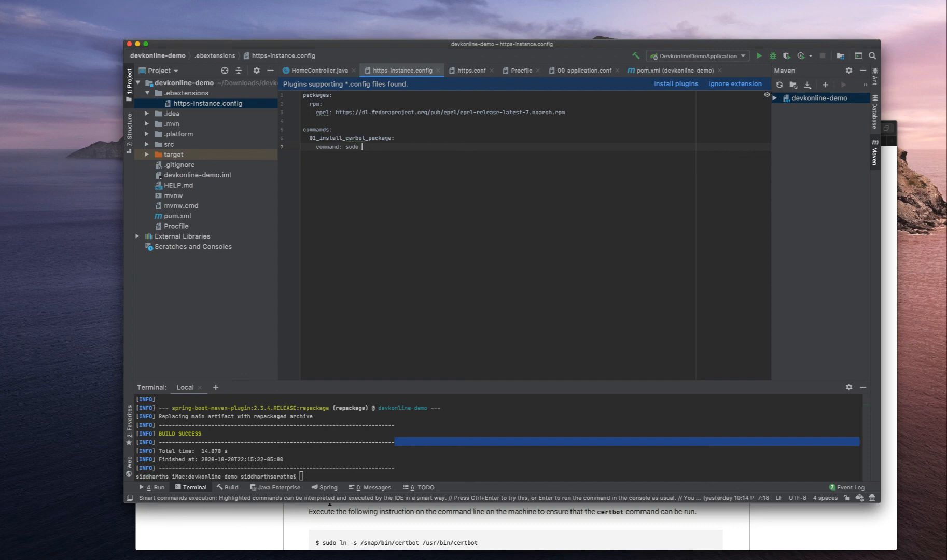
pyautogui.write('yum')
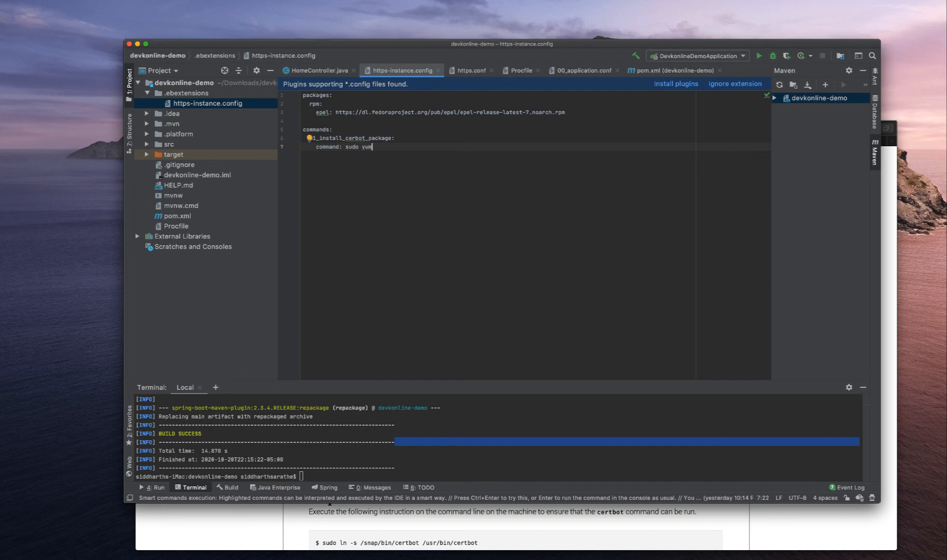
pyautogui.write('-y')
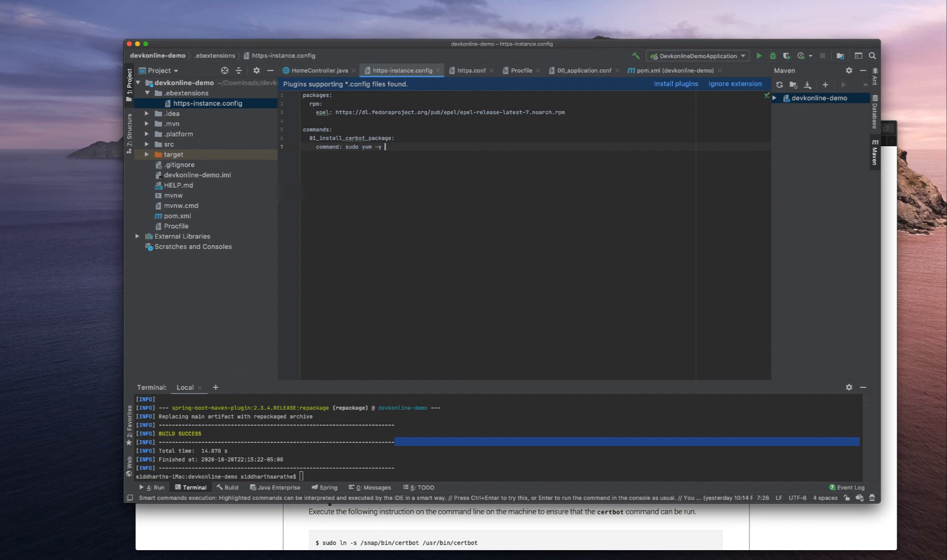
pyautogui.write('install cer')
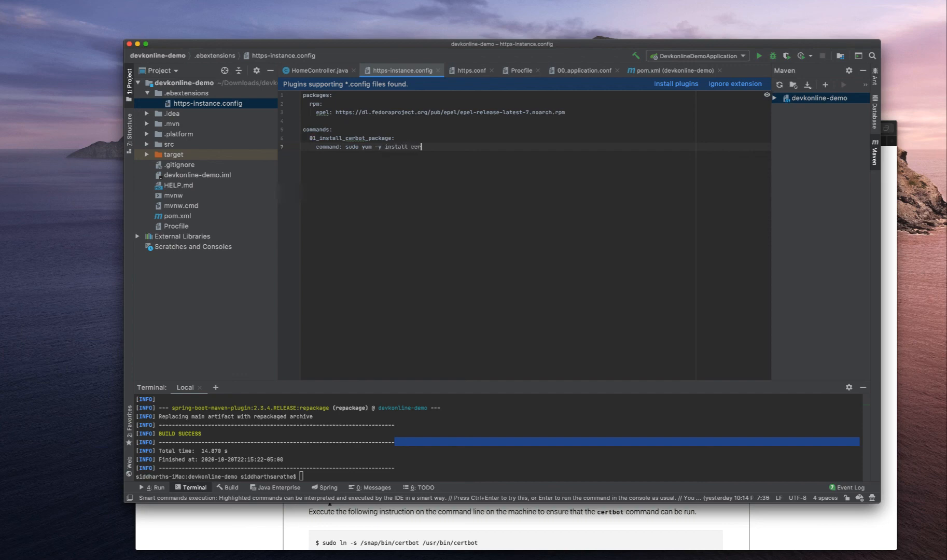
pyautogui.write('tbot-')
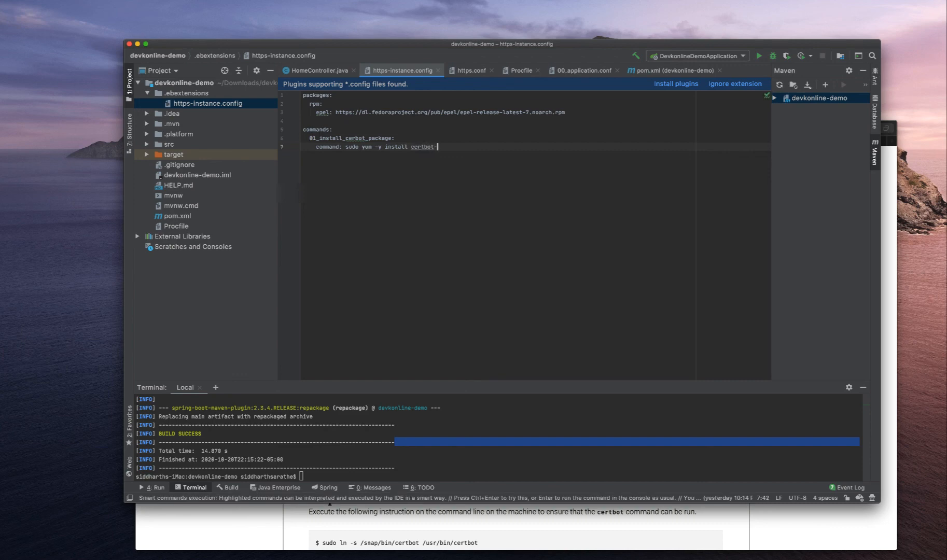
pyautogui.write('nginx')
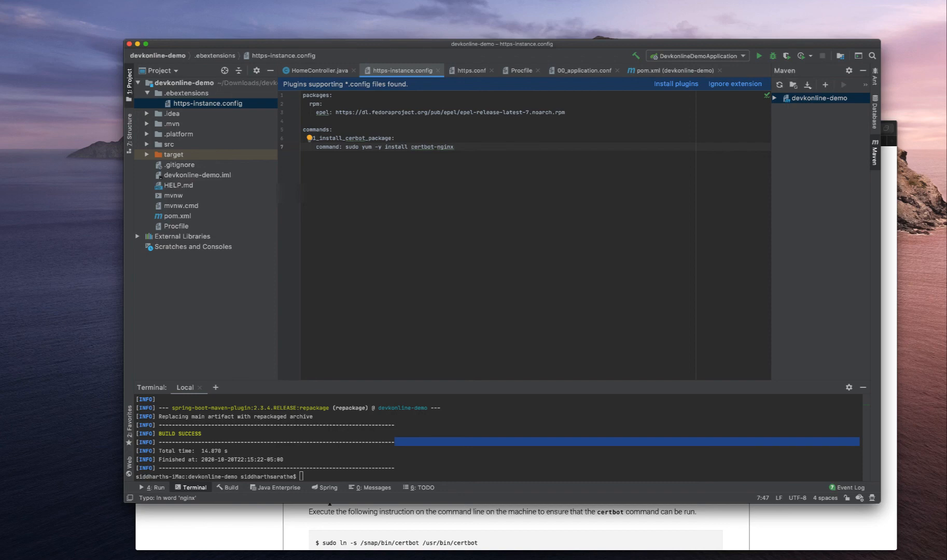
pyautogui.click(454, 146)
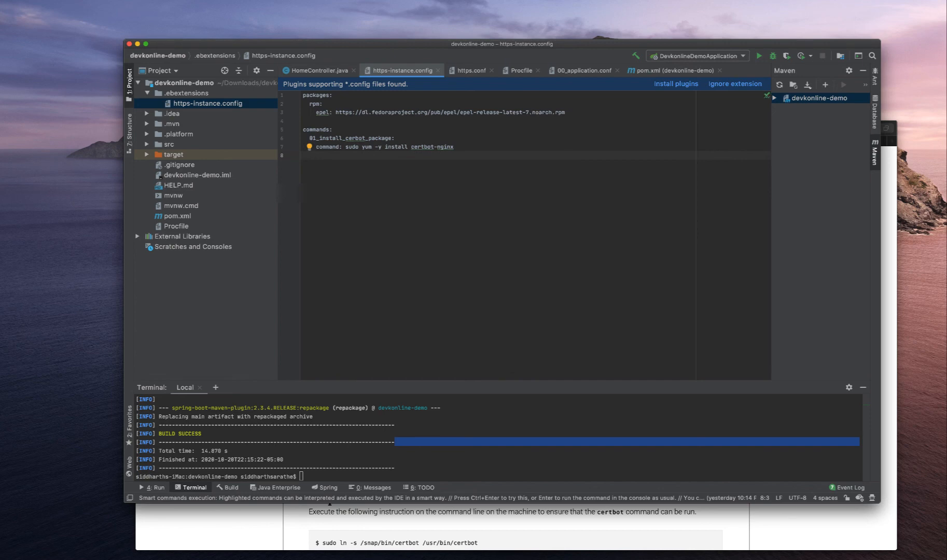
pyautogui.write('02_')
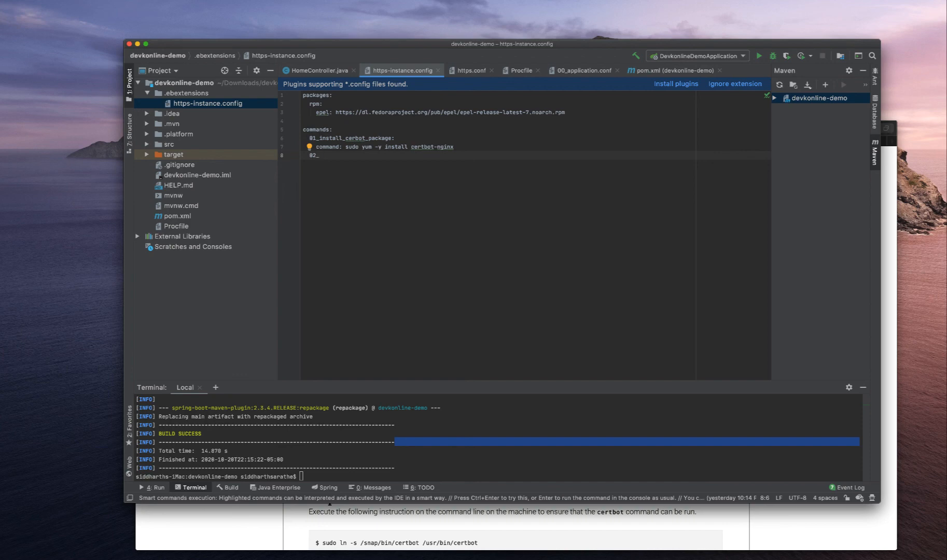
# Step: Name the command 02_generate_ssl and begin 'sudo certbot certonly --nginx -d'
pyautogui.write('s')
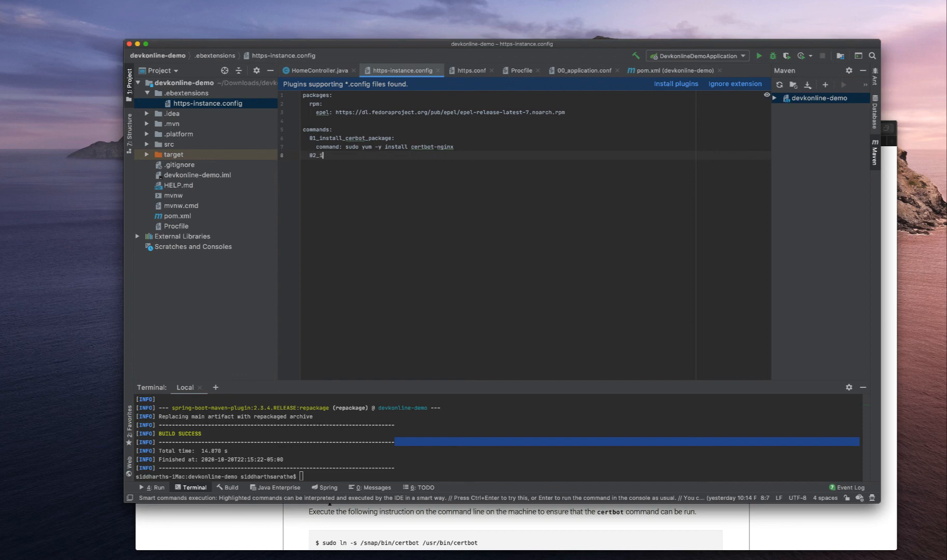
pyautogui.write('generate_ss')
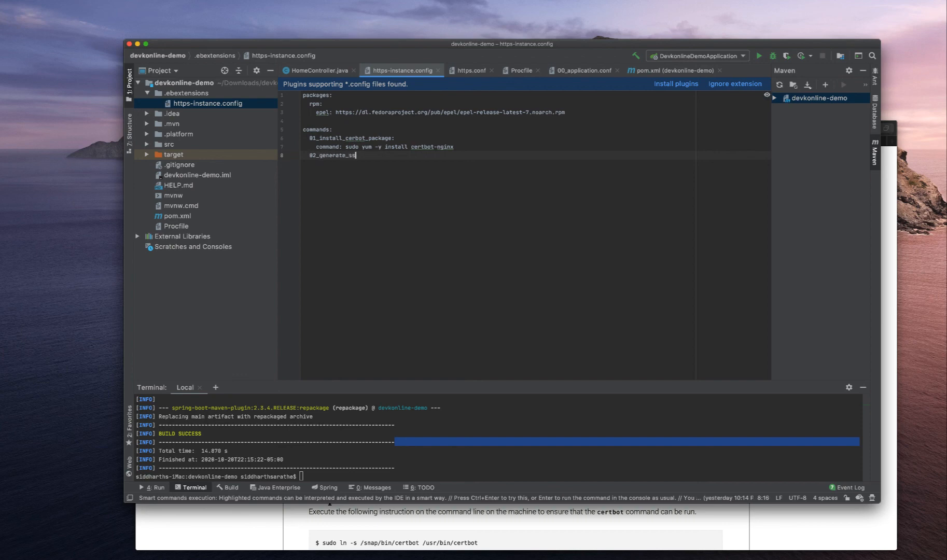
pyautogui.press('enter')
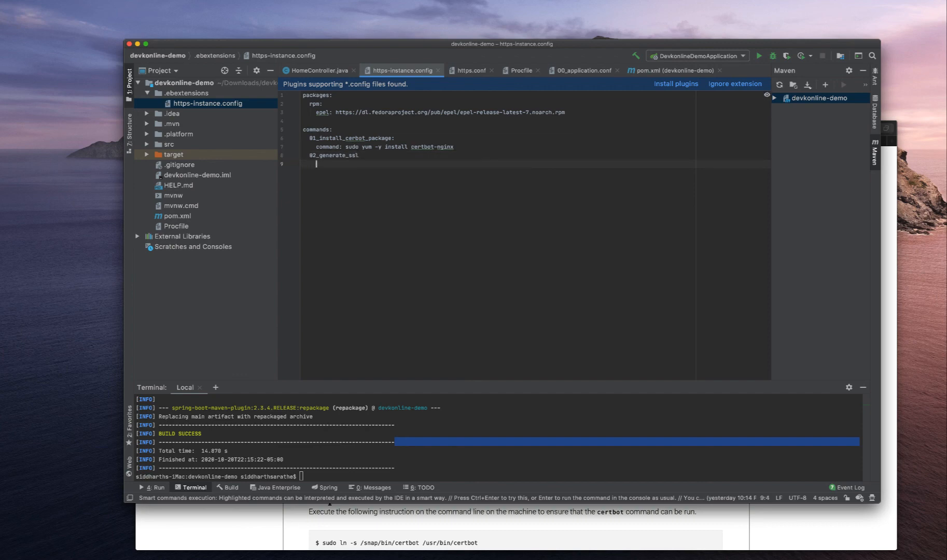
pyautogui.write('command')
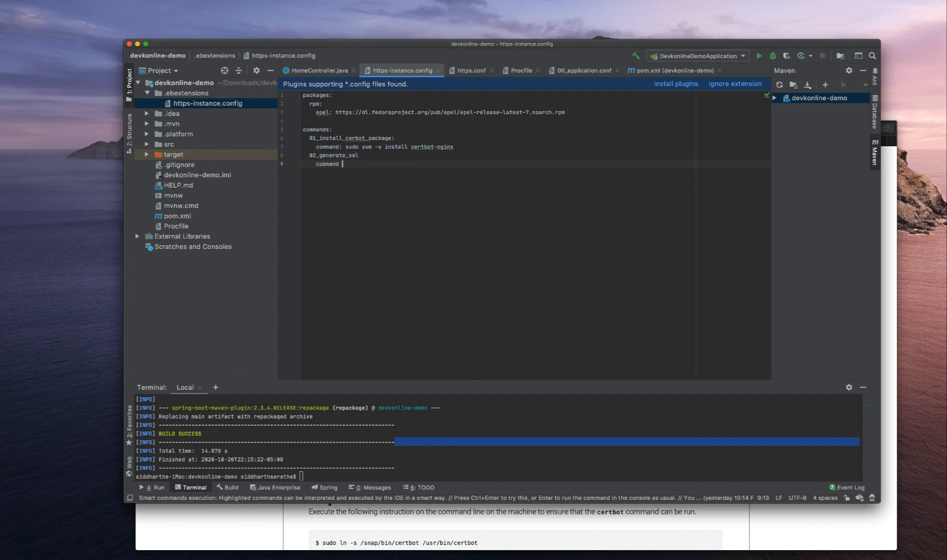
pyautogui.write('sudo certbot')
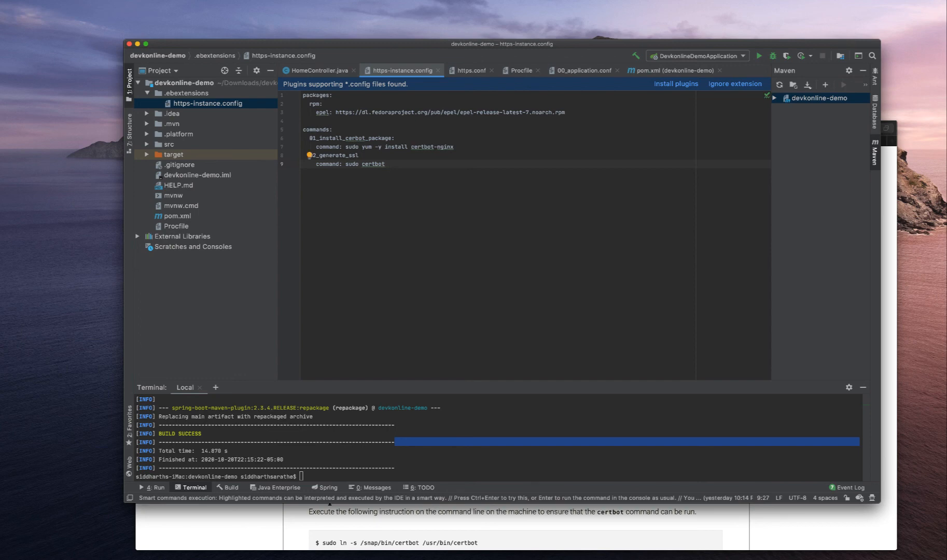
pyautogui.write('ce')
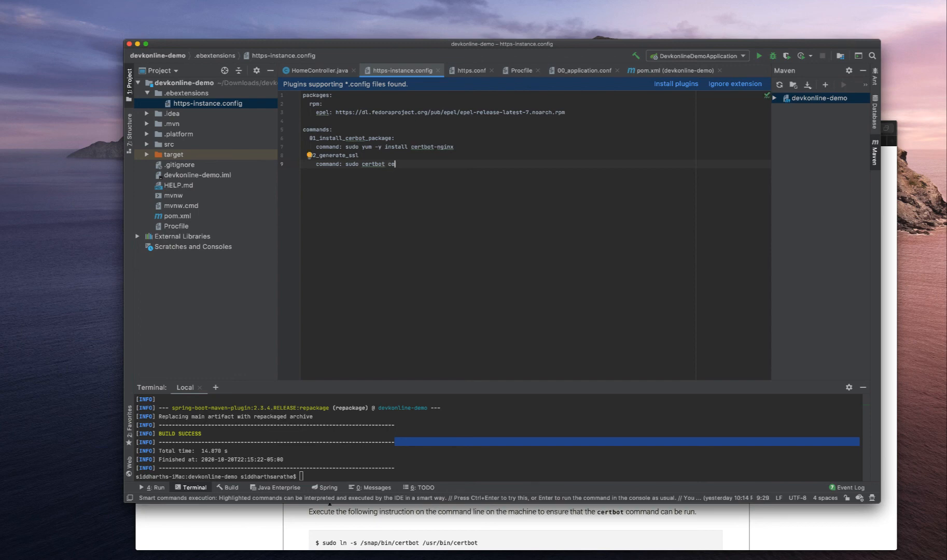
pyautogui.write('ron')
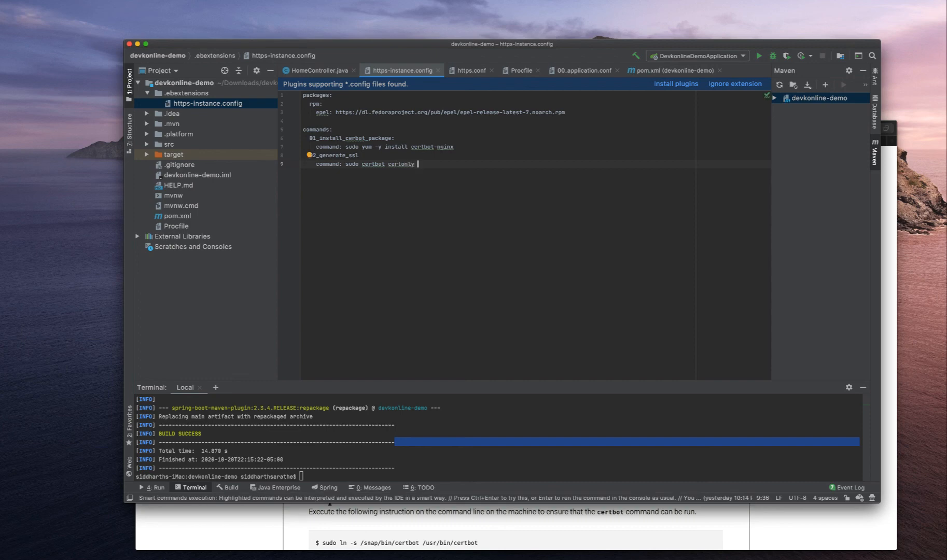
pyautogui.write('--')
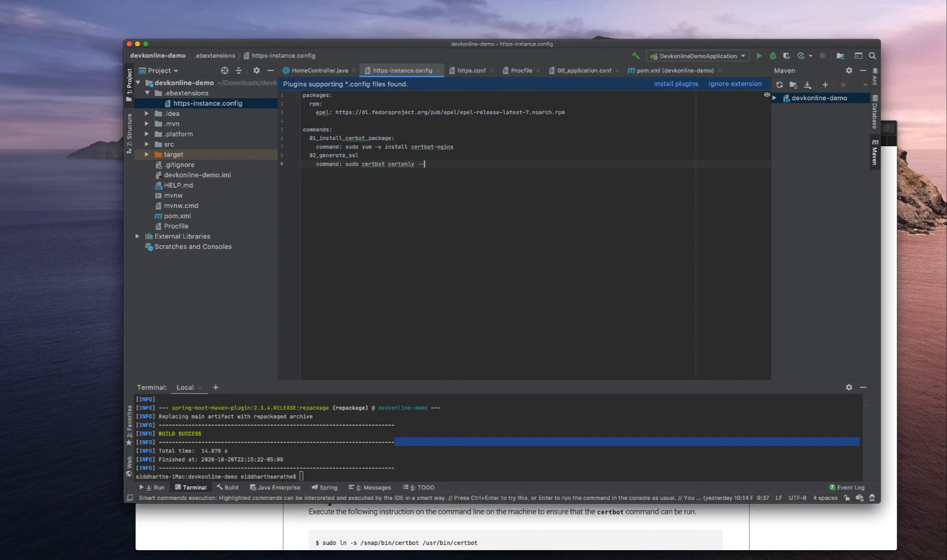
pyautogui.write('nginx')
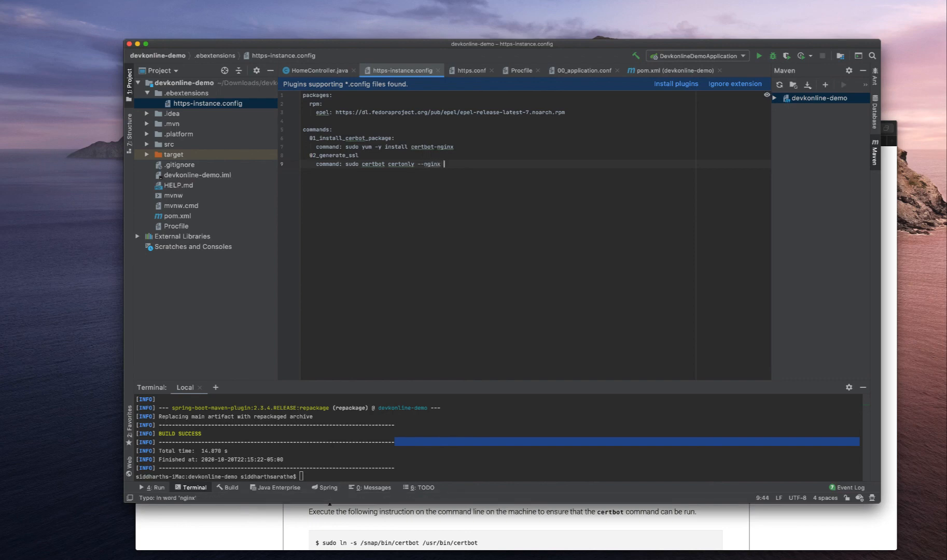
pyautogui.write('-d')
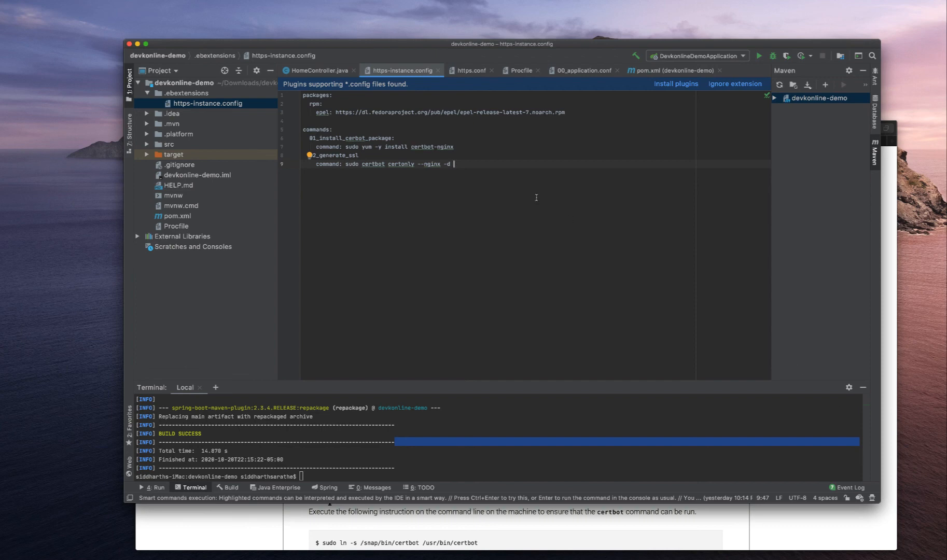
pyautogui.write('dev')
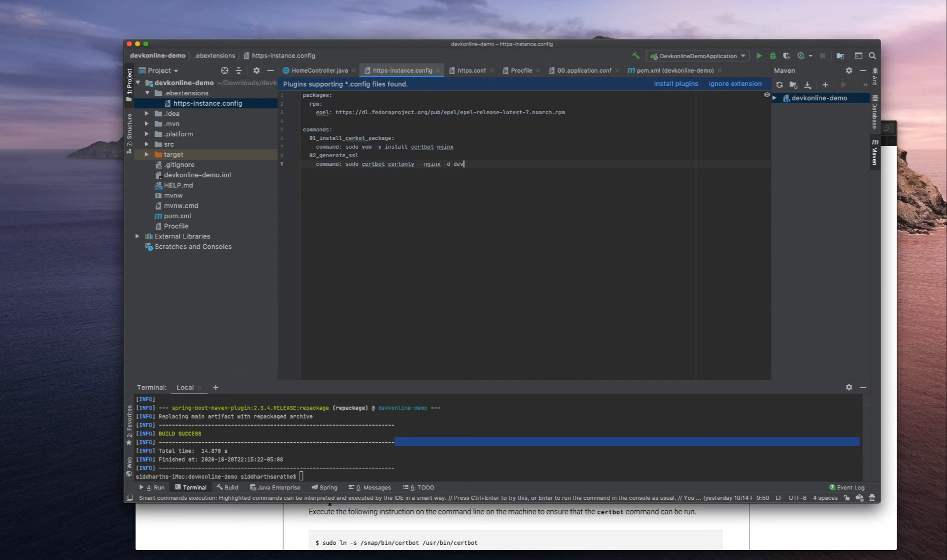
pyautogui.write('konl')
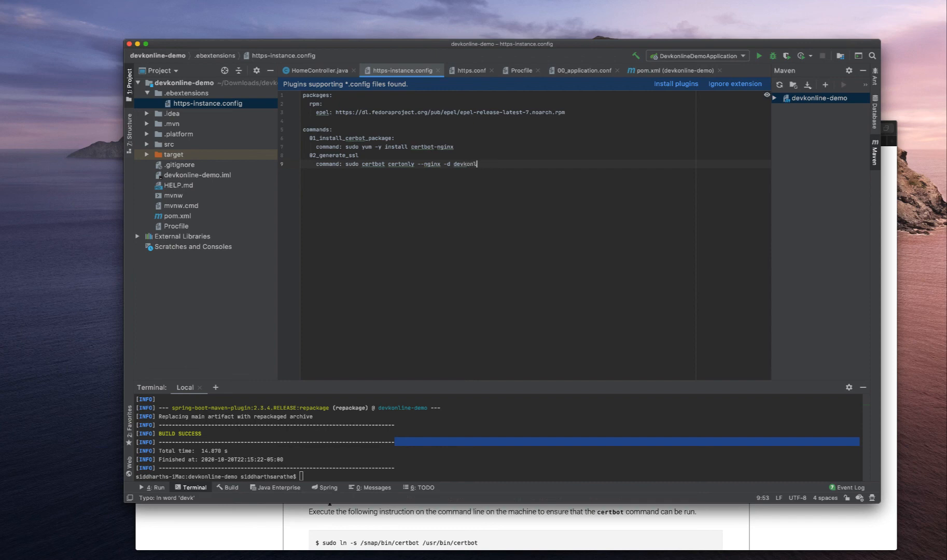
pyautogui.write('inet')
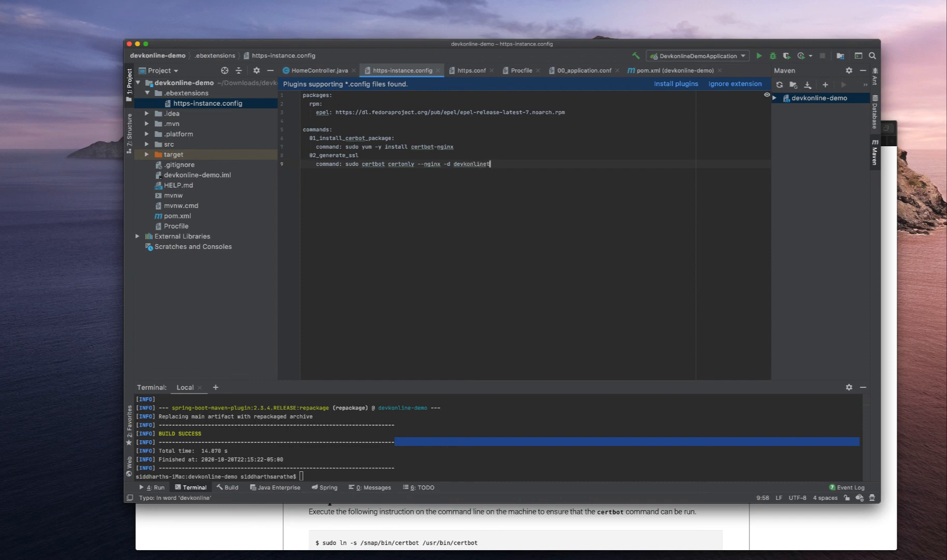
pyautogui.write('utorials')
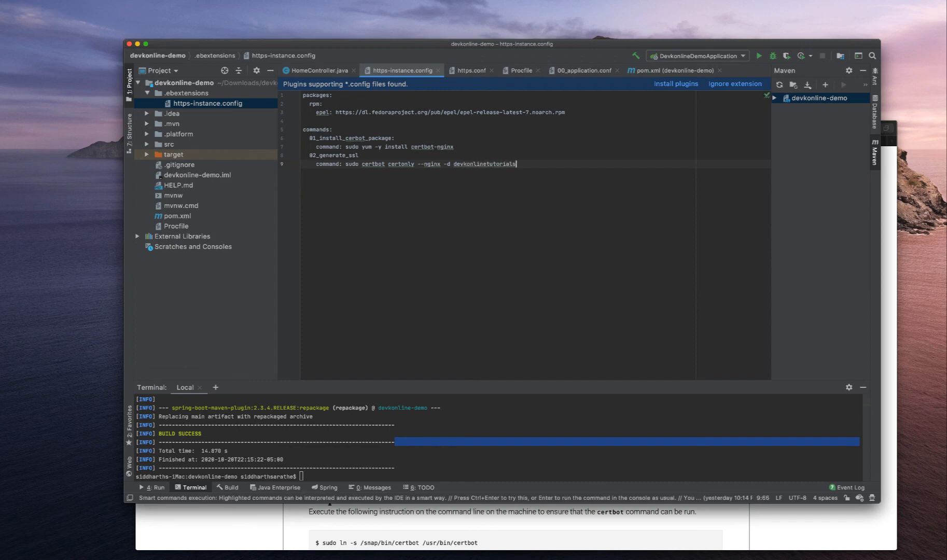
pyautogui.write('.com')
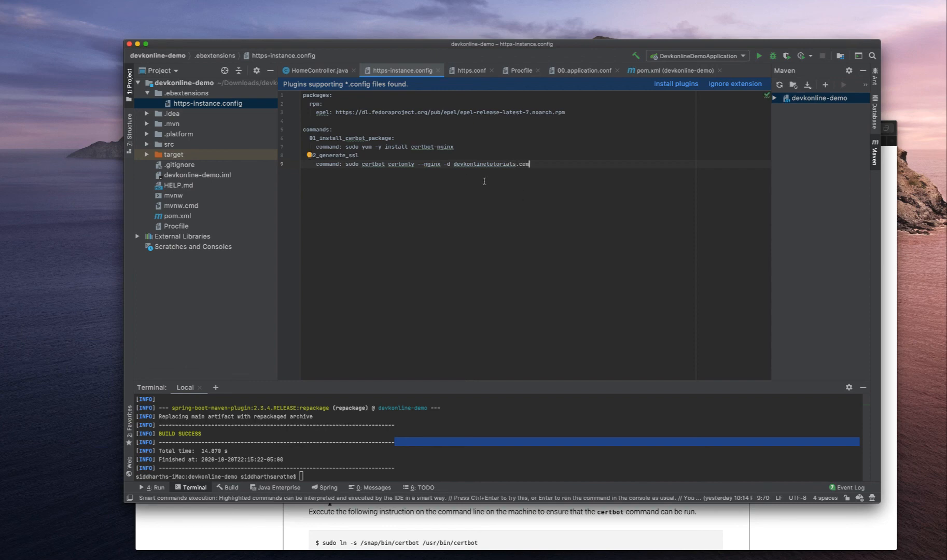
pyautogui.doubleClick(490, 164)
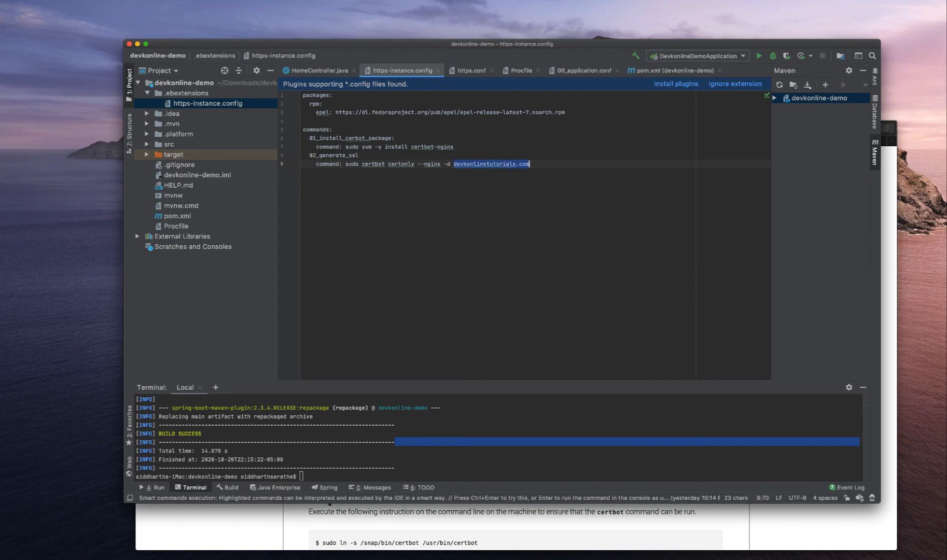
pyautogui.write('-d')
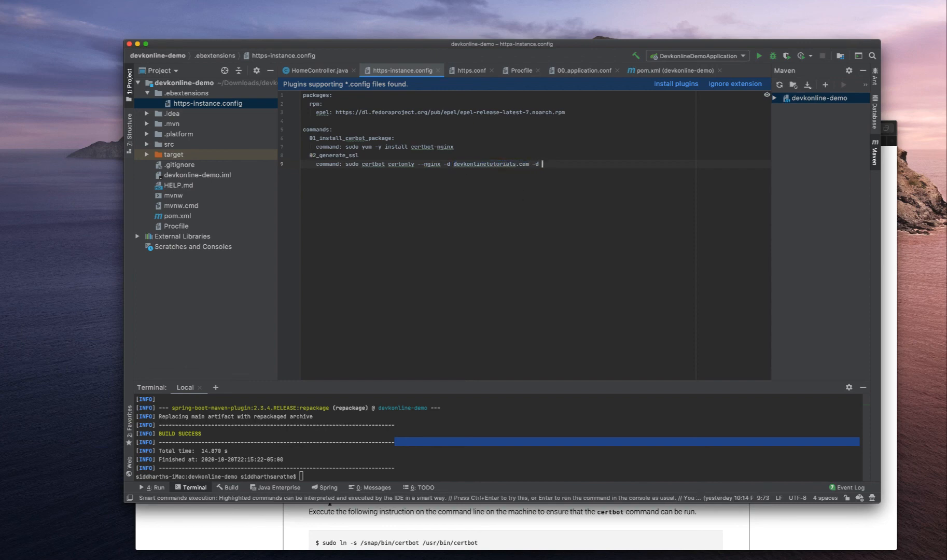
pyautogui.write('devkonlinetutorials.com')
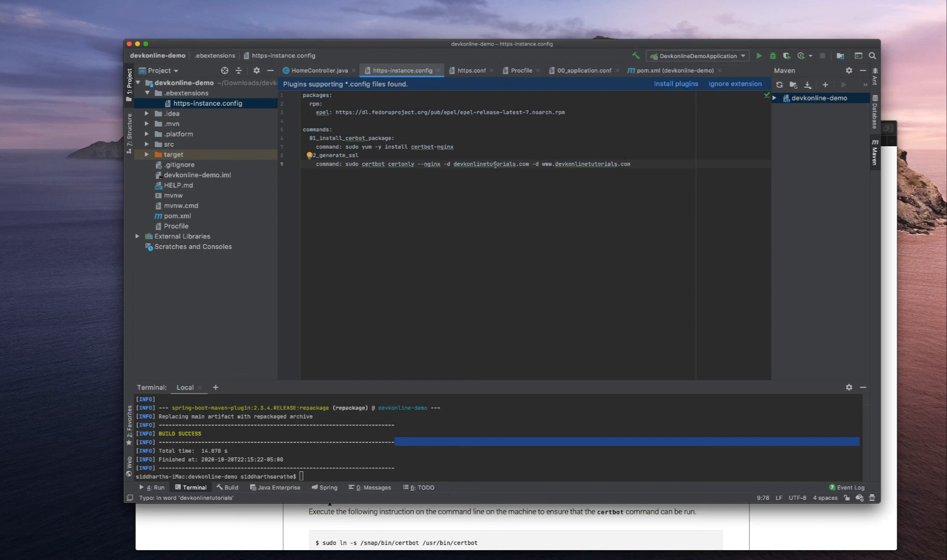
pyautogui.doubleClick(484, 163)
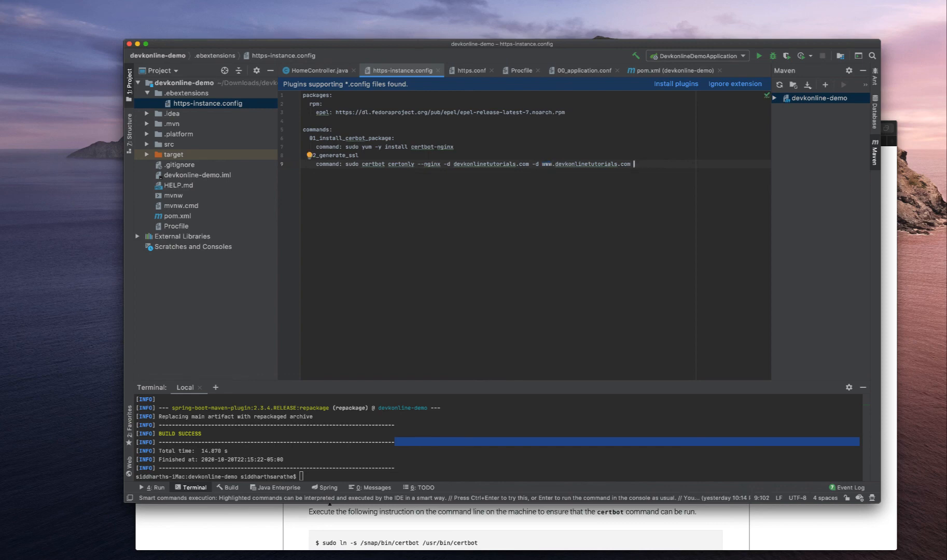
# Step: Append --non-interactive, an --email info@ address and --agree-tos to the certbot command
pyautogui.write('--non-in')
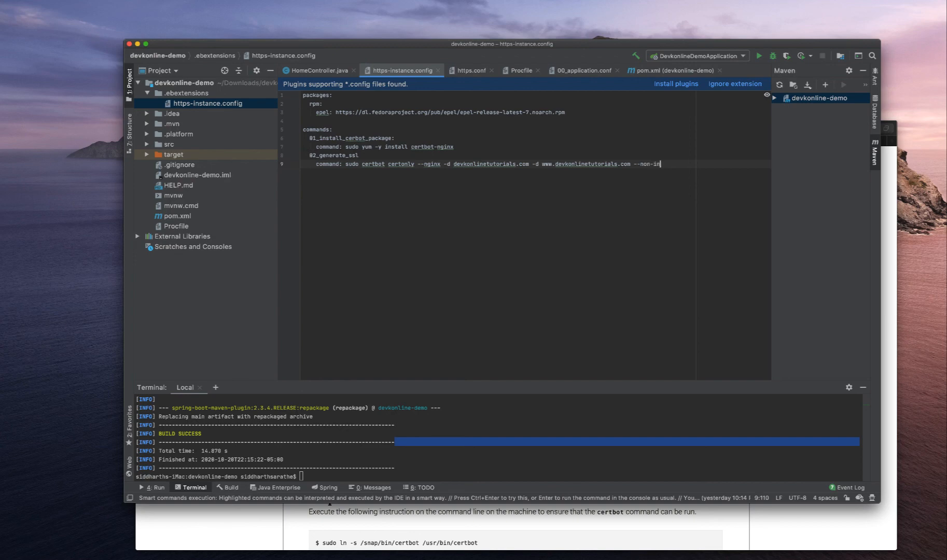
pyautogui.write('terec')
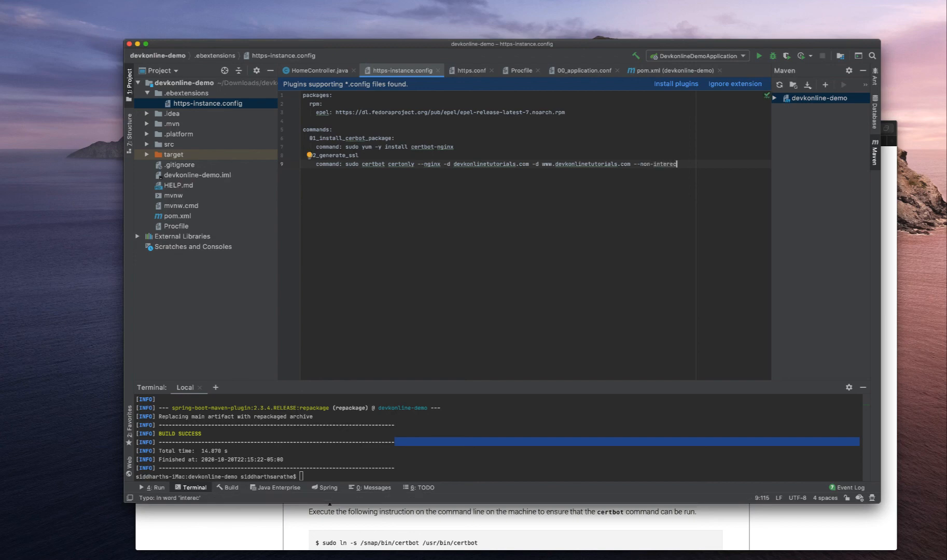
pyautogui.press('Backspace')
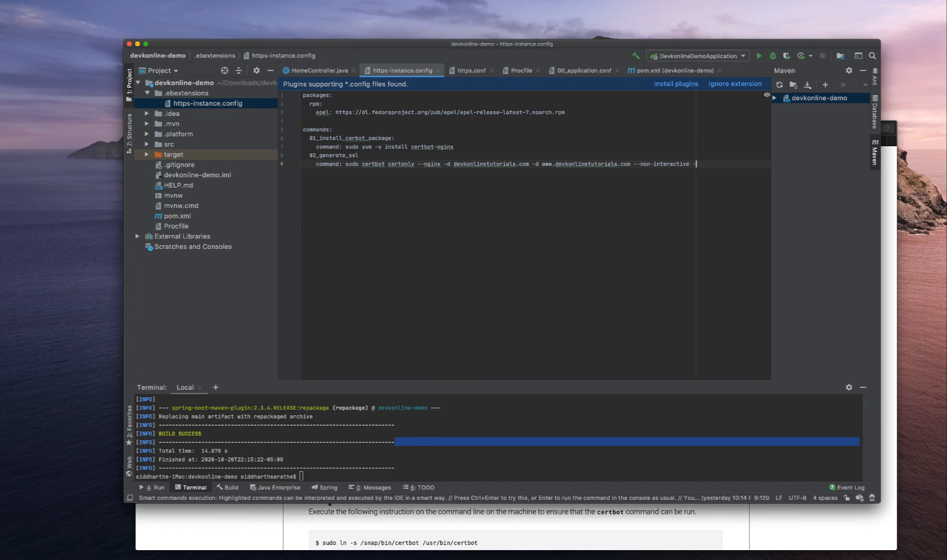
pyautogui.write('--email')
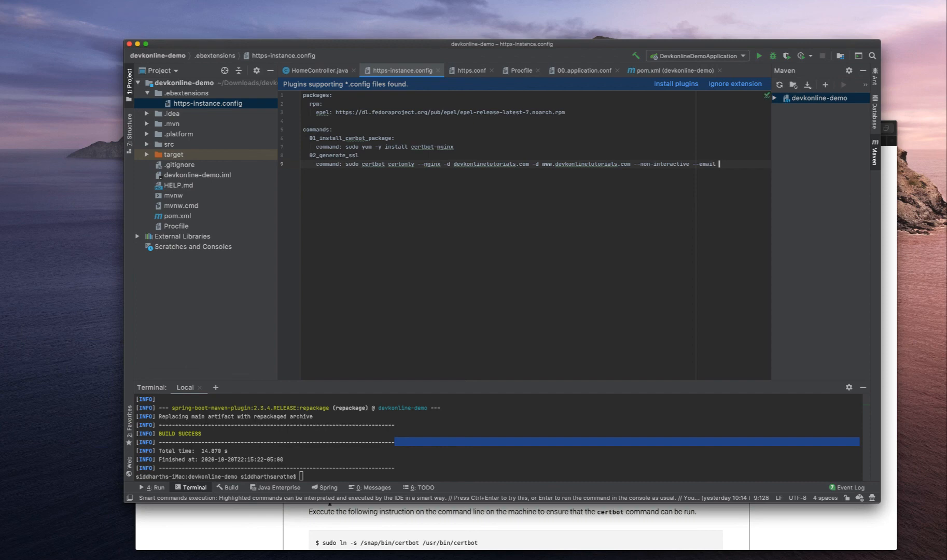
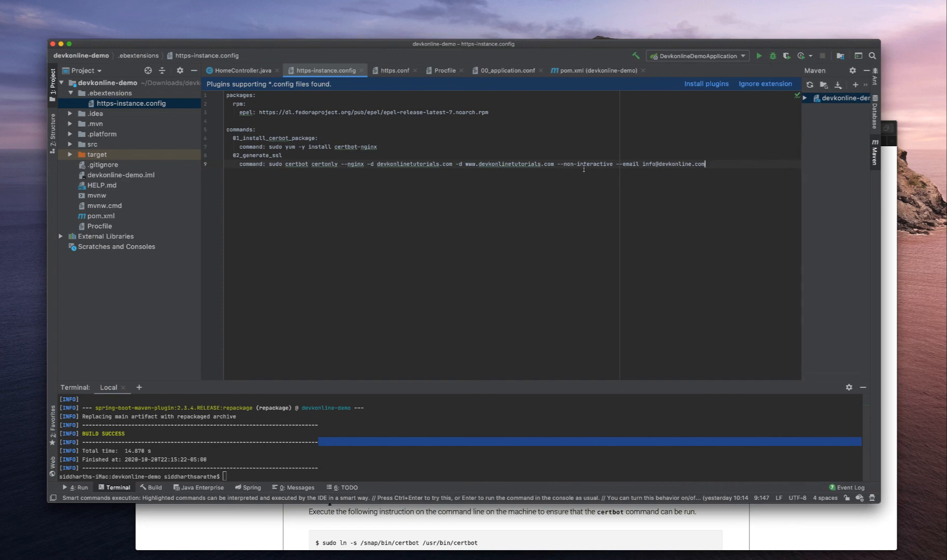
pyautogui.write('--agr')
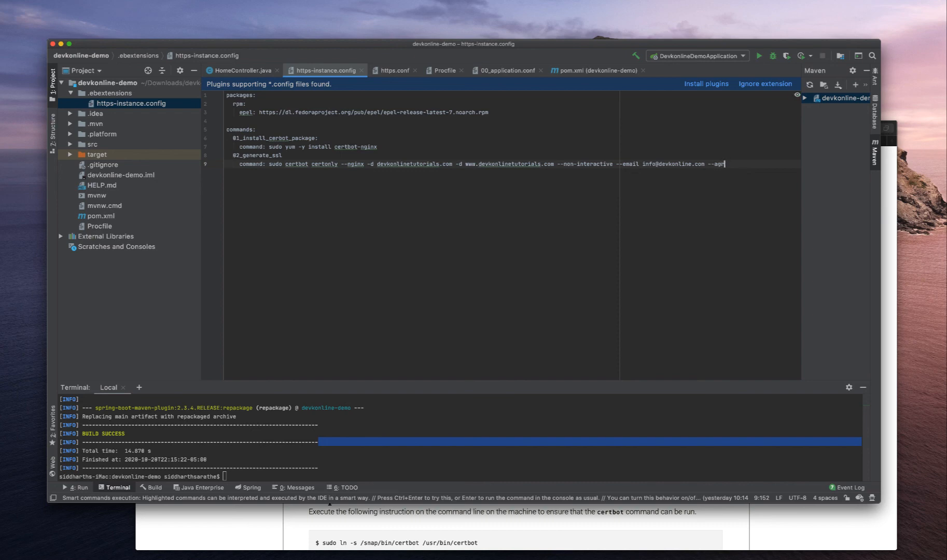
pyautogui.write('ee')
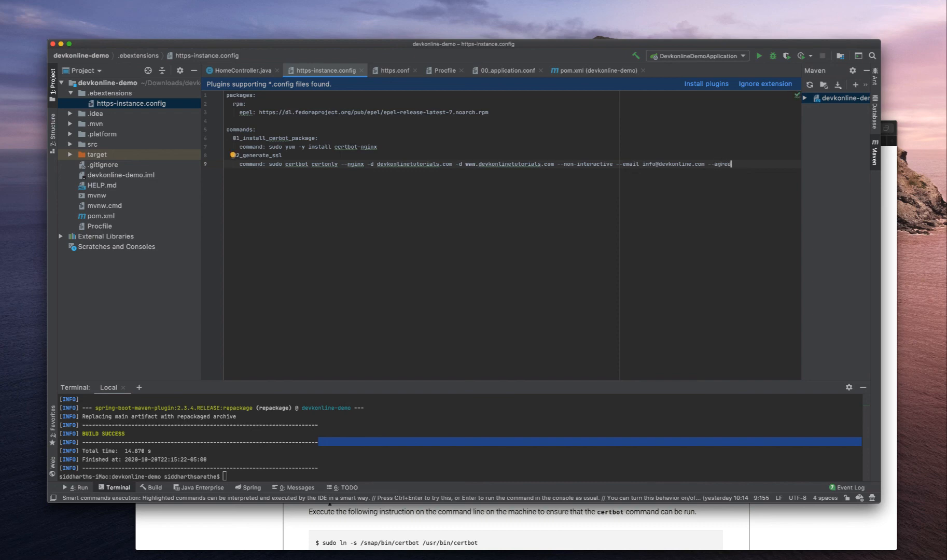
pyautogui.write('-tos')
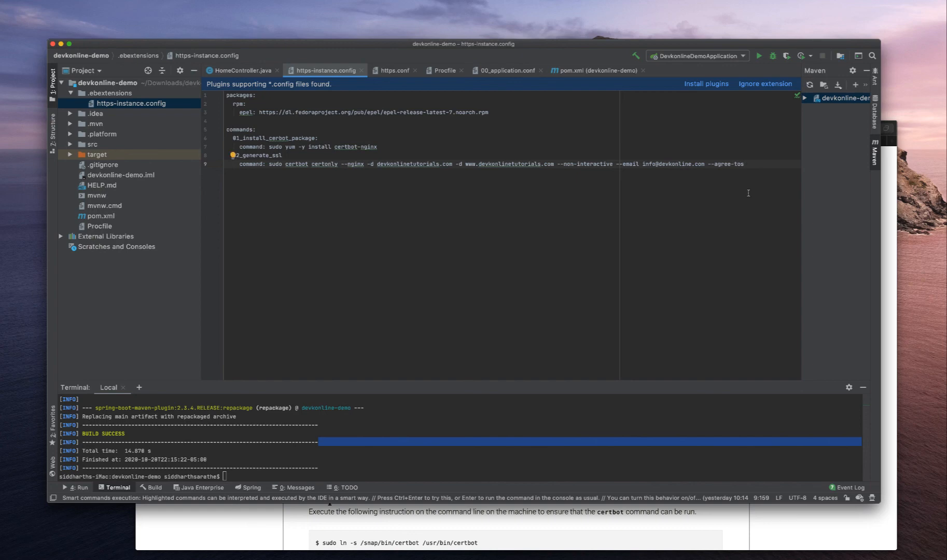
pyautogui.doubleClick(727, 164)
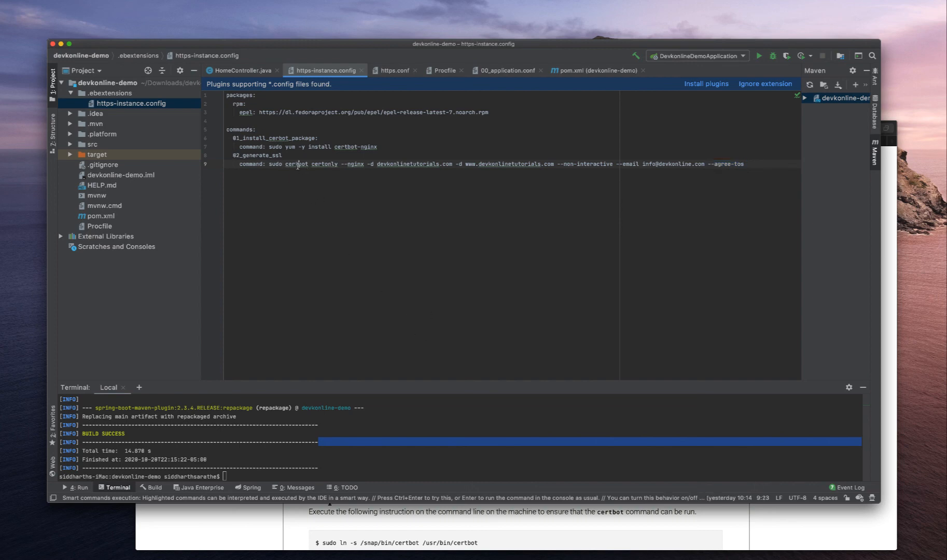
pyautogui.doubleClick(324, 164)
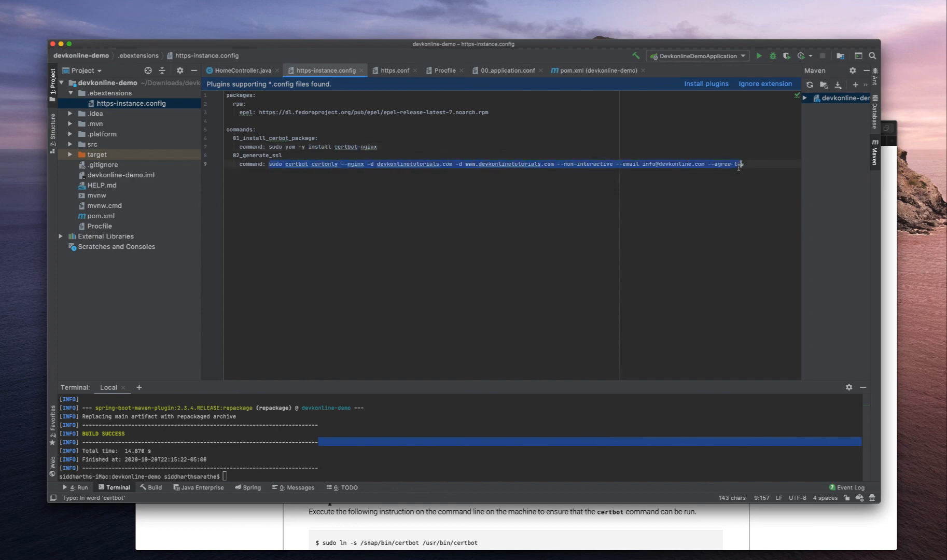
pyautogui.write('os')
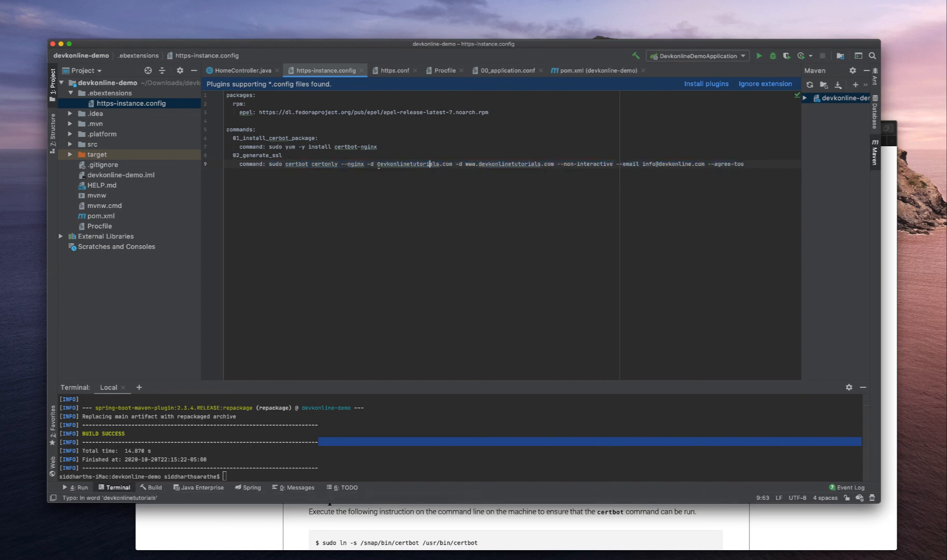
pyautogui.doubleClick(390, 164)
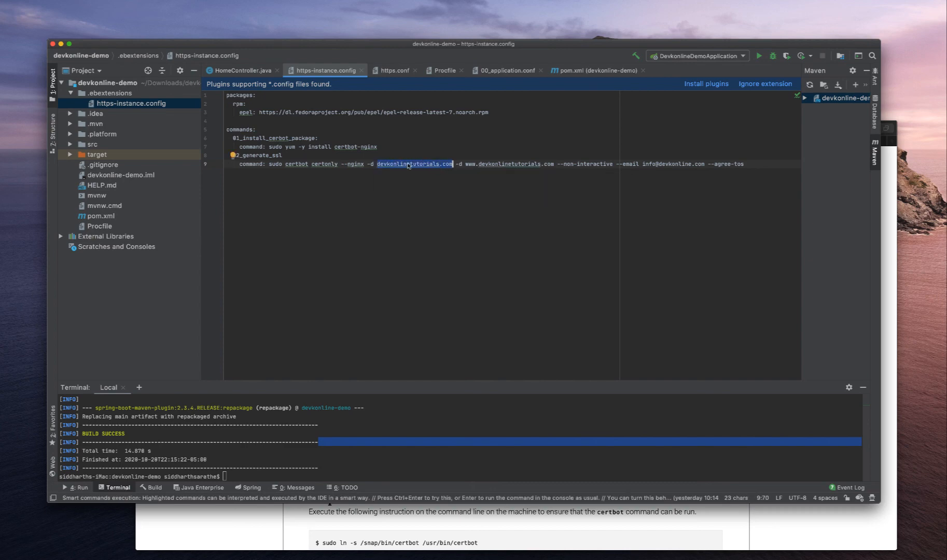
pyautogui.click(414, 164)
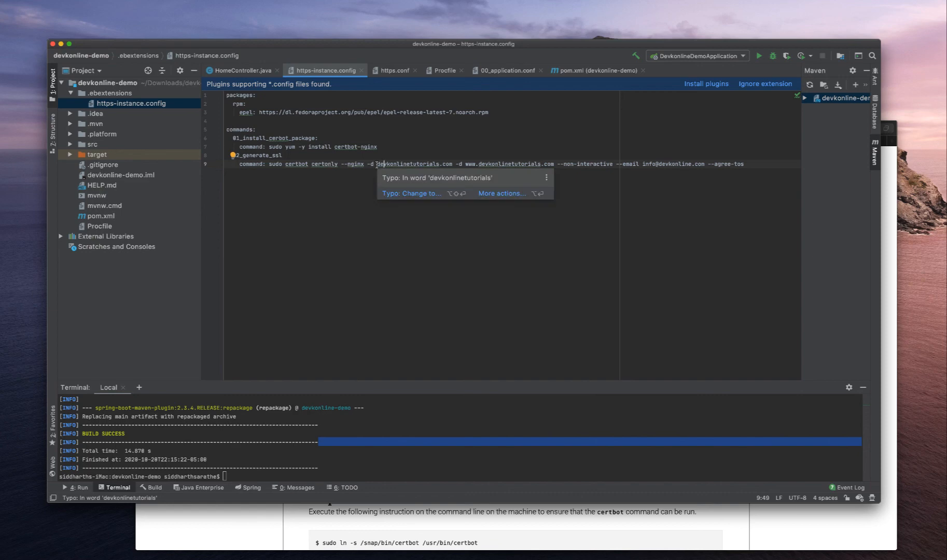
pyautogui.doubleClick(414, 164)
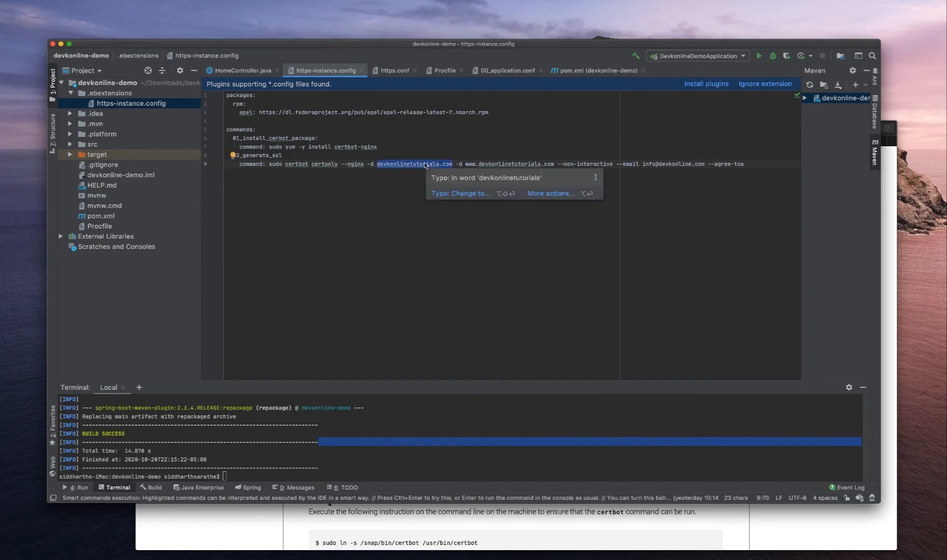
pyautogui.click(388, 164)
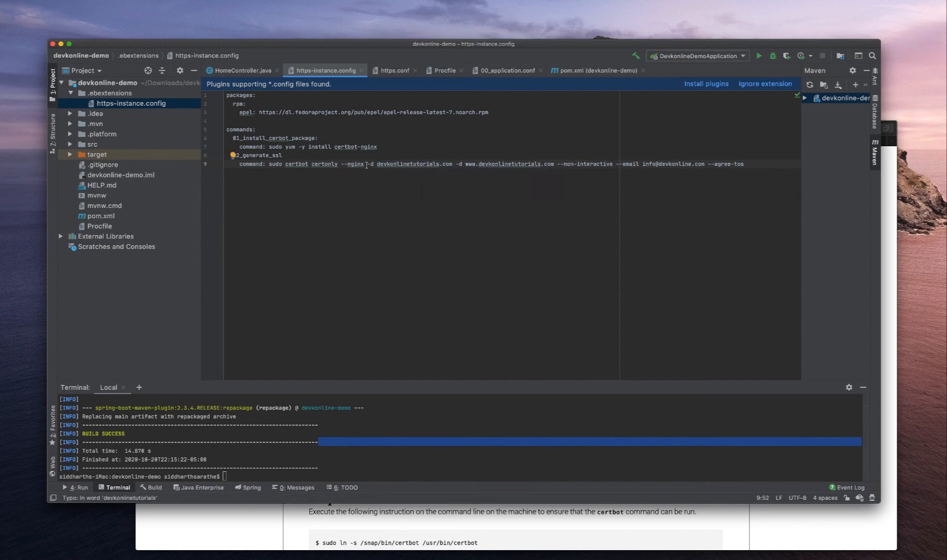
pyautogui.moveTo(369, 164); pyautogui.dragTo(493, 164)
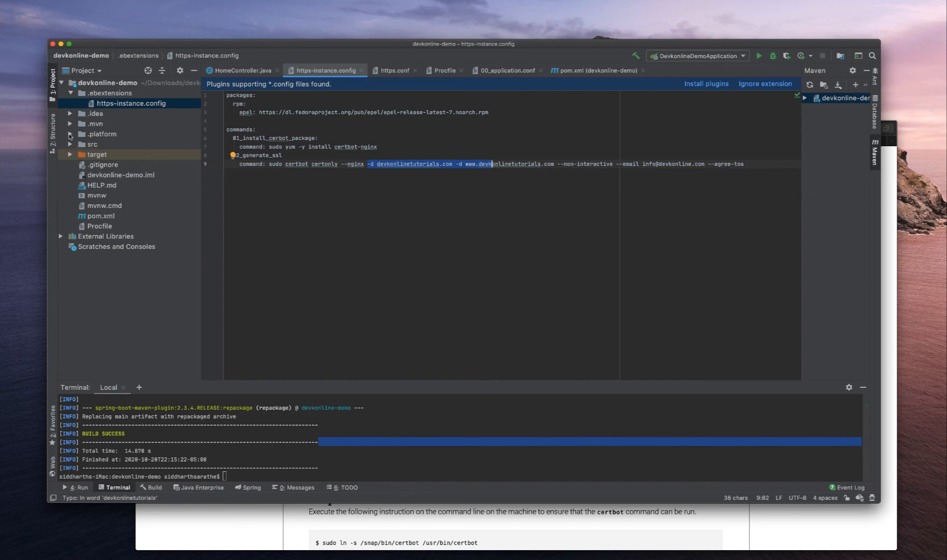
# Step: Expand the .platform folders, open nginx https.conf and select the old certificate path
pyautogui.click(70, 133)
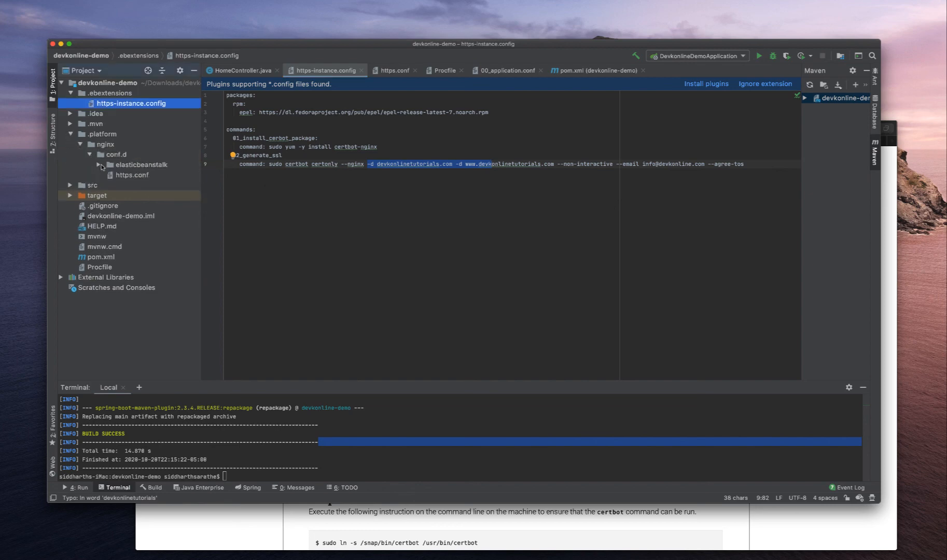
pyautogui.click(100, 168)
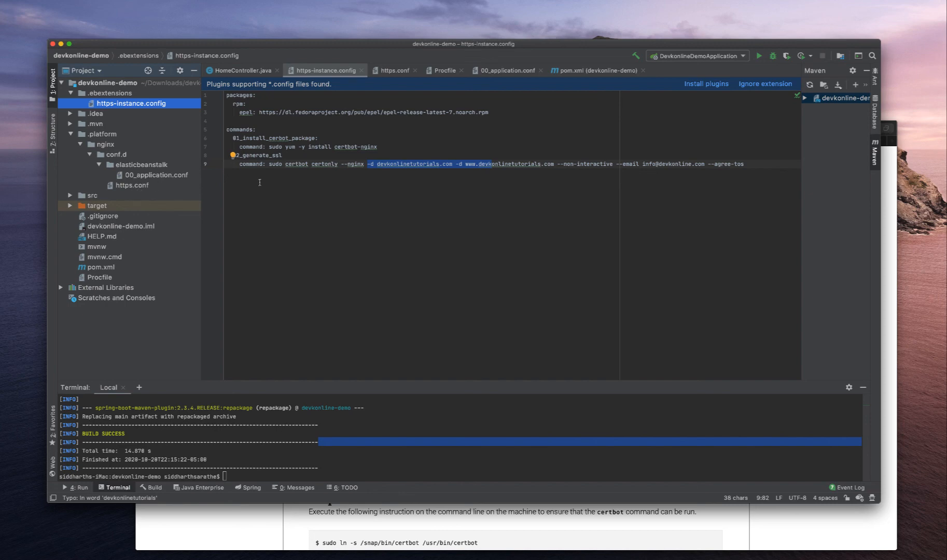
pyautogui.doubleClick(274, 164)
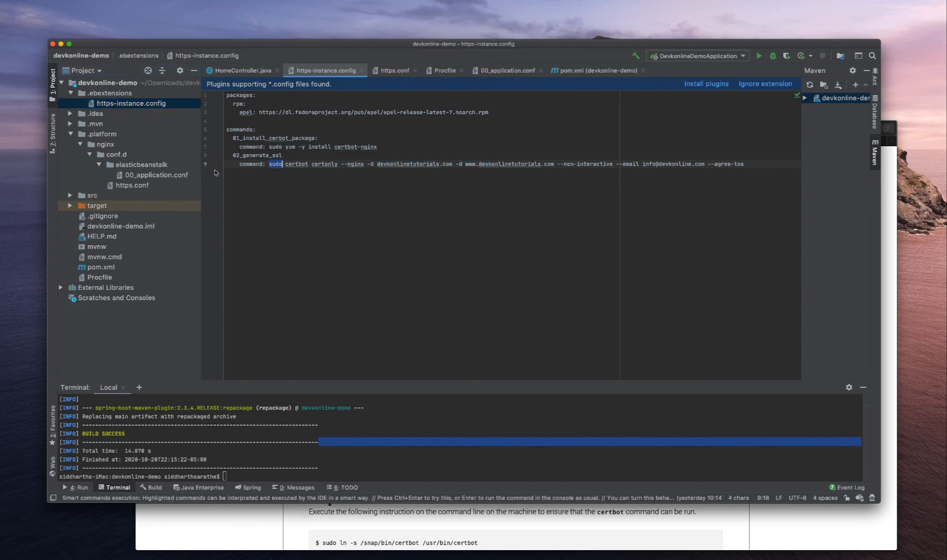
pyautogui.click(394, 70)
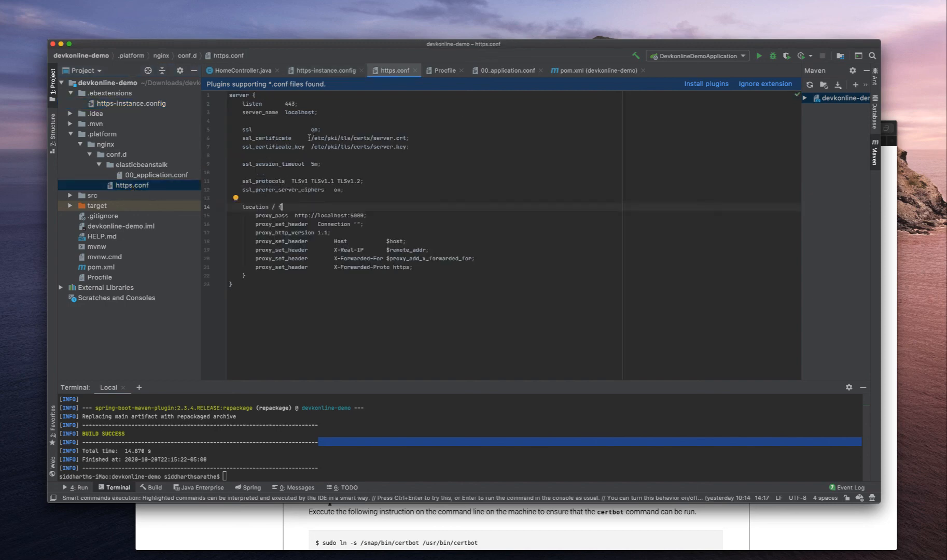
pyautogui.doubleClick(360, 138)
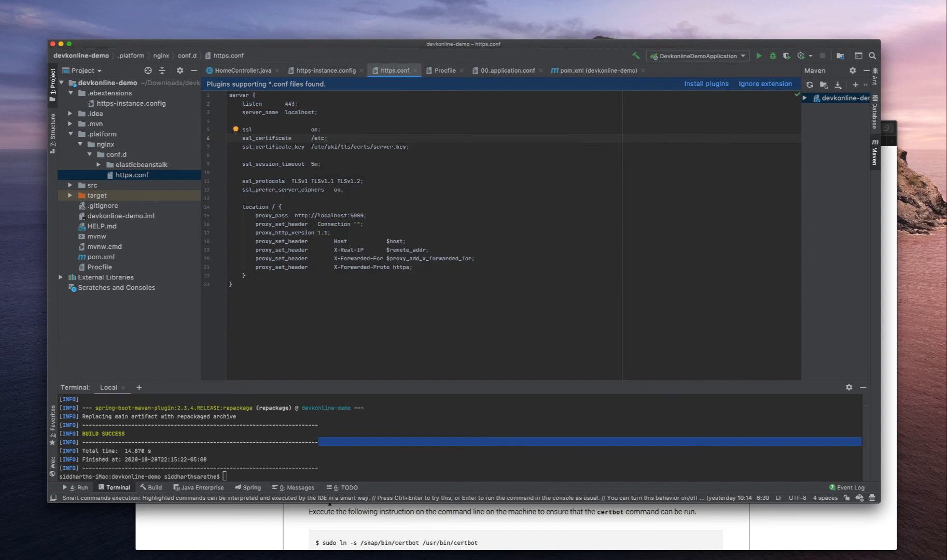
# Step: Replace ssl_certificate with /etc/letsencrypt/live/devkonlinetutorials.com/fullchain.pem
pyautogui.write('letsencrypt/')
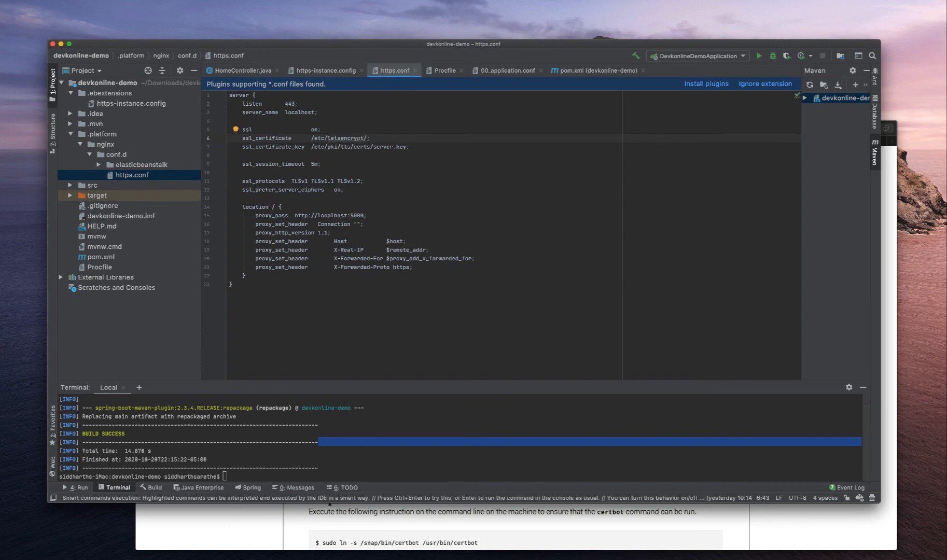
pyautogui.write('live/')
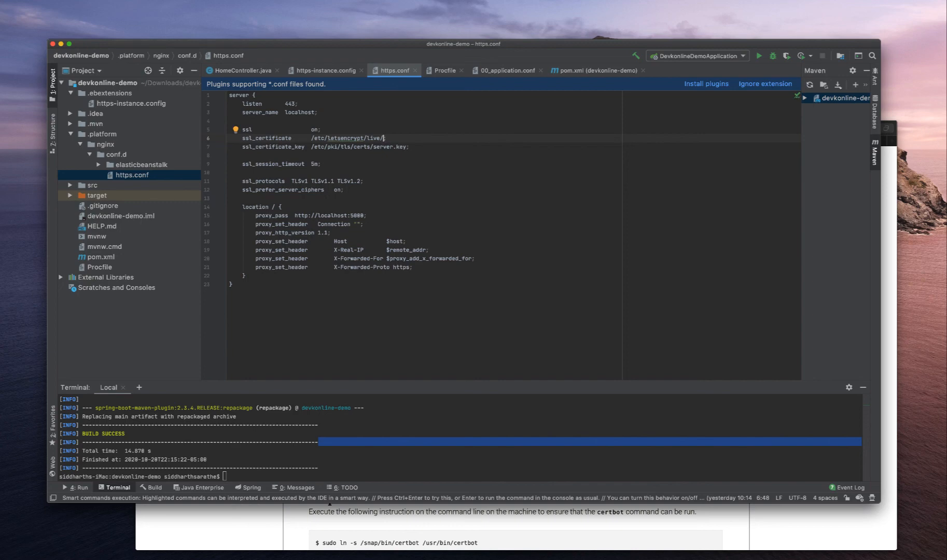
pyautogui.write('devko')
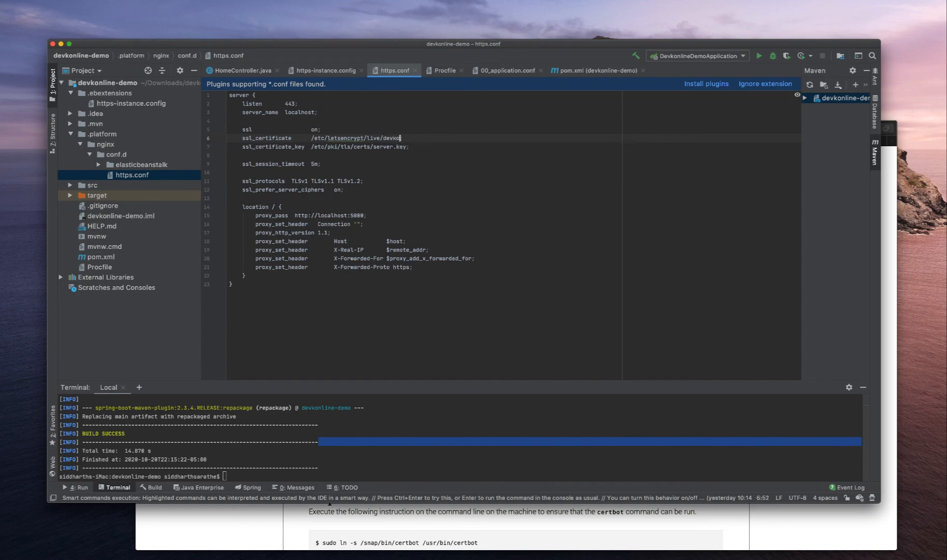
pyautogui.write('nline')
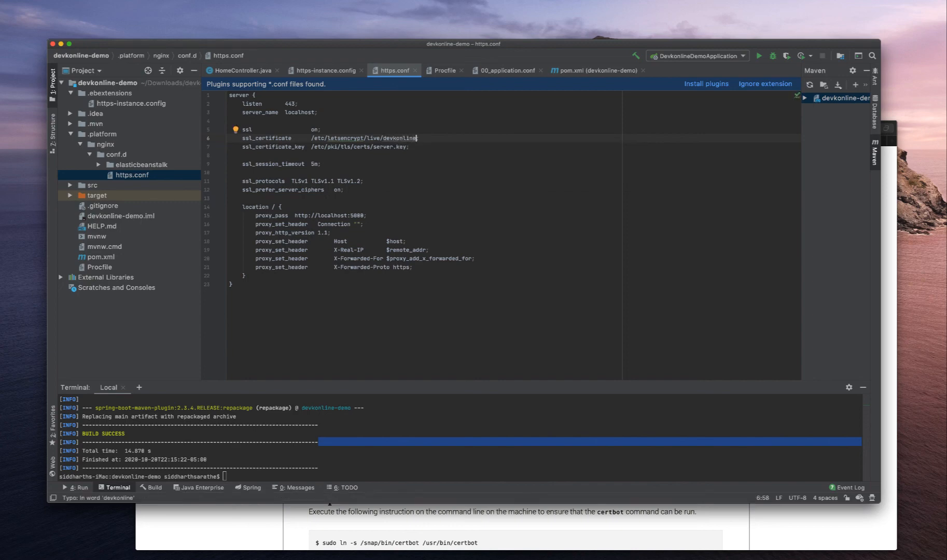
pyautogui.write('tutorial')
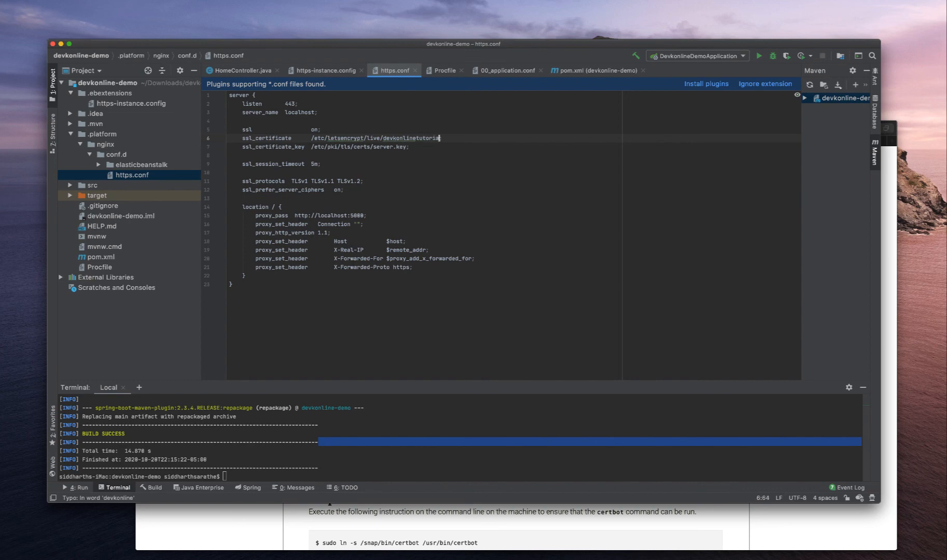
pyautogui.write('s.com')
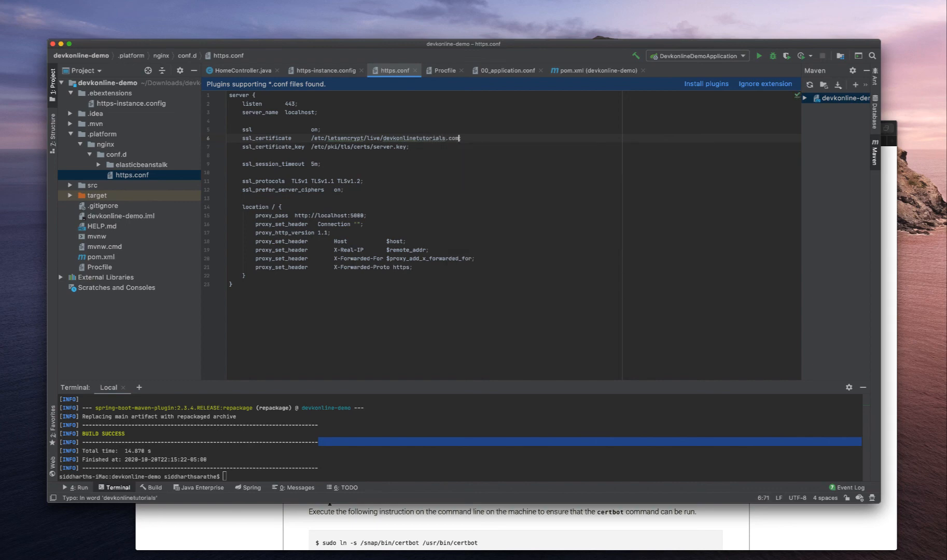
pyautogui.write('/f')
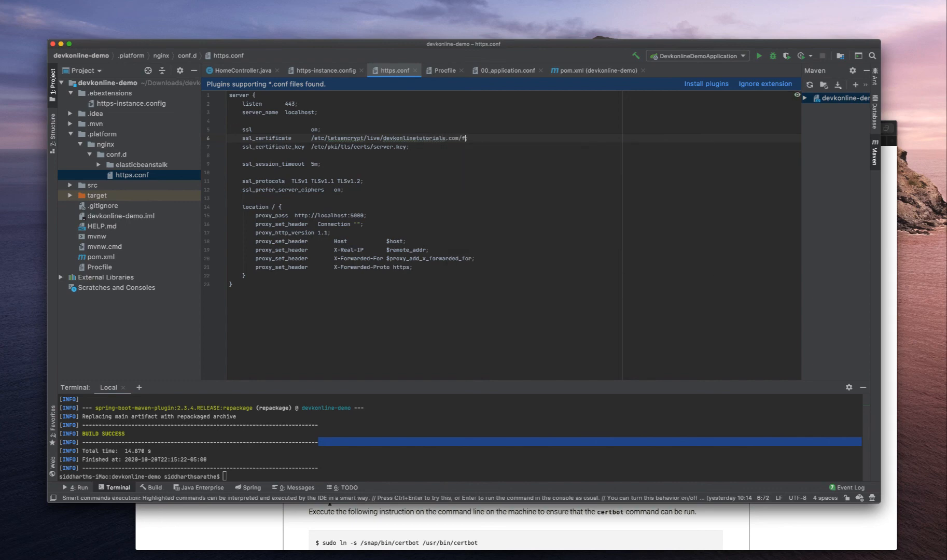
pyautogui.write('fullchain;')
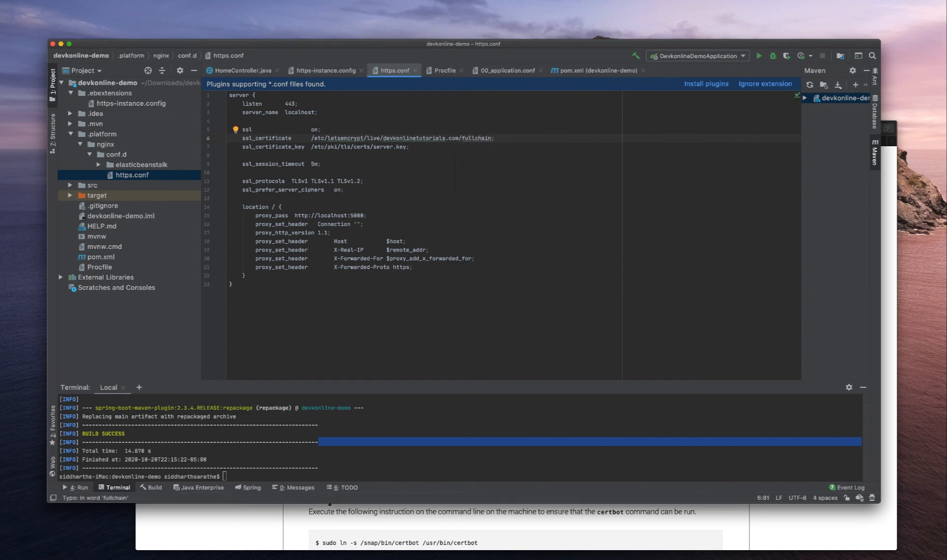
pyautogui.write('.pem')
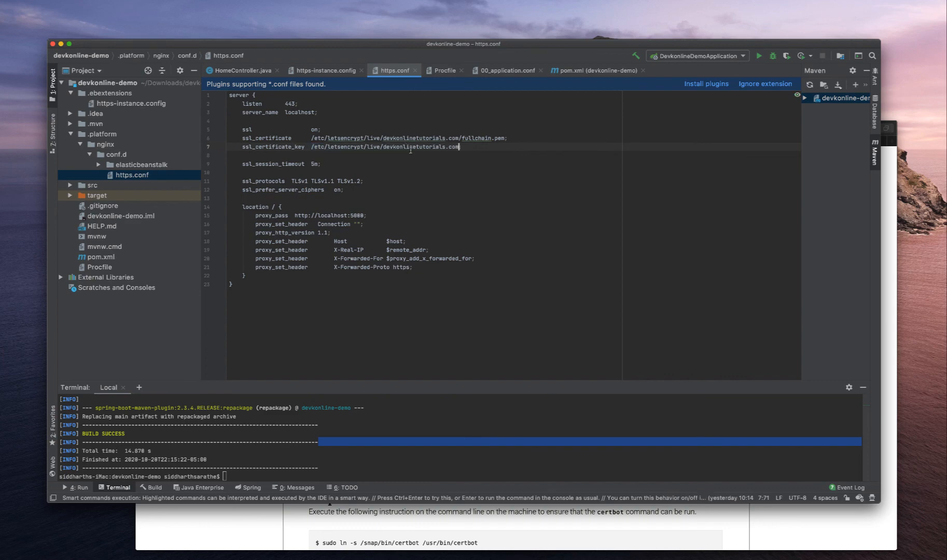
# Step: Finish the ssl_certificate_key path with /privatekey.pem in the devkonlinetutorials.com live folder
pyautogui.write('/')
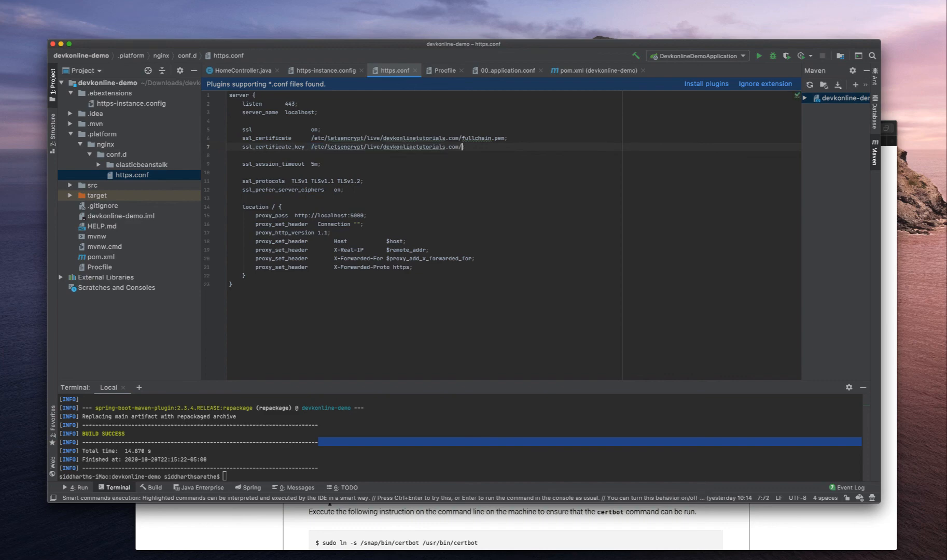
pyautogui.write('p')
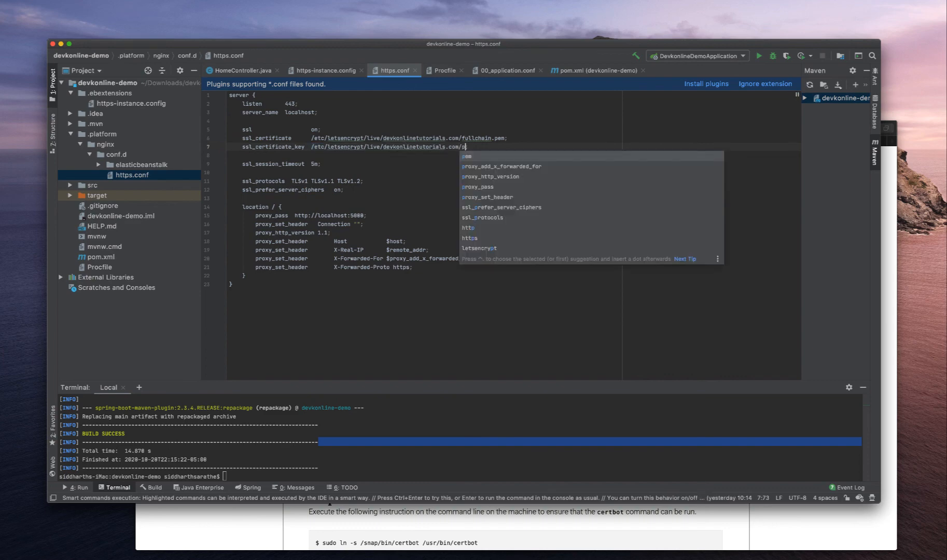
pyautogui.write('rivatekey')
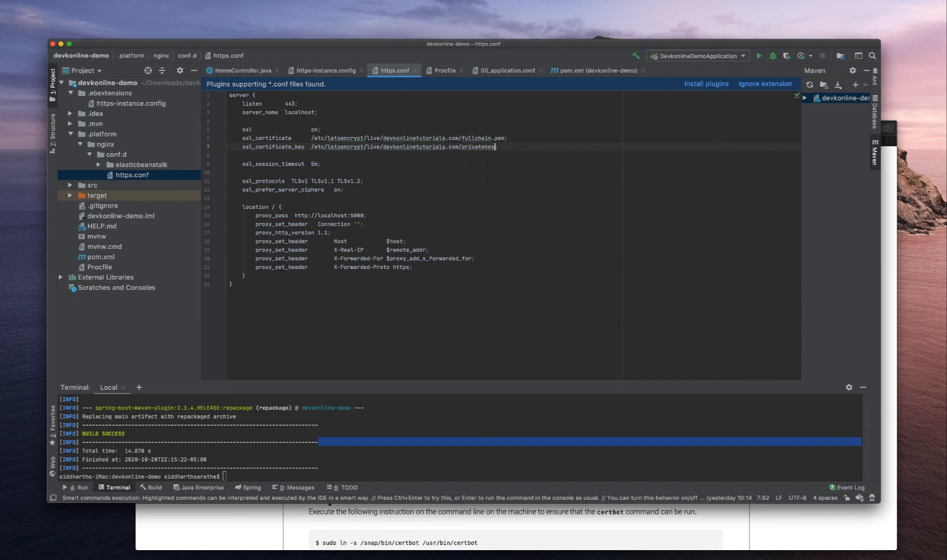
pyautogui.write('.pem')
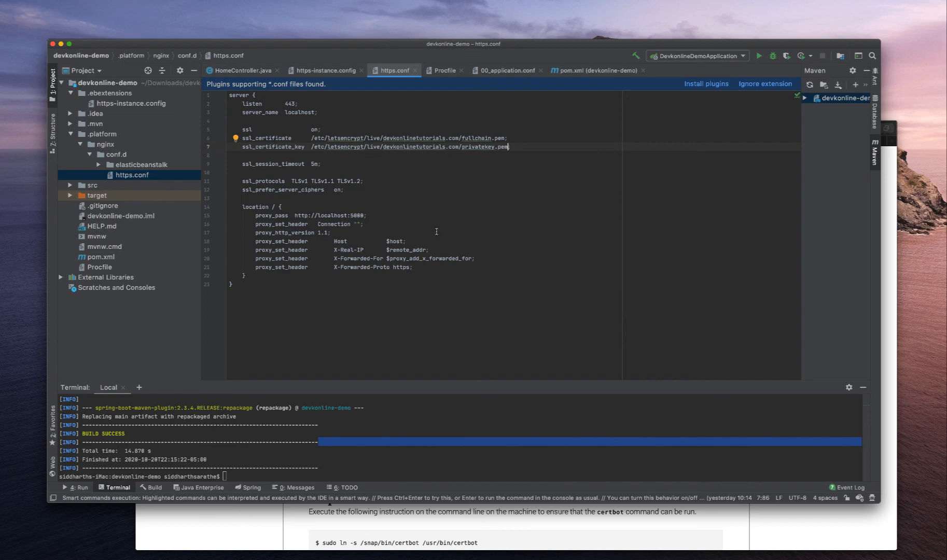
pyautogui.moveTo(517, 418)
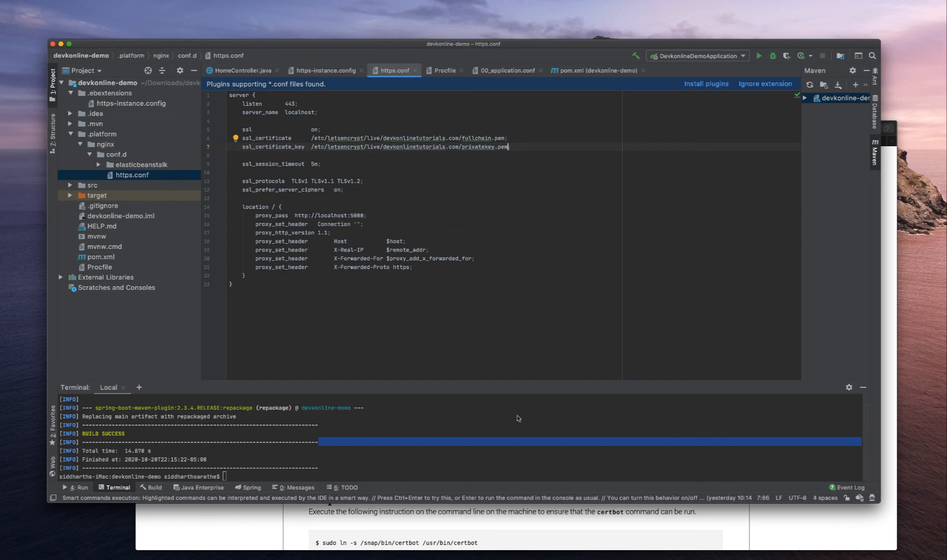
pyautogui.moveTo(865, 215)
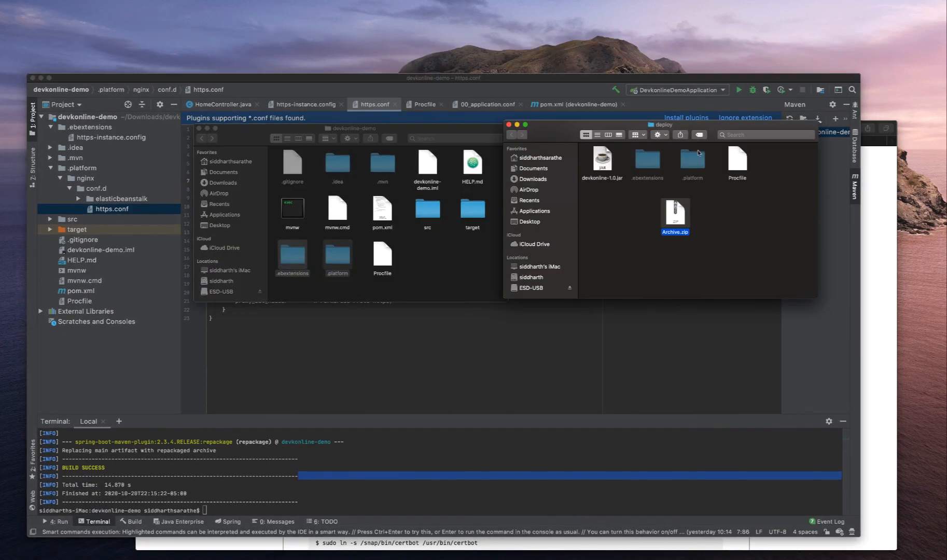
# Step: Move the old folders and Archive.zip in the deploy folder to Trash
pyautogui.click(690, 160)
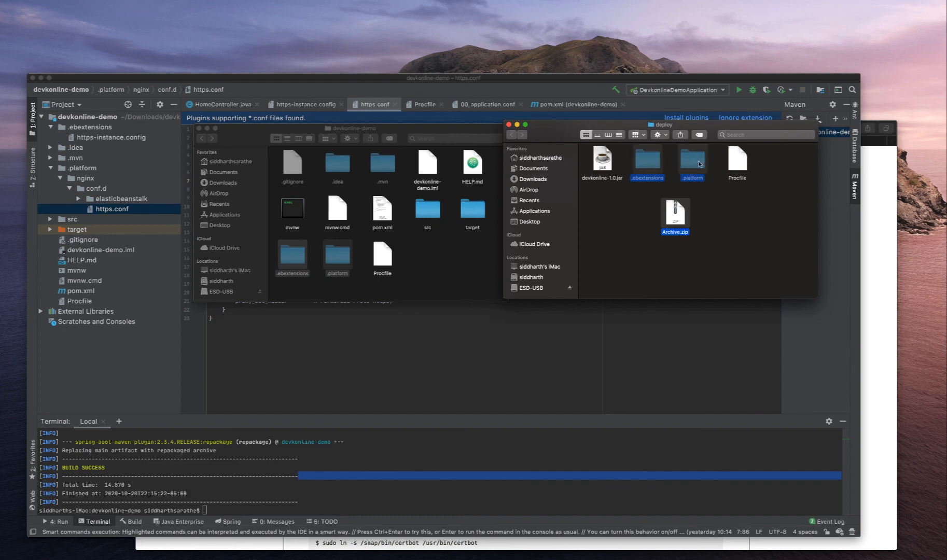
pyautogui.rightClick(692, 160)
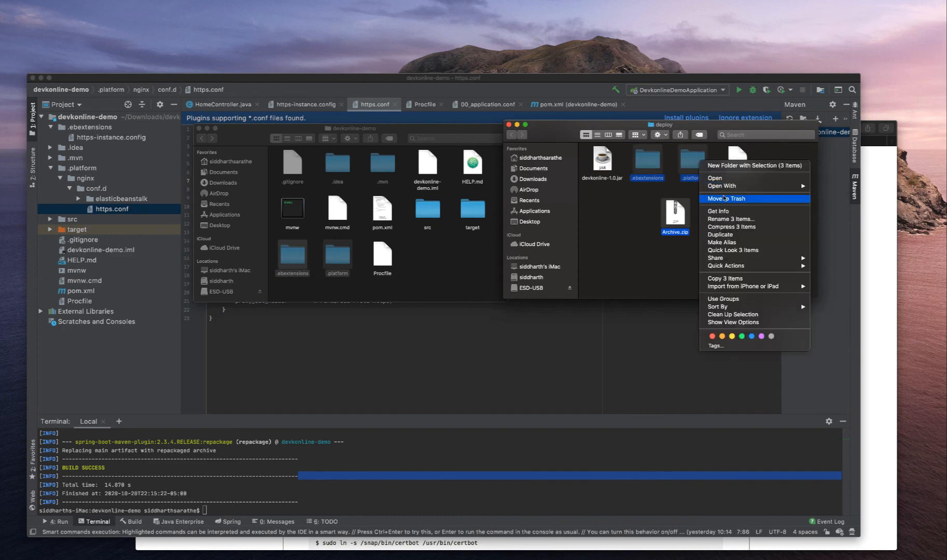
pyautogui.click(727, 198)
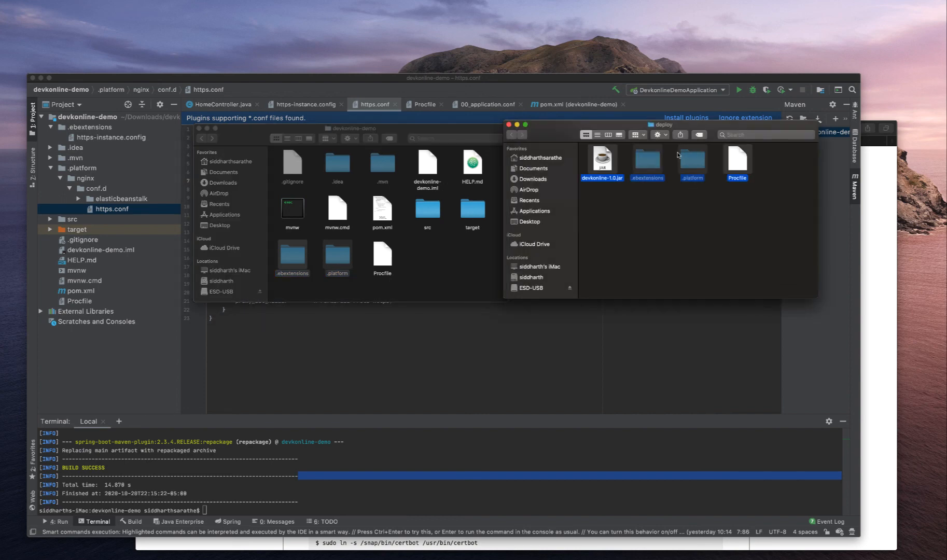
# Step: Compress the jar, .ebextensions, .platform and Procfile into a new Archive.zip
pyautogui.rightClick(691, 160)
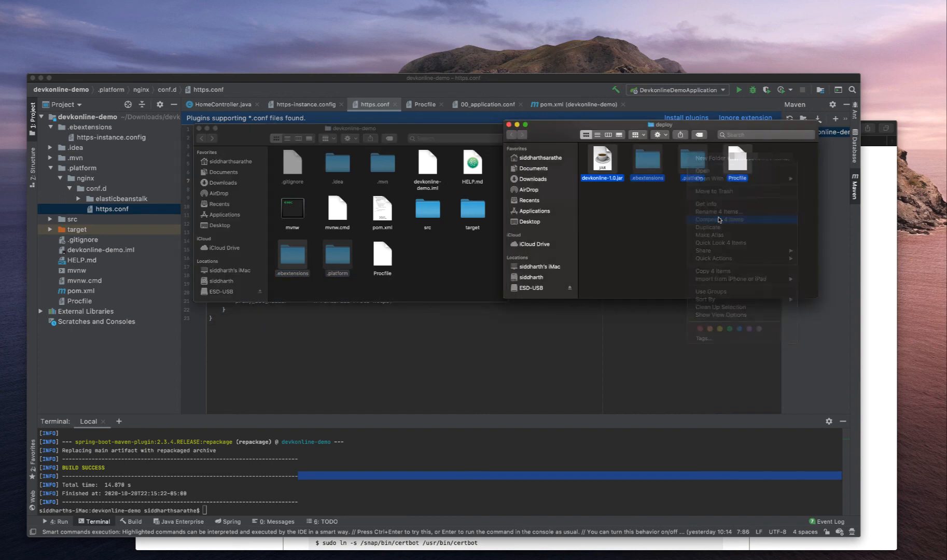
pyautogui.click(719, 219)
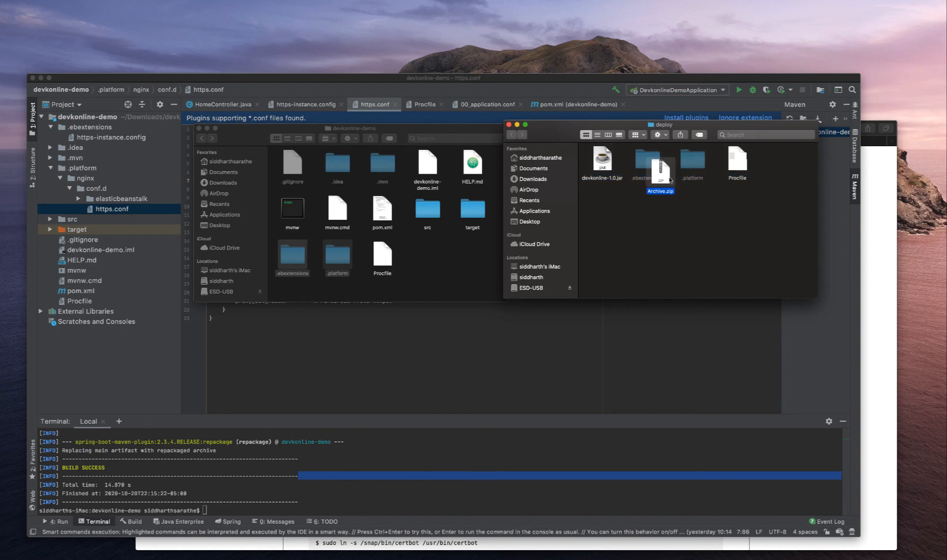
pyautogui.moveTo(660, 165); pyautogui.dragTo(652, 211)
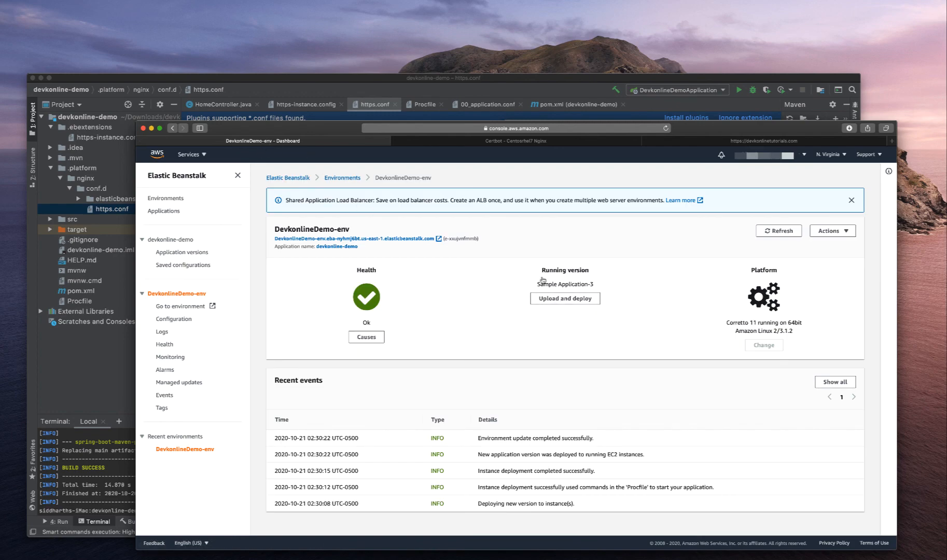
# Step: Upload Archive.zip and deploy it to DevkonlineDemo-env as version Sample Application-4
pyautogui.click(564, 299)
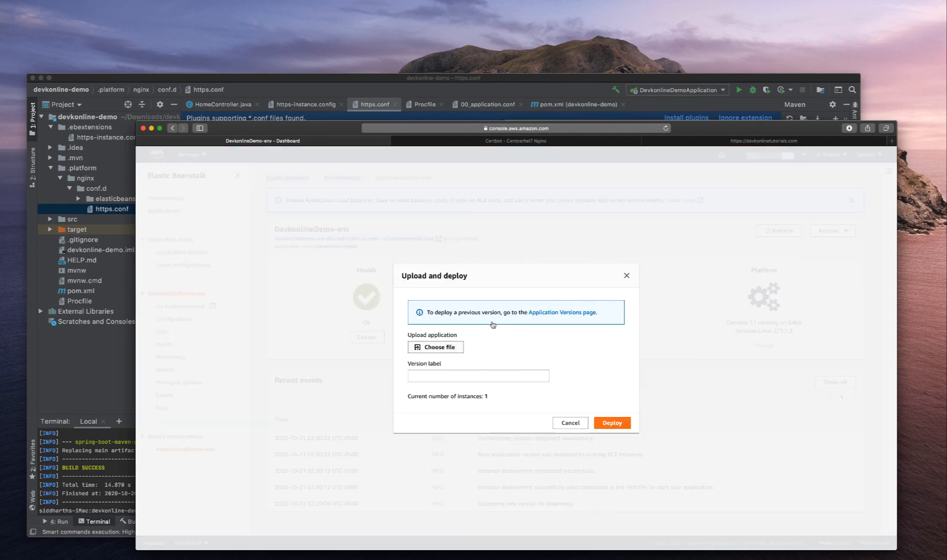
pyautogui.click(435, 347)
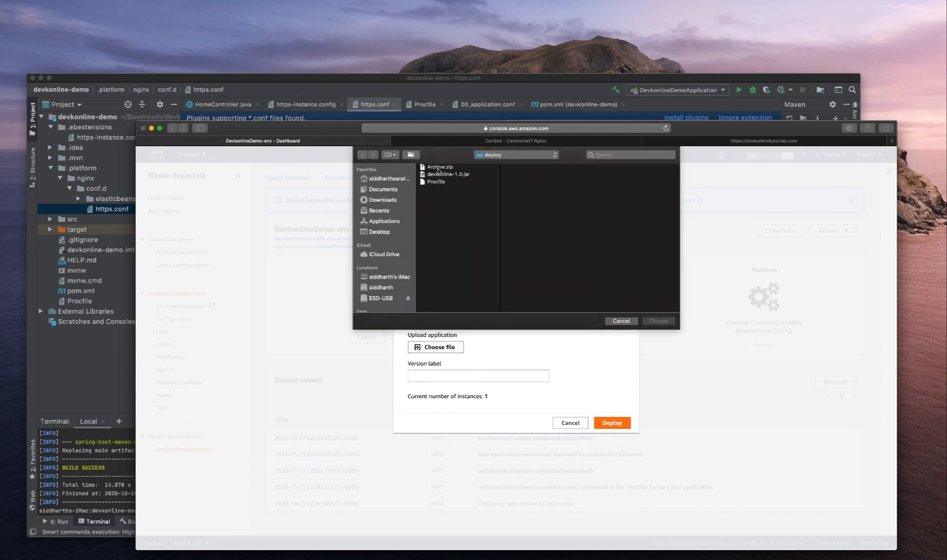
pyautogui.click(440, 167)
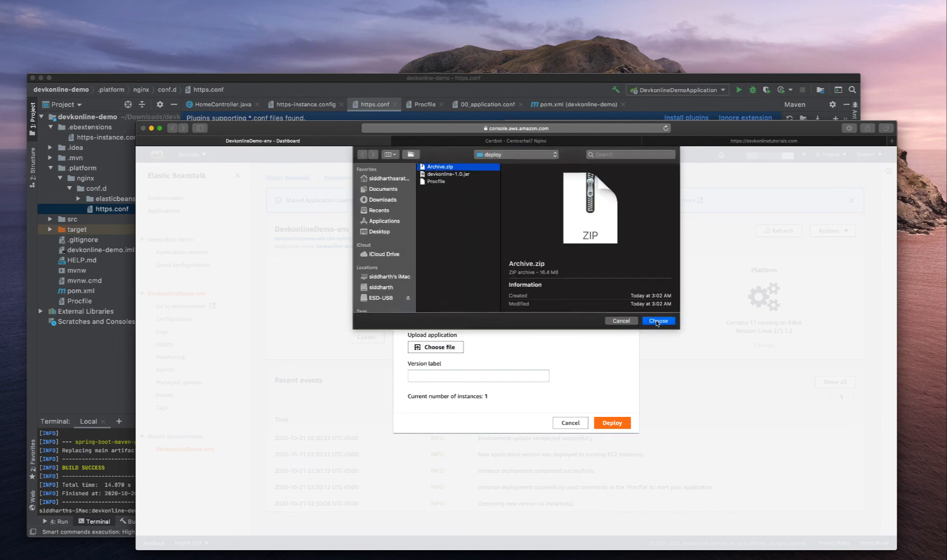
pyautogui.click(658, 321)
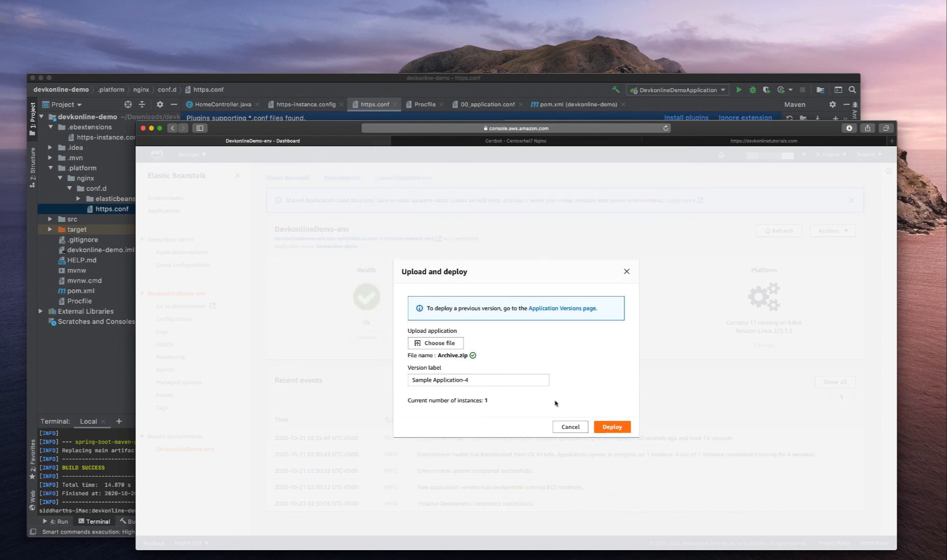
pyautogui.click(612, 427)
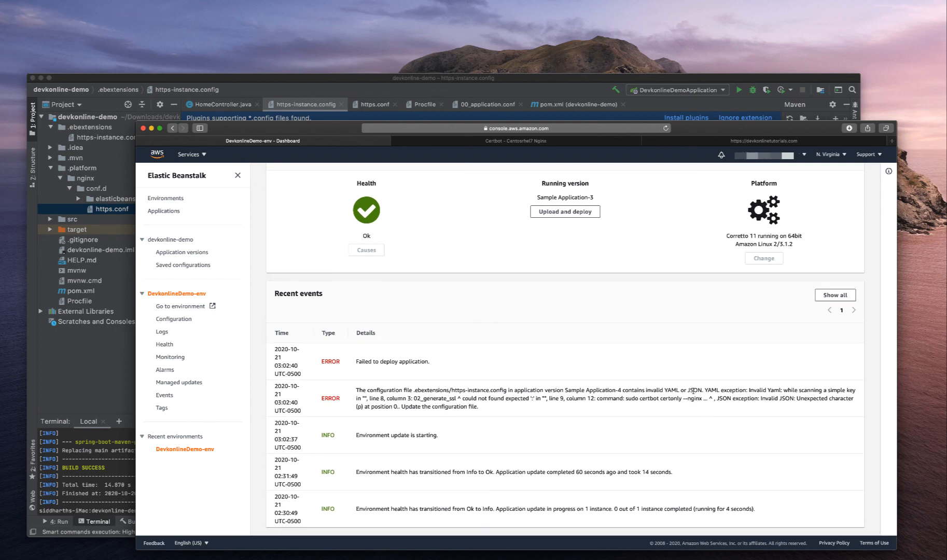
# Step: Inspect the Recent events error reporting invalid YAML in .ebextensions/https-instance.config
pyautogui.doubleClick(654, 391)
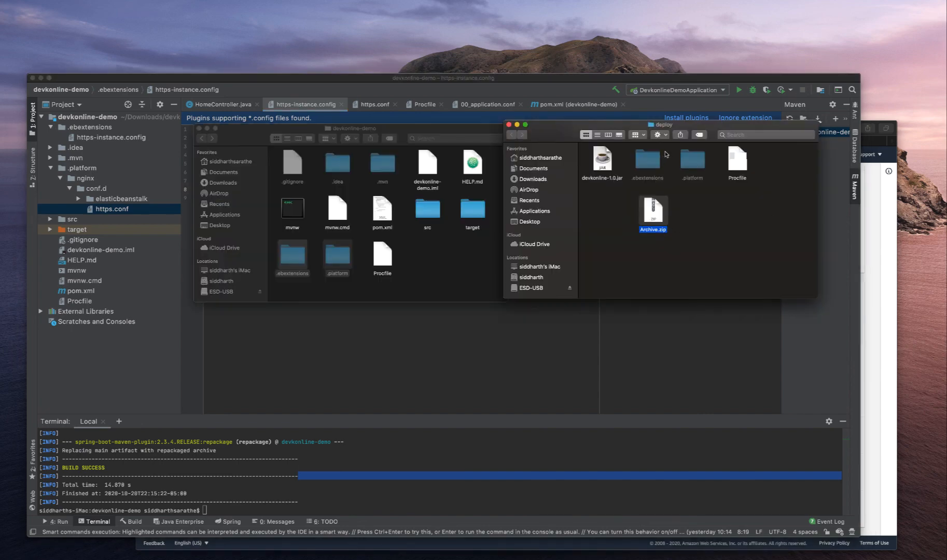
# Step: Move the old folders and Archive.zip in the deploy folder to Trash
pyautogui.rightClick(690, 160)
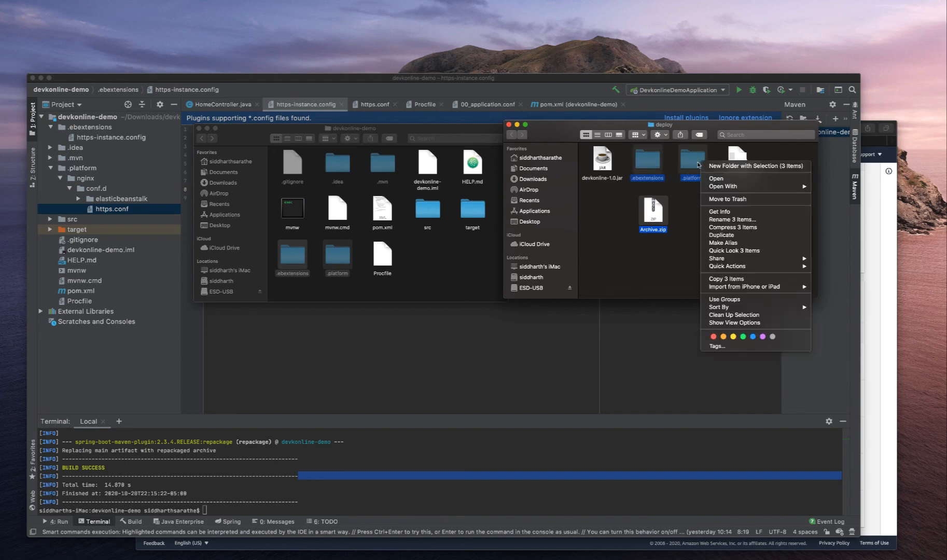
pyautogui.click(704, 198)
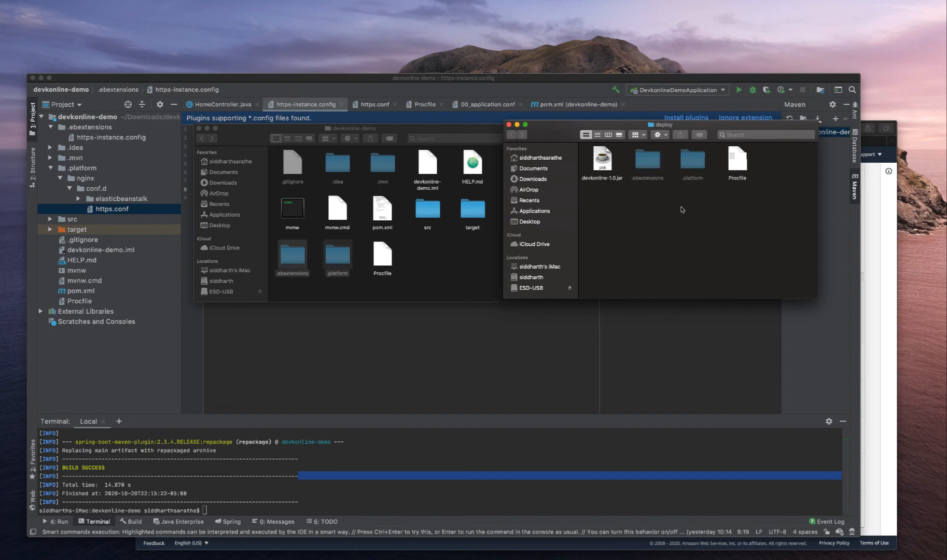
pyautogui.moveTo(677, 202)
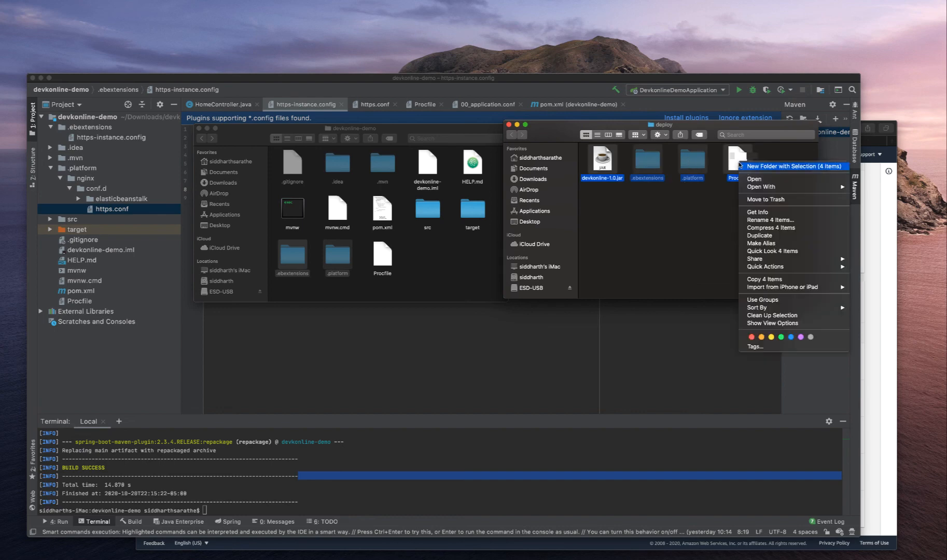
pyautogui.moveTo(757, 212)
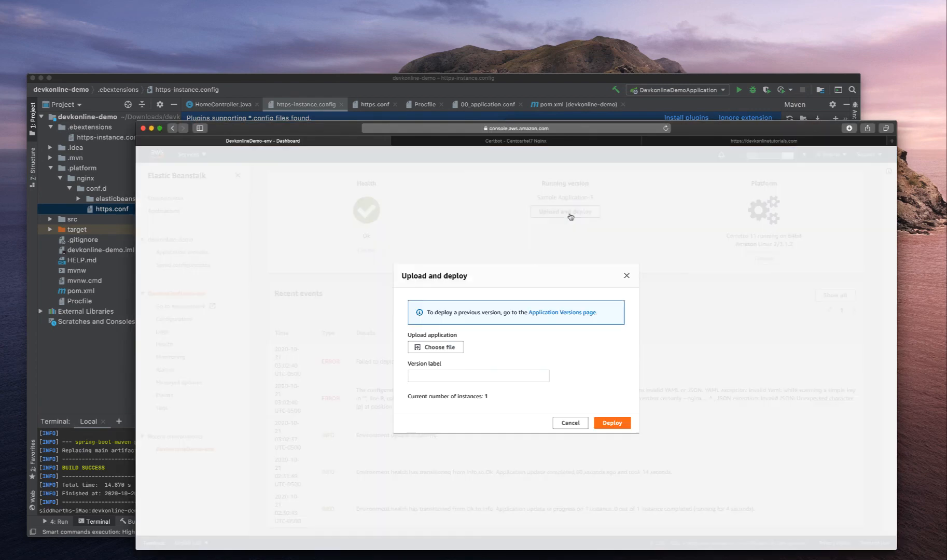
# Step: Choose the rebuilt Archive.zip and deploy it as version Sample Application-5
pyautogui.click(435, 346)
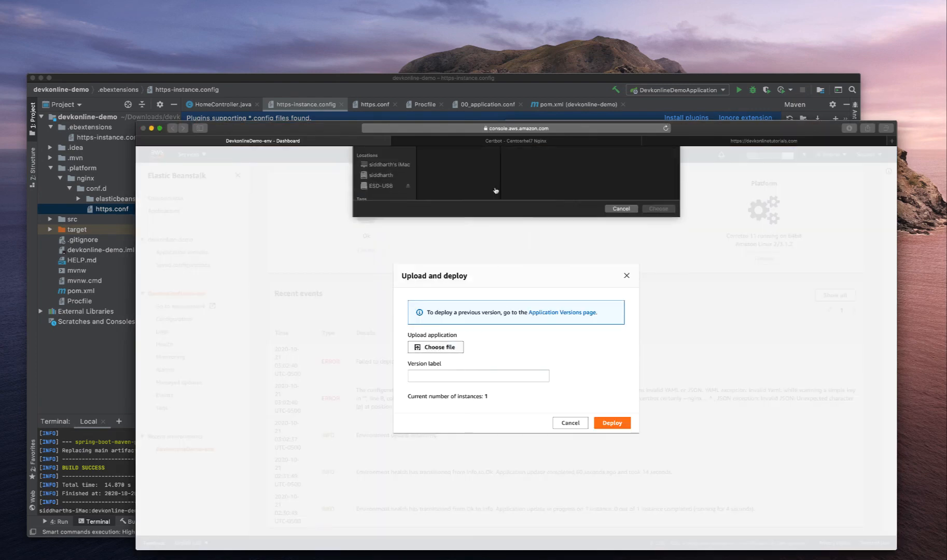
pyautogui.click(440, 167)
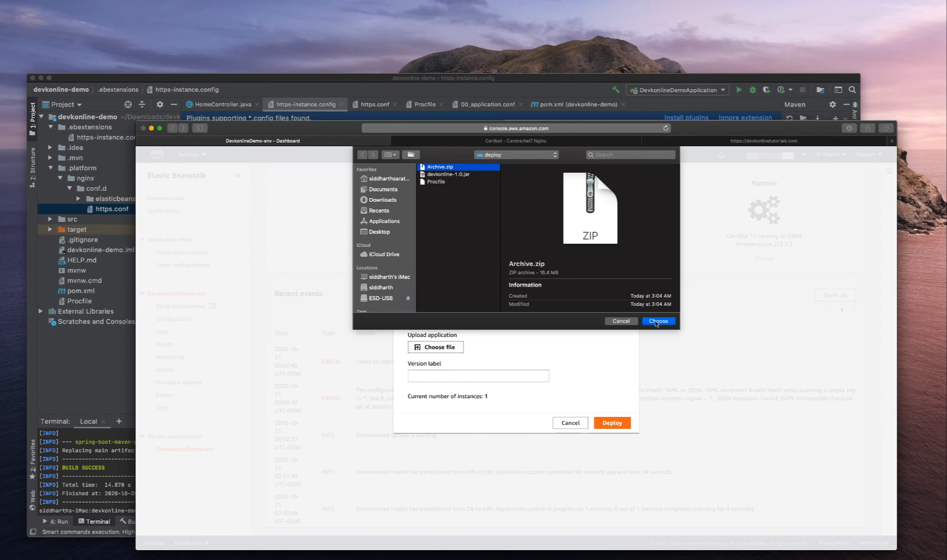
pyautogui.click(658, 321)
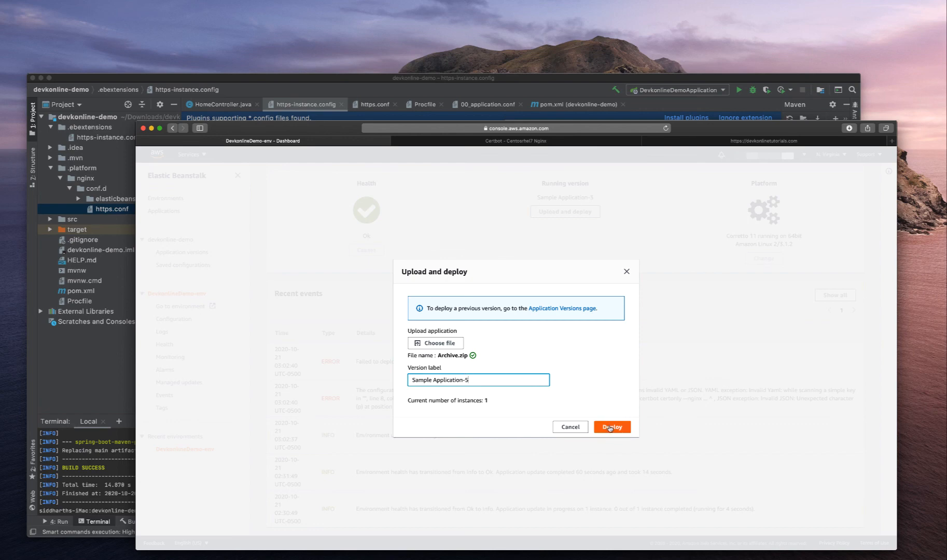
pyautogui.click(612, 427)
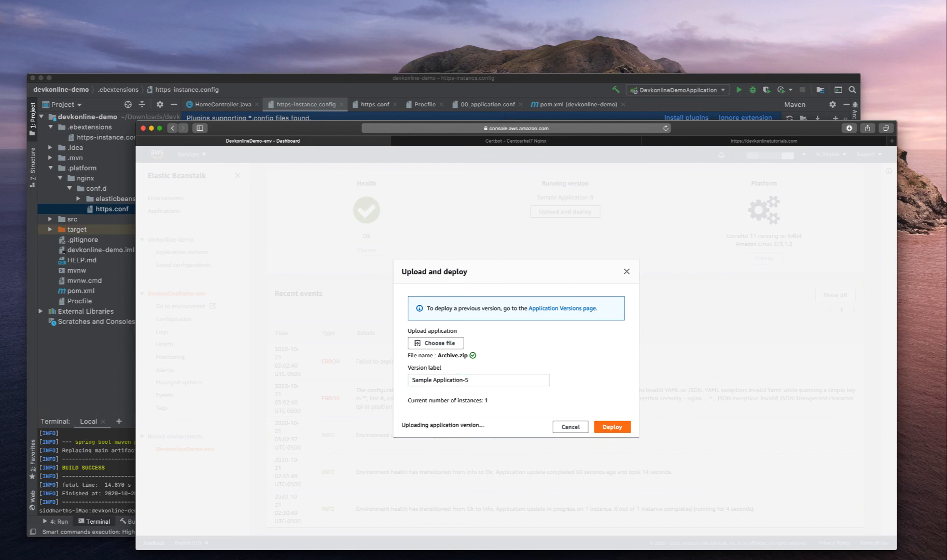
pyautogui.click(611, 427)
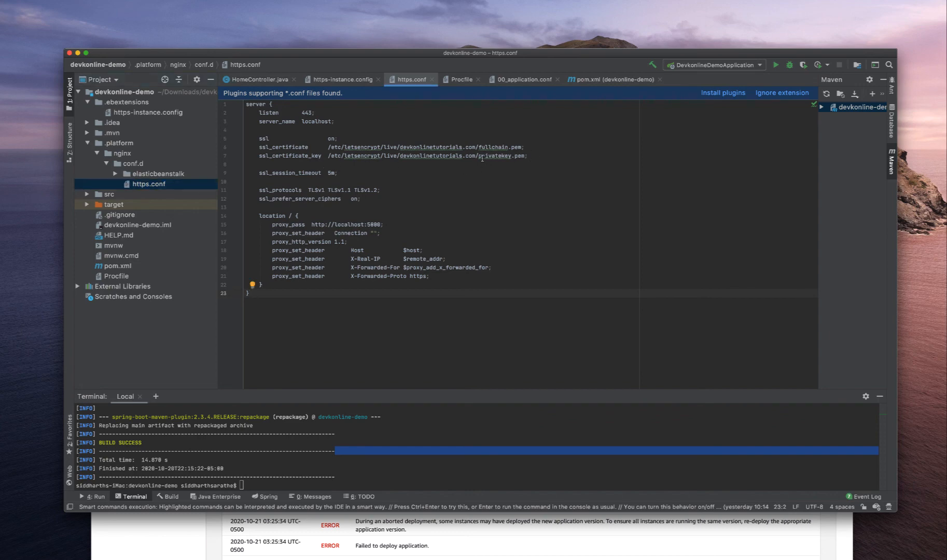
# Step: Change the key file name in https.conf from privatekey.pem to privkey.pem
pyautogui.doubleClick(491, 156)
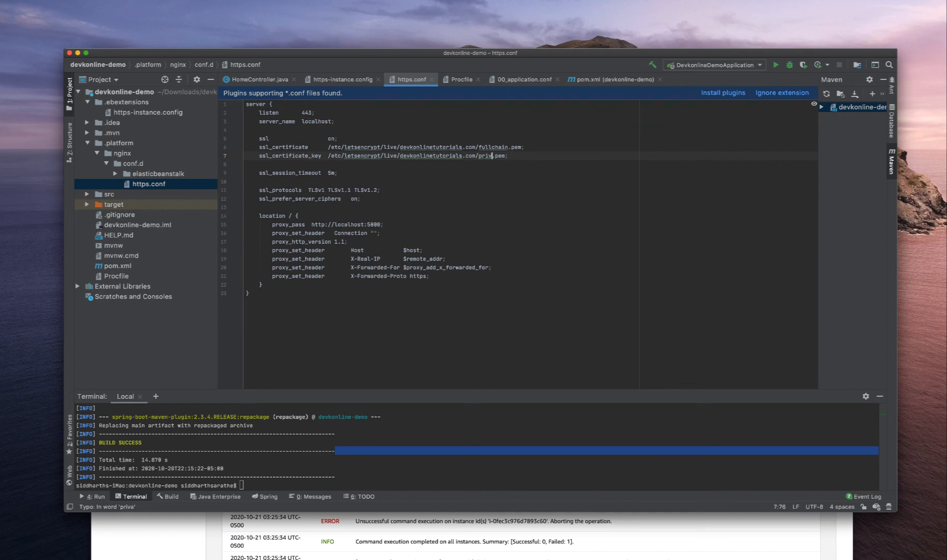
pyautogui.write('key')
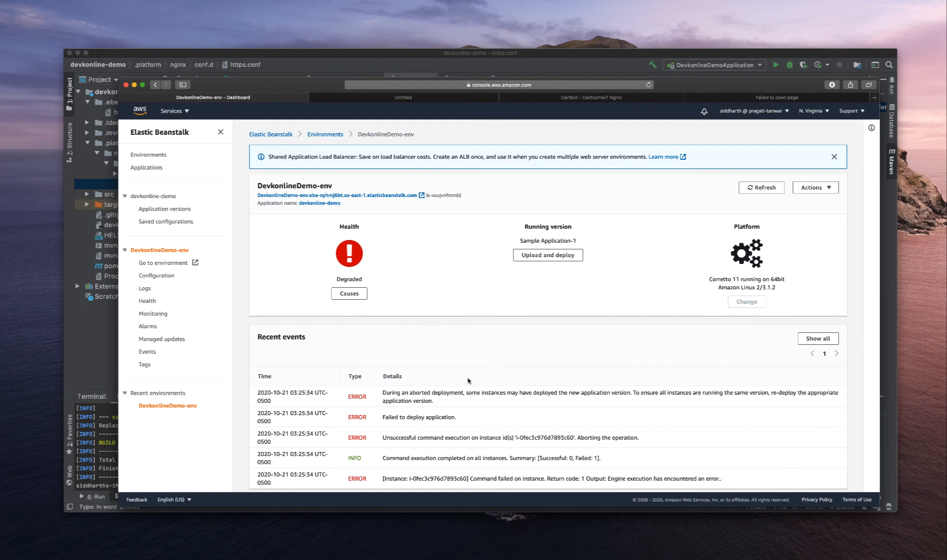
pyautogui.moveTo(683, 88)
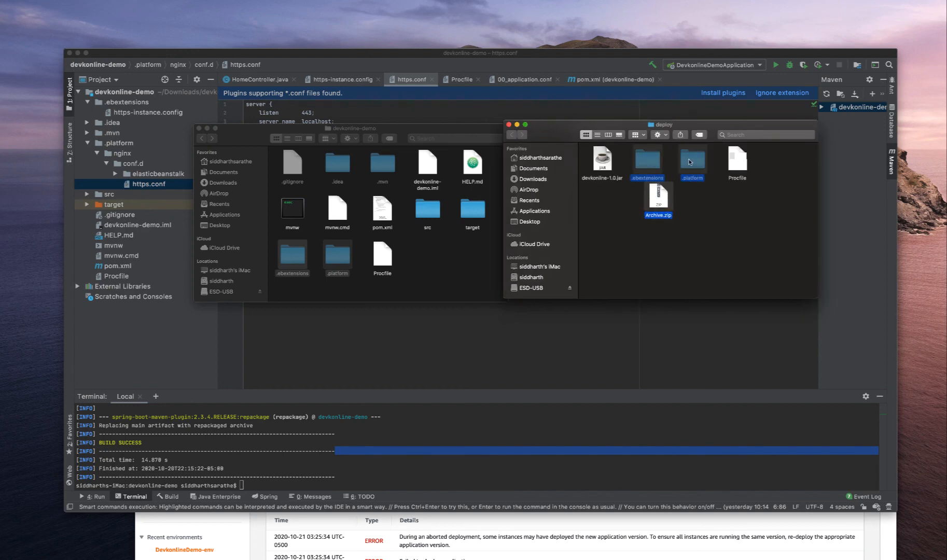
# Step: Replace the old folders with the project's .ebextensions and .platform, then compress the four items into Archive.zip
pyautogui.rightClick(691, 159)
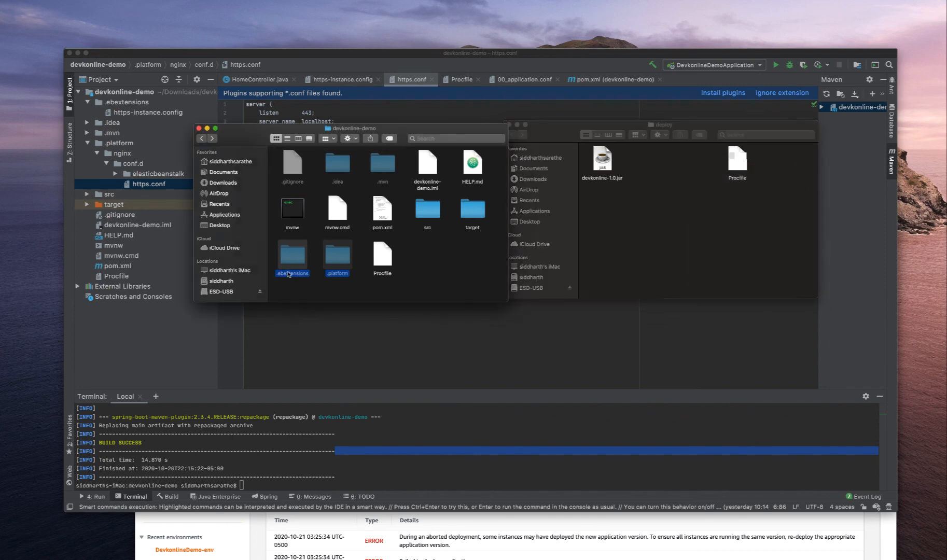
pyautogui.click(337, 253)
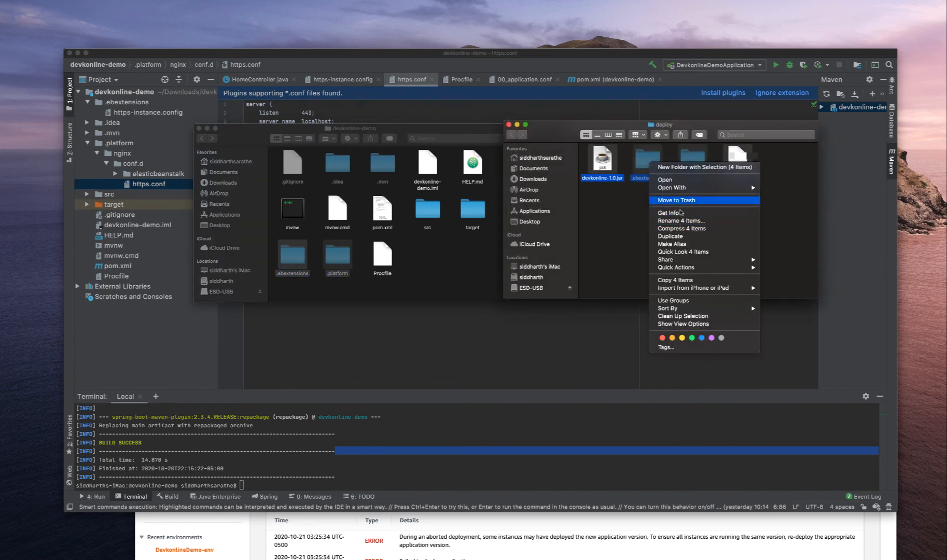
pyautogui.moveTo(683, 228)
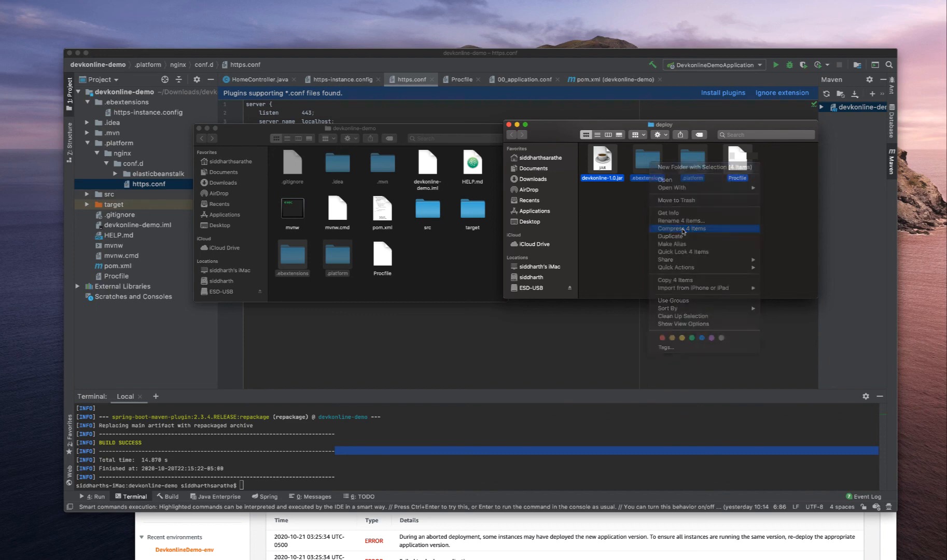
pyautogui.click(681, 228)
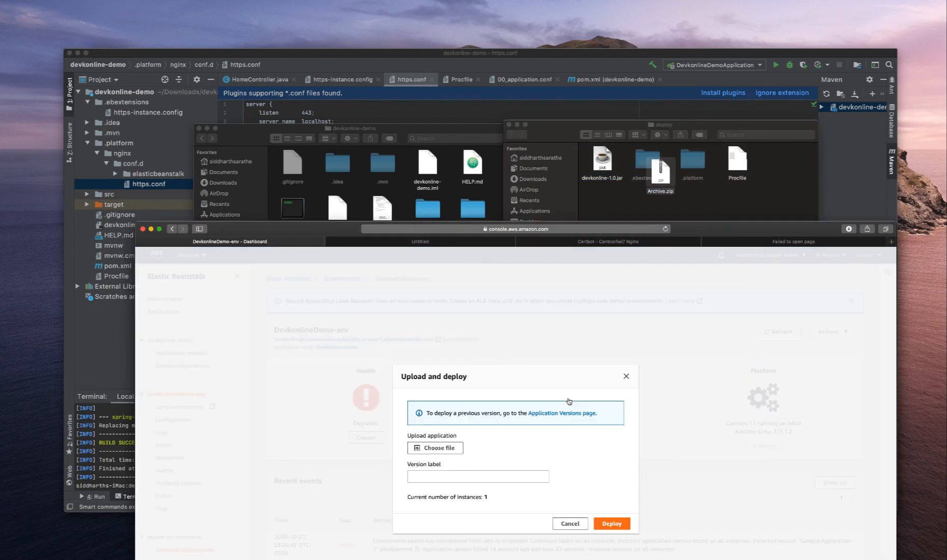
# Step: Choose the rebuilt Archive.zip and deploy it as version Sample Application-7
pyautogui.click(435, 447)
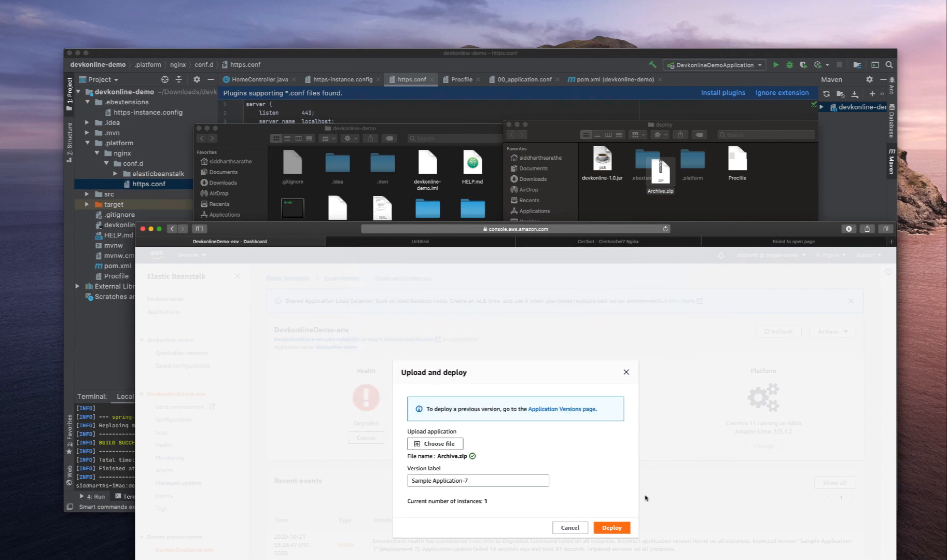
pyautogui.click(611, 527)
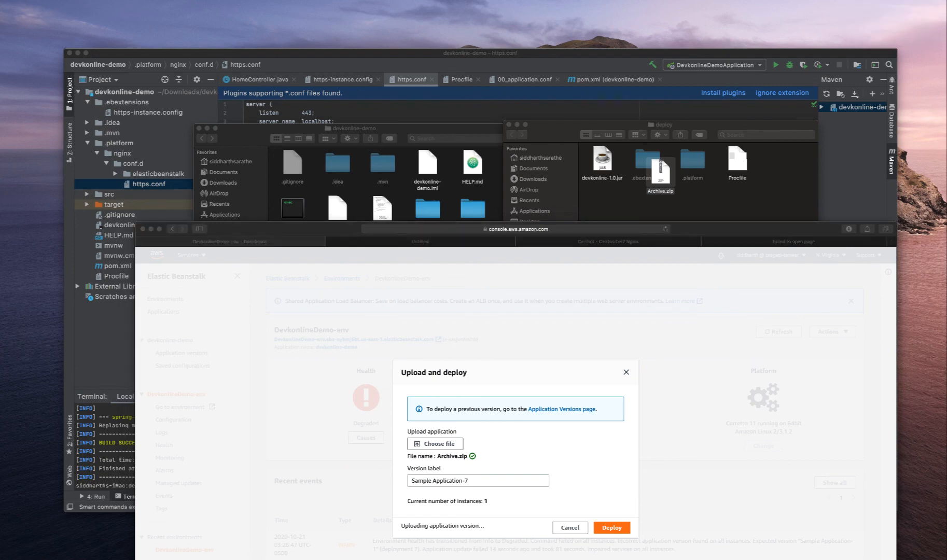
pyautogui.click(610, 528)
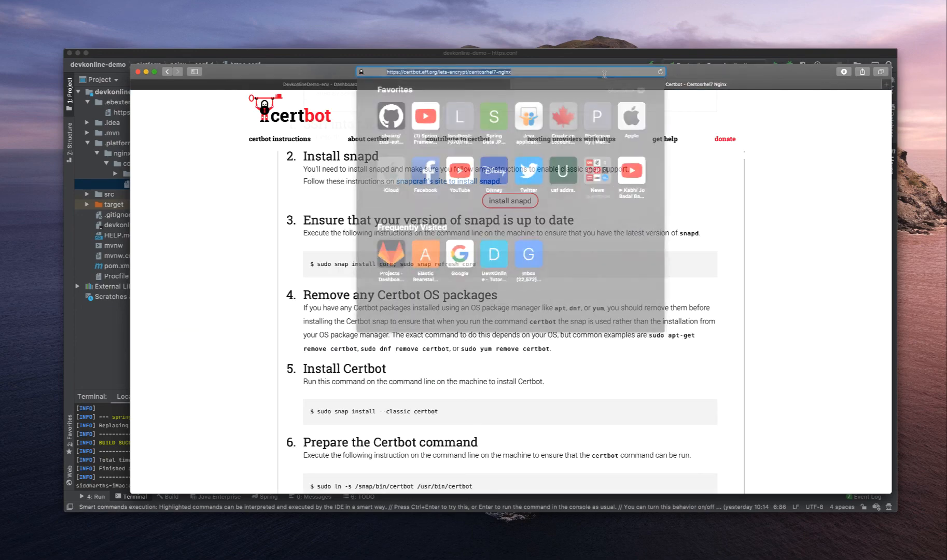
pyautogui.write('devkonlinetutorials.com')
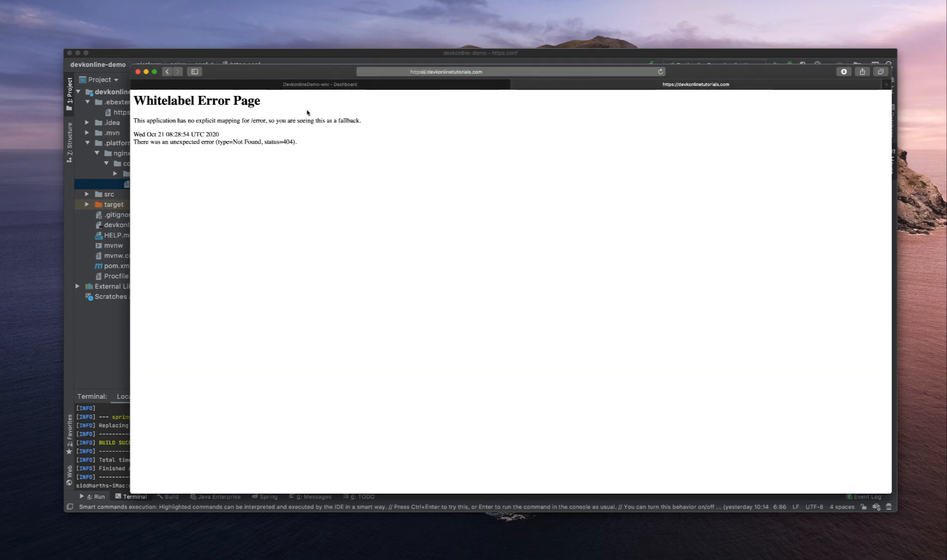
pyautogui.click(490, 72)
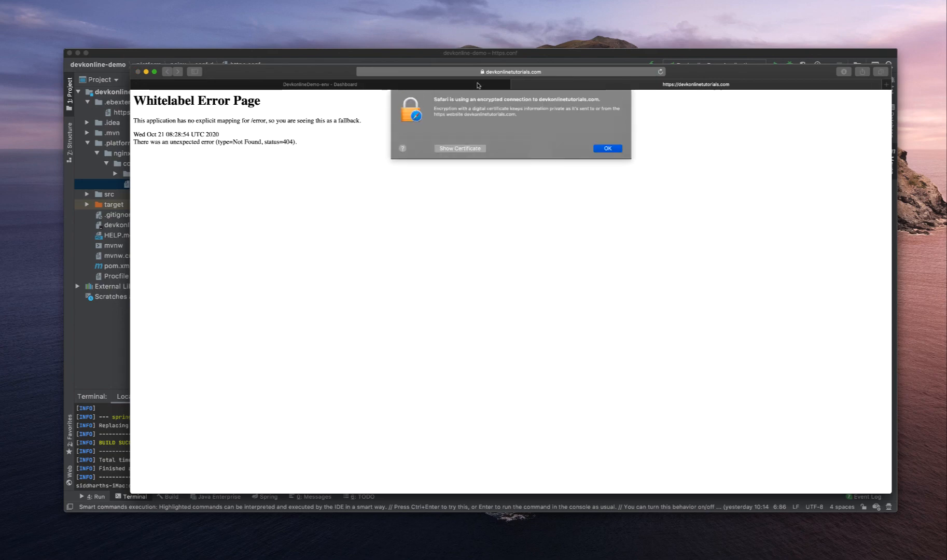
pyautogui.click(459, 147)
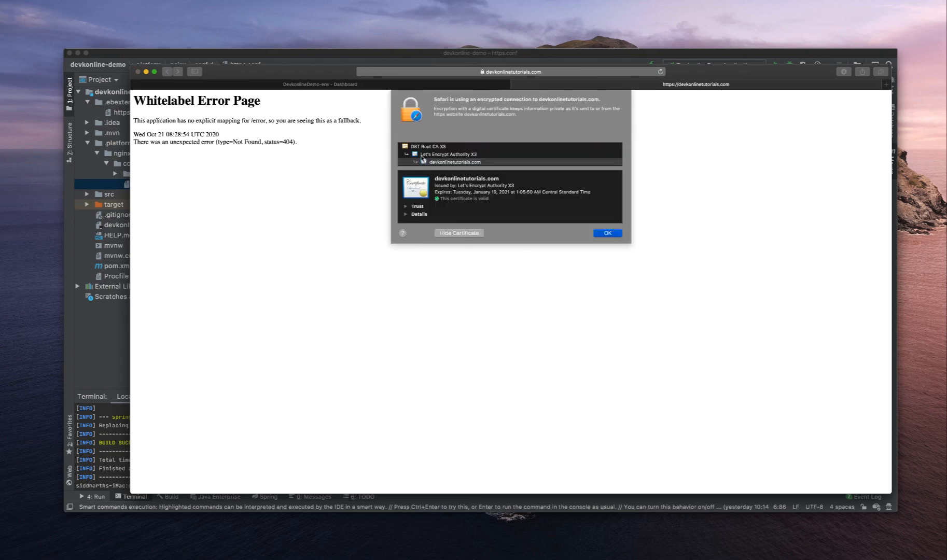
pyautogui.click(449, 154)
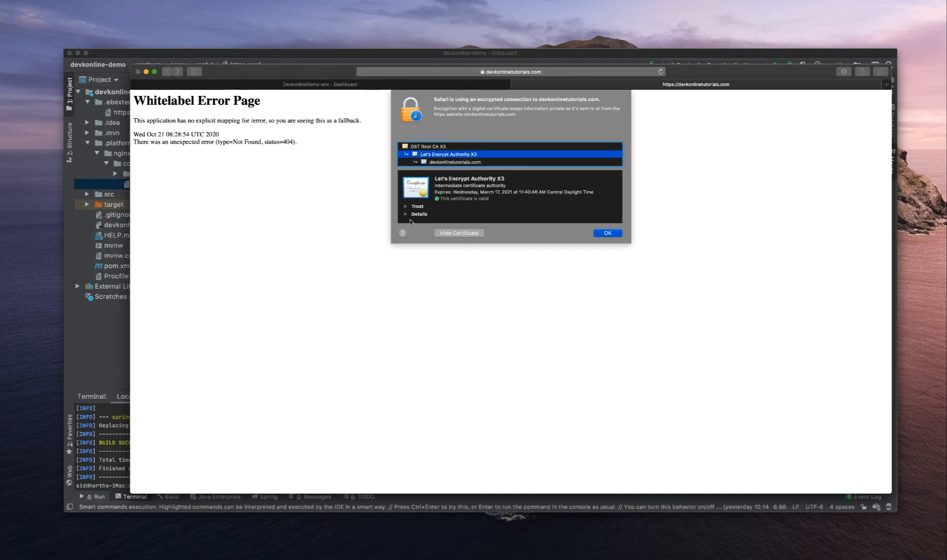
pyautogui.click(406, 213)
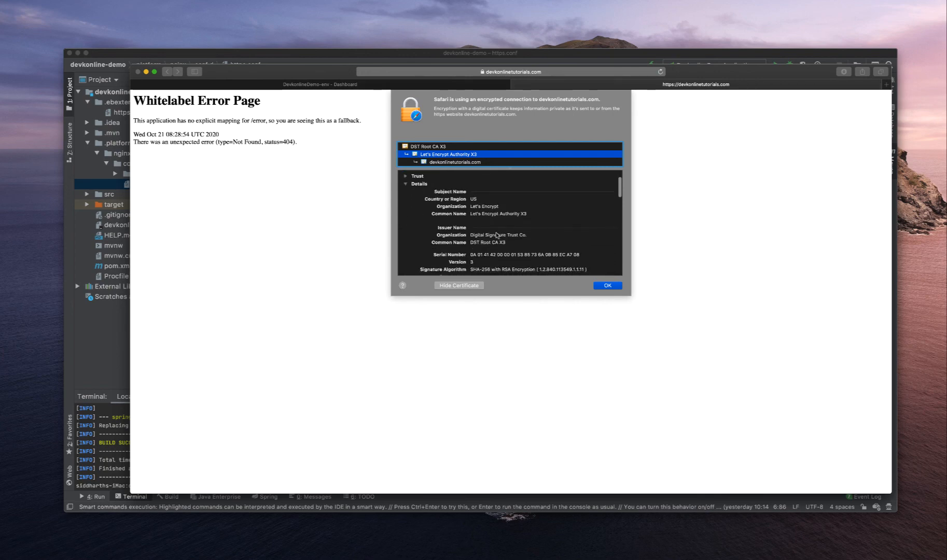
pyautogui.scroll(-3)
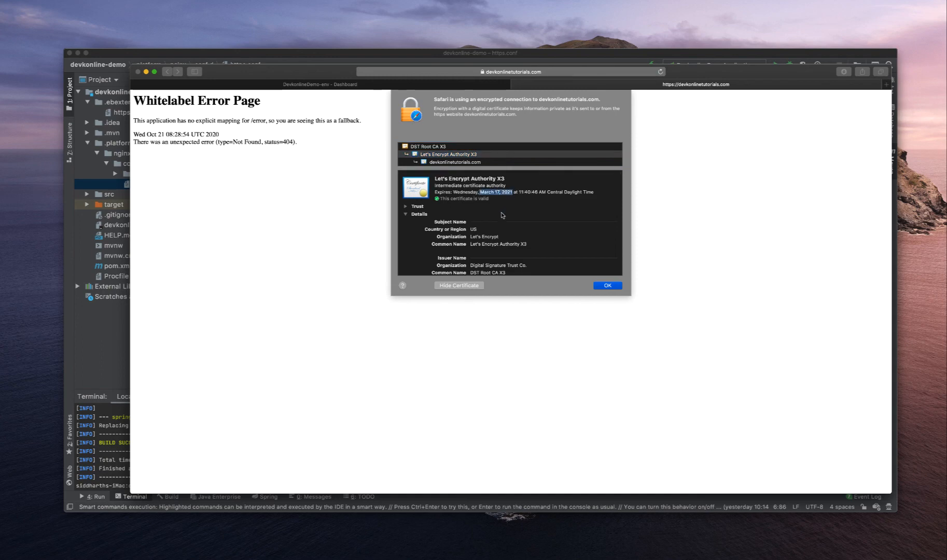
pyautogui.scroll(-3)
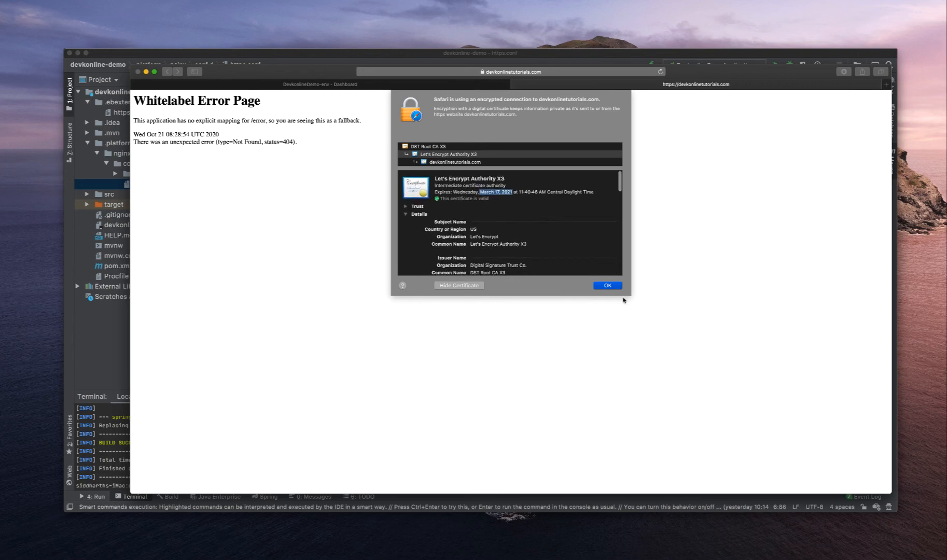
pyautogui.click(607, 285)
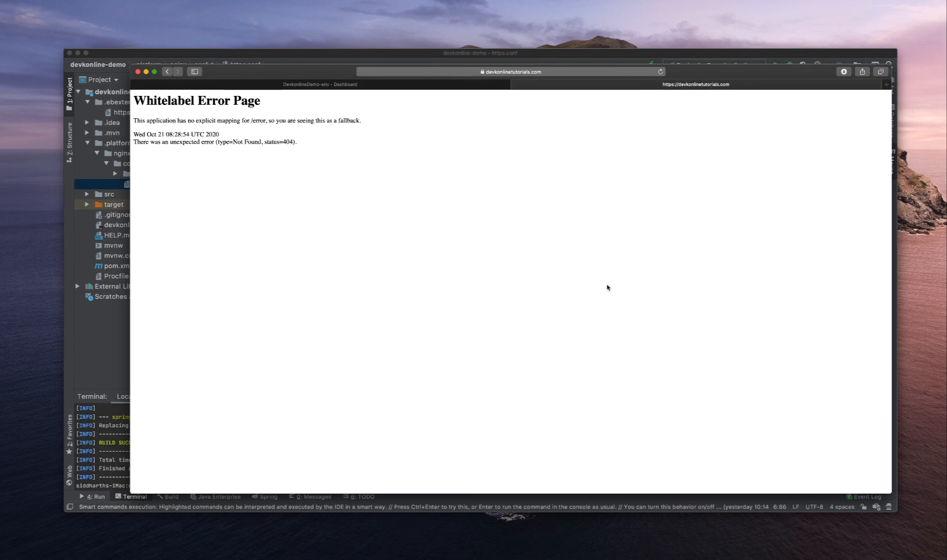
pyautogui.moveTo(718, 74)
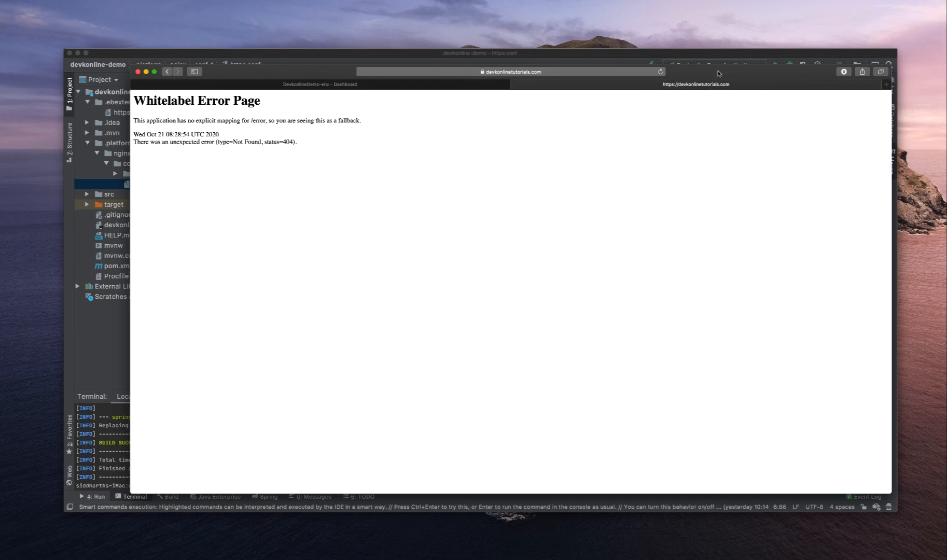
pyautogui.moveTo(534, 130)
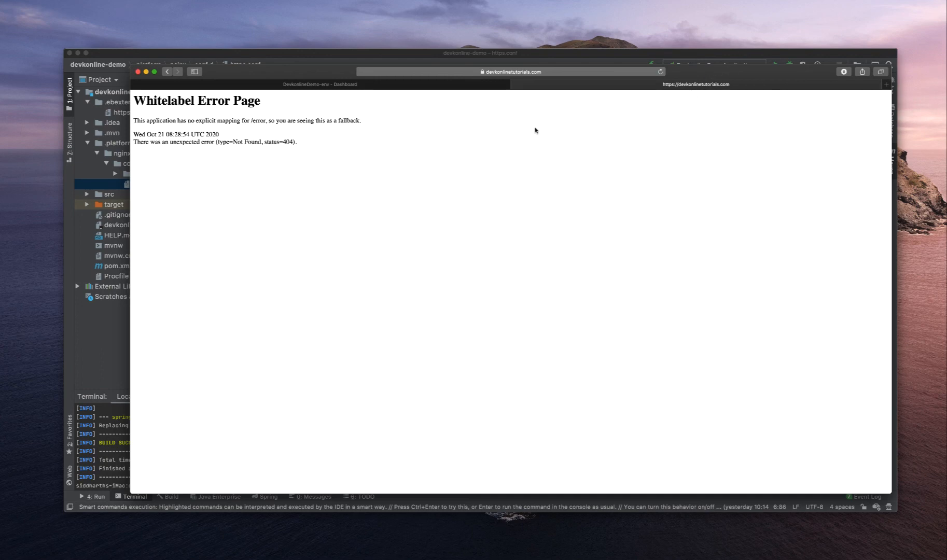
pyautogui.moveTo(683, 73)
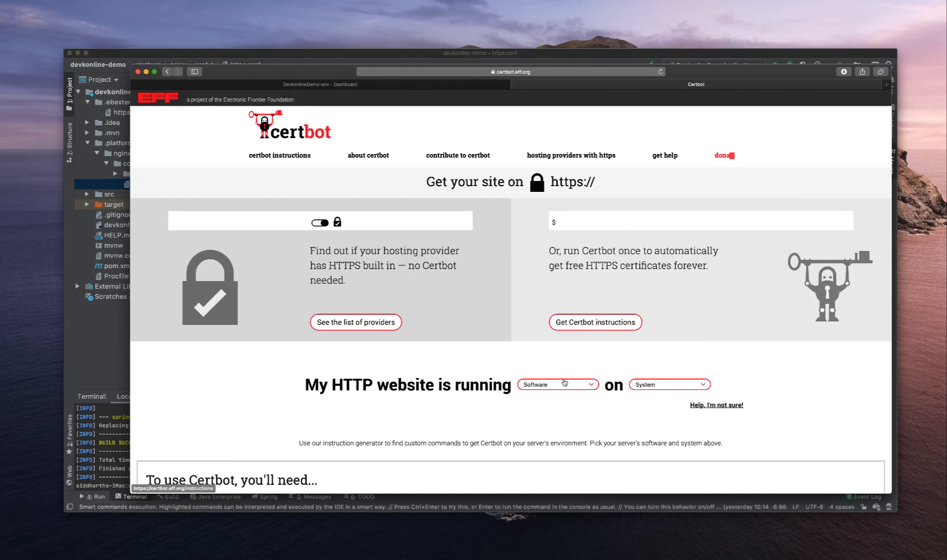
# Step: Select Nginx and CentOS/RHEL 7 in Certbot's instruction generator
pyautogui.click(556, 384)
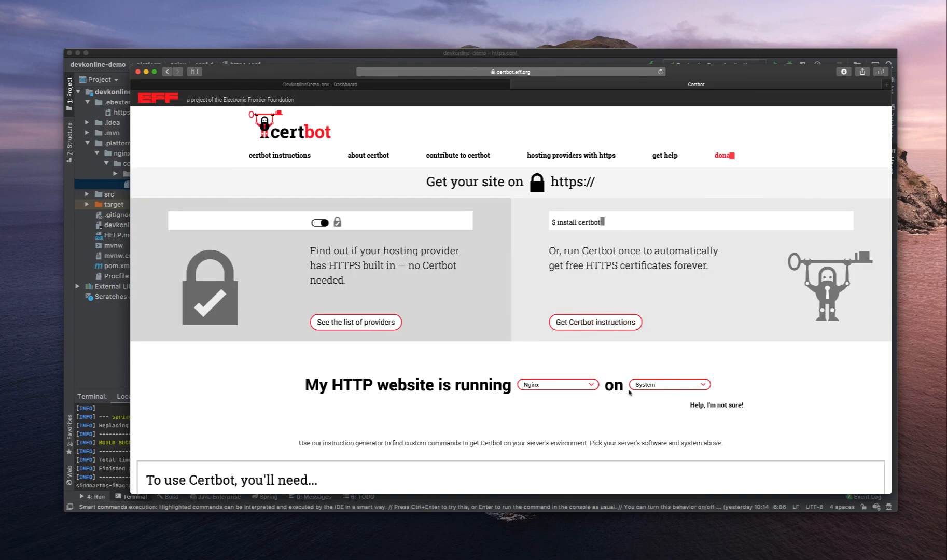
pyautogui.click(669, 384)
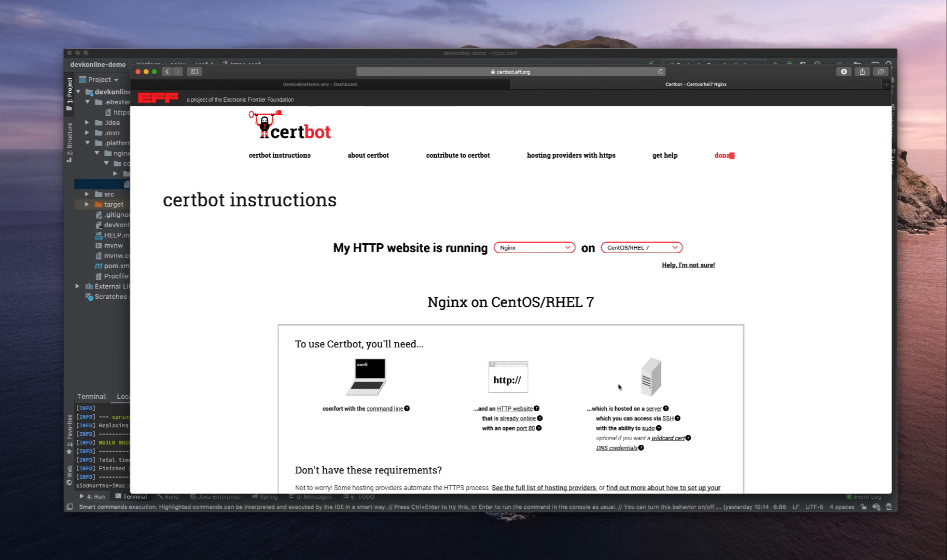
pyautogui.scroll(-3)
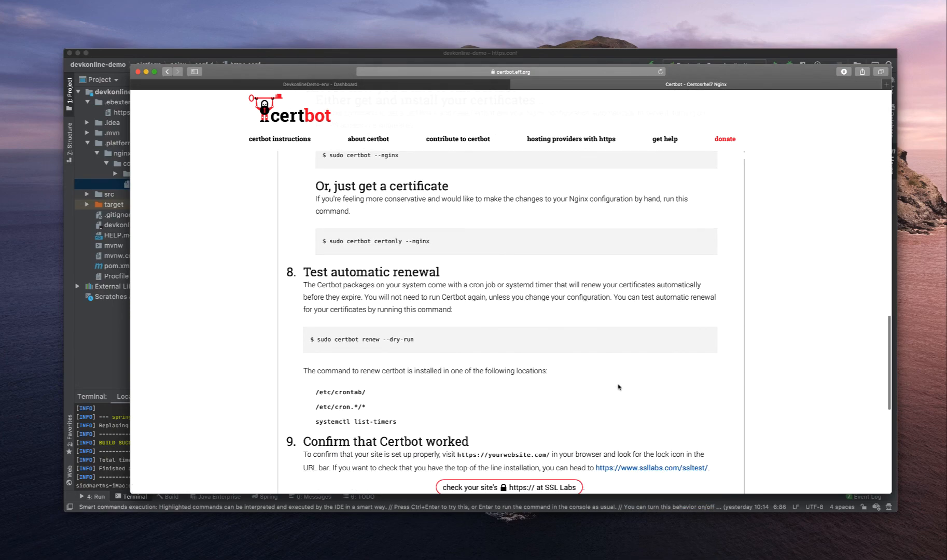
pyautogui.scroll(3)
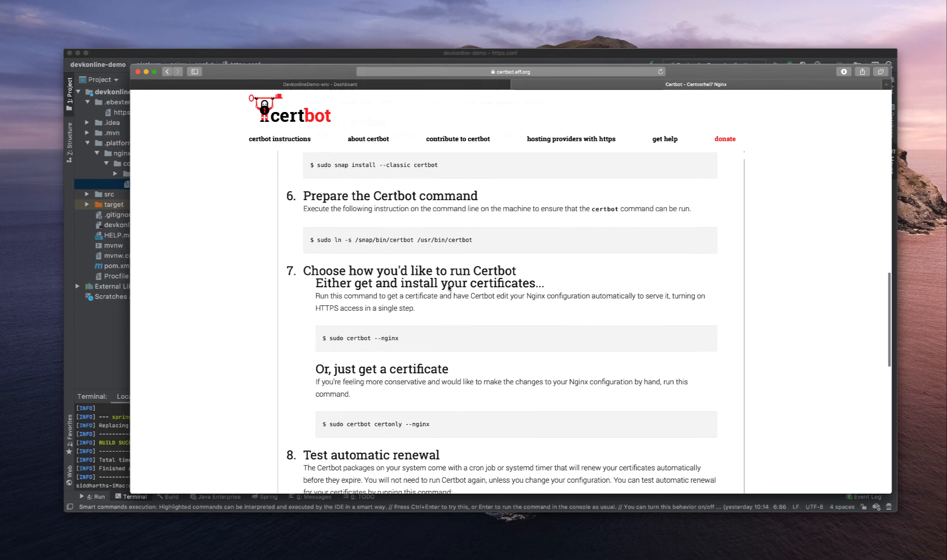
# Step: Scroll to step 8, Test automatic renewal, and highlight the /etc cron path
pyautogui.scroll(-3)
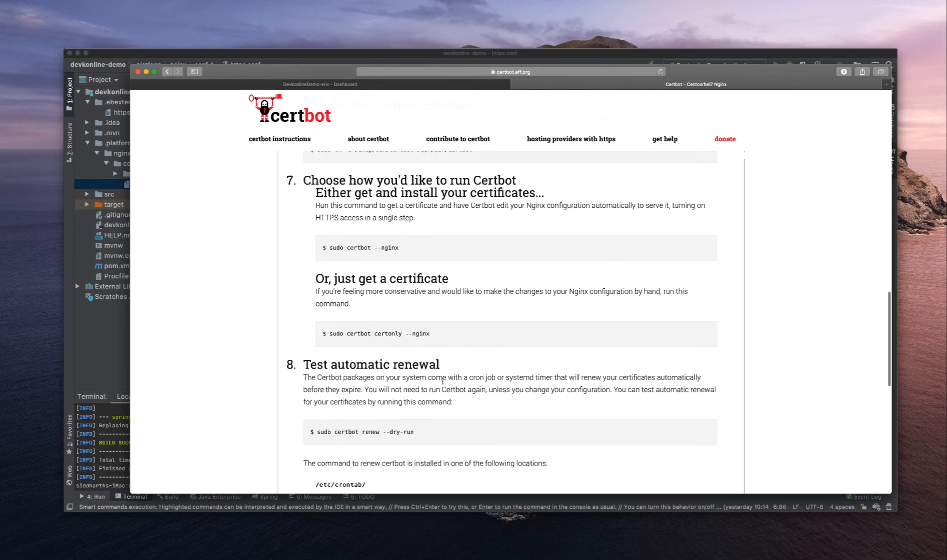
pyautogui.scroll(-3)
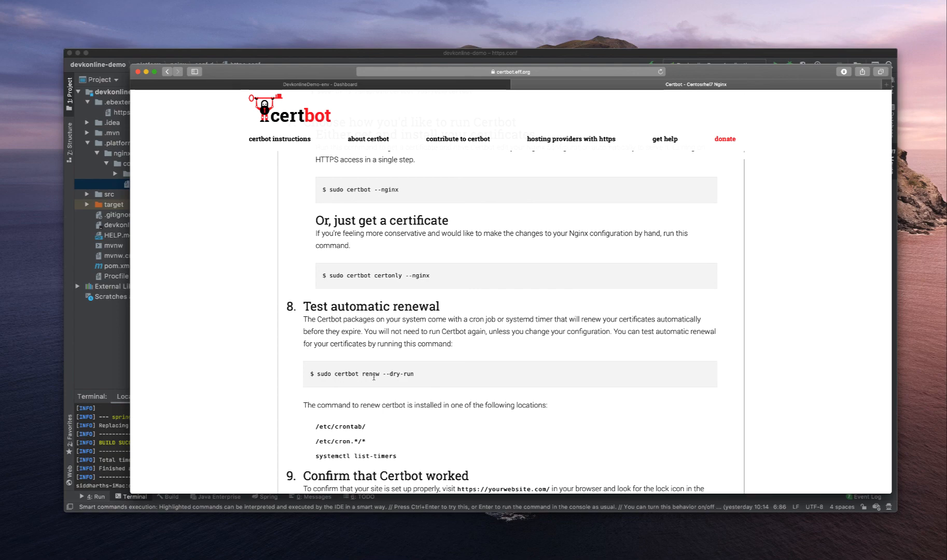
pyautogui.scroll(-3)
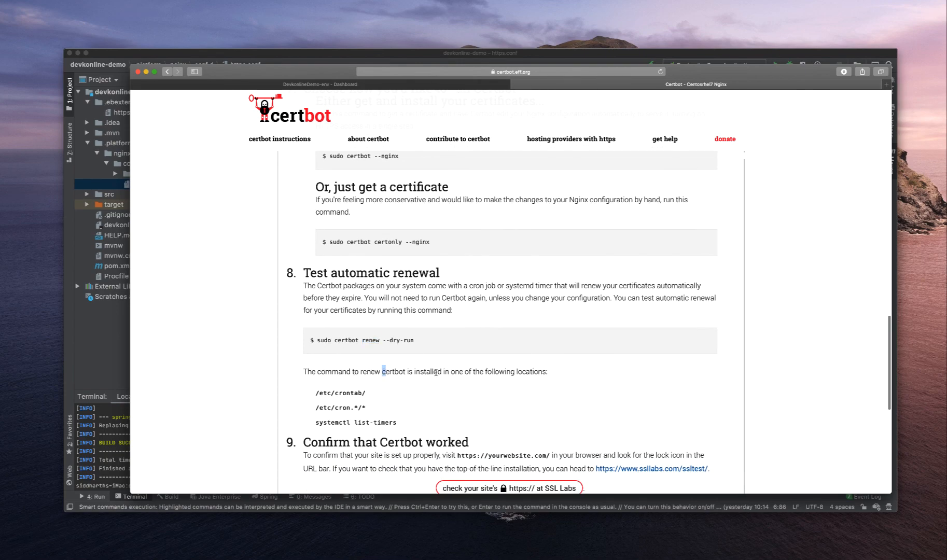
pyautogui.scroll(-3)
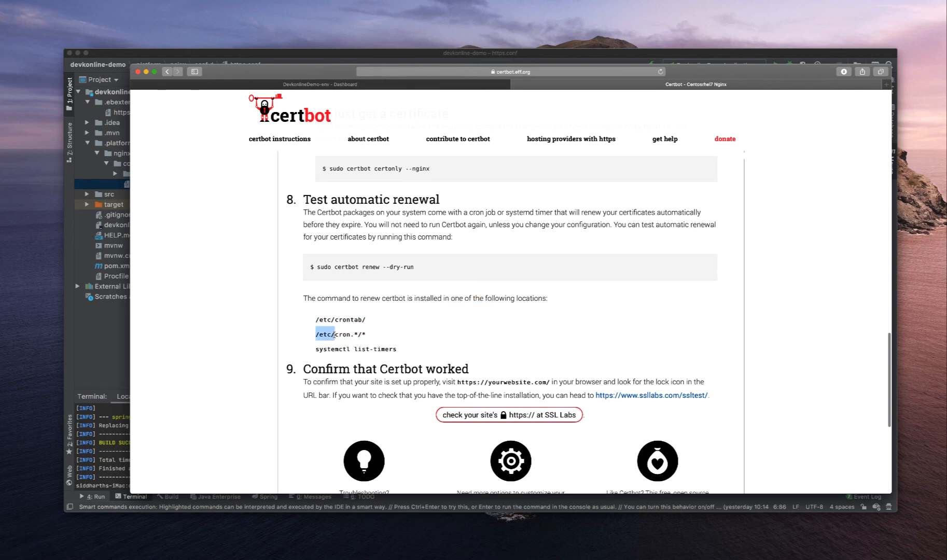
pyautogui.doubleClick(340, 334)
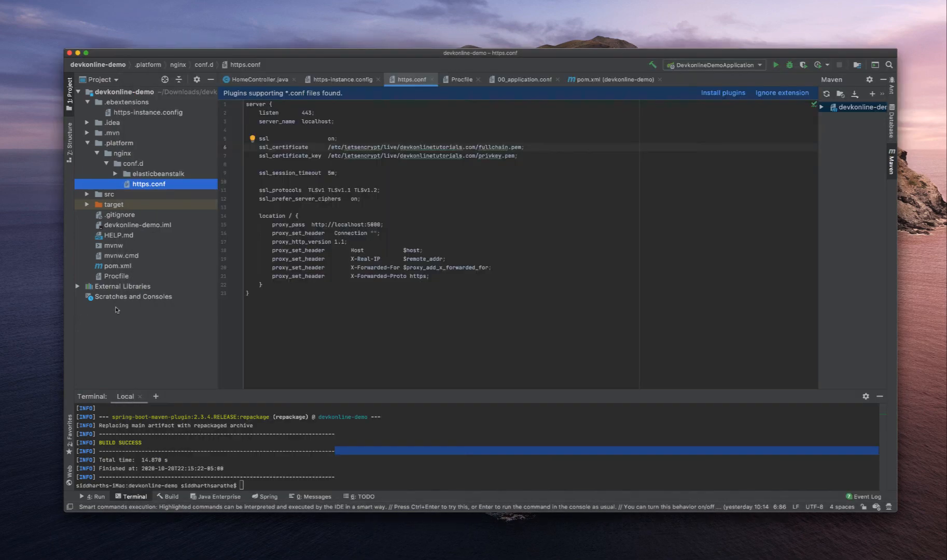
# Step: Add a new file named renew-ssl.config under the .ebextensions folder
pyautogui.click(127, 101)
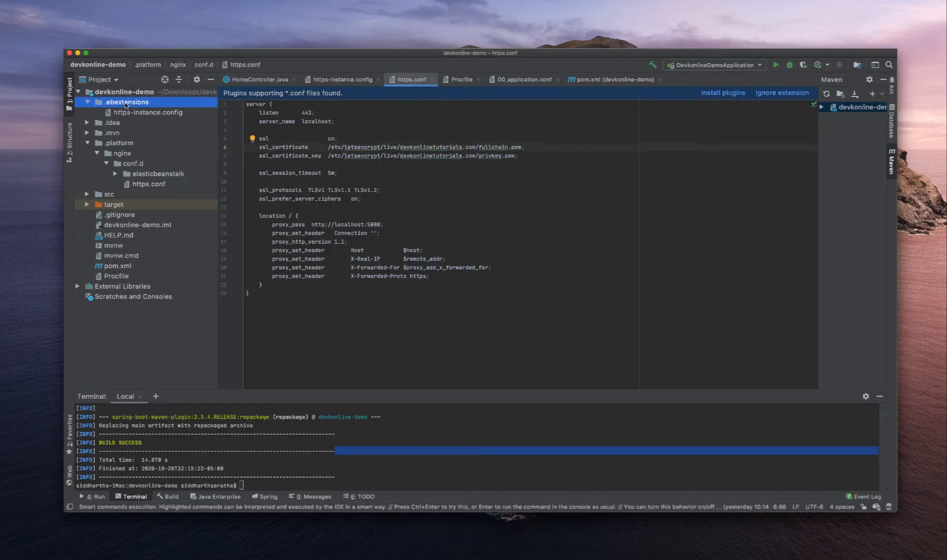
pyautogui.rightClick(127, 102)
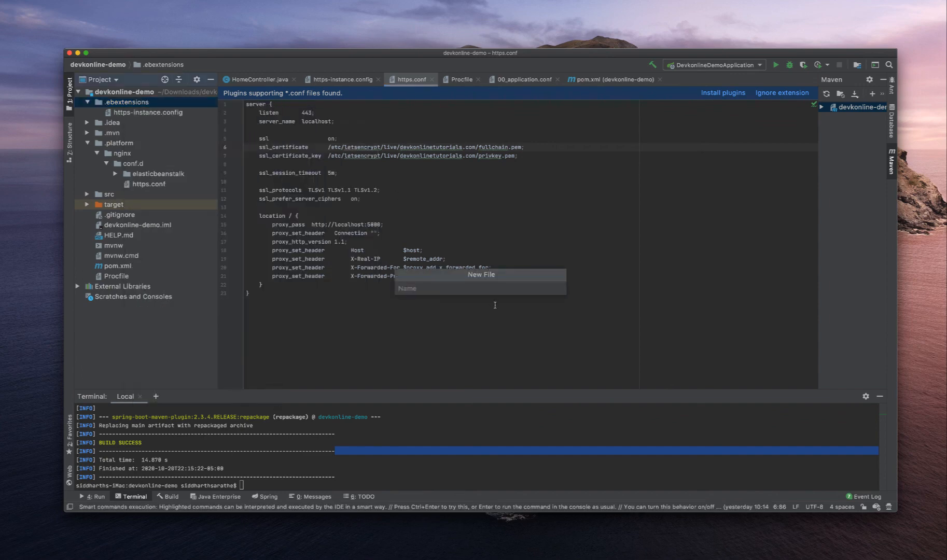
pyautogui.write('renew-ssl')
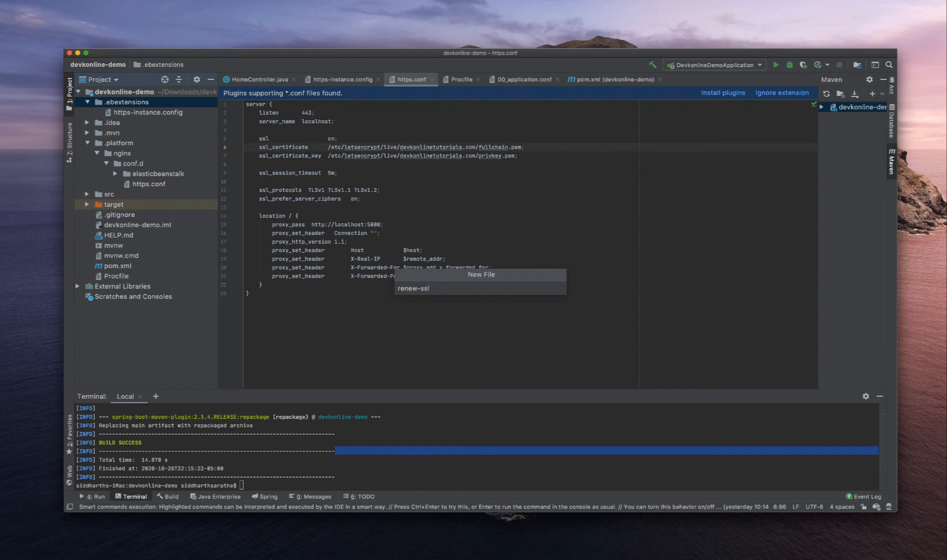
pyautogui.write('.conf')
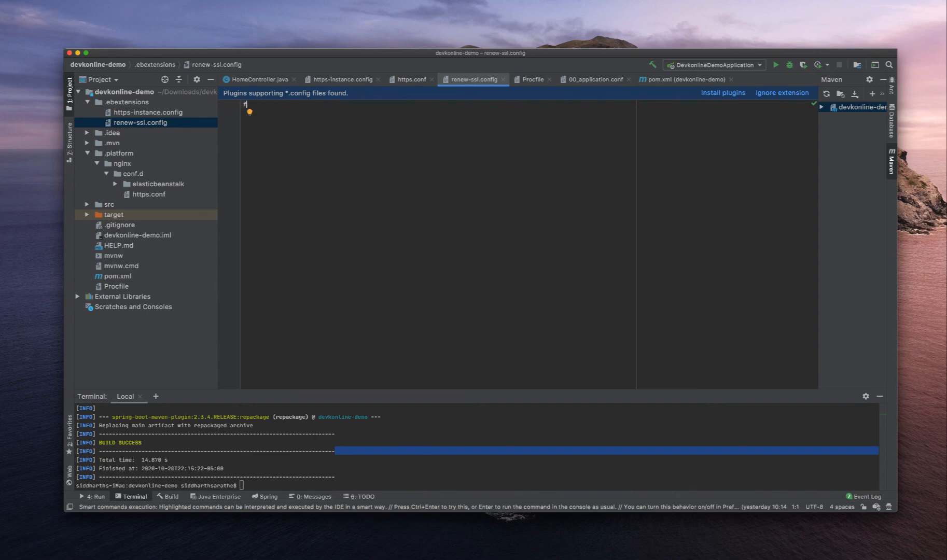
# Step: Declare a files: entry for the cron file path /etc/cron.d/renewssl
pyautogui.write('files:')
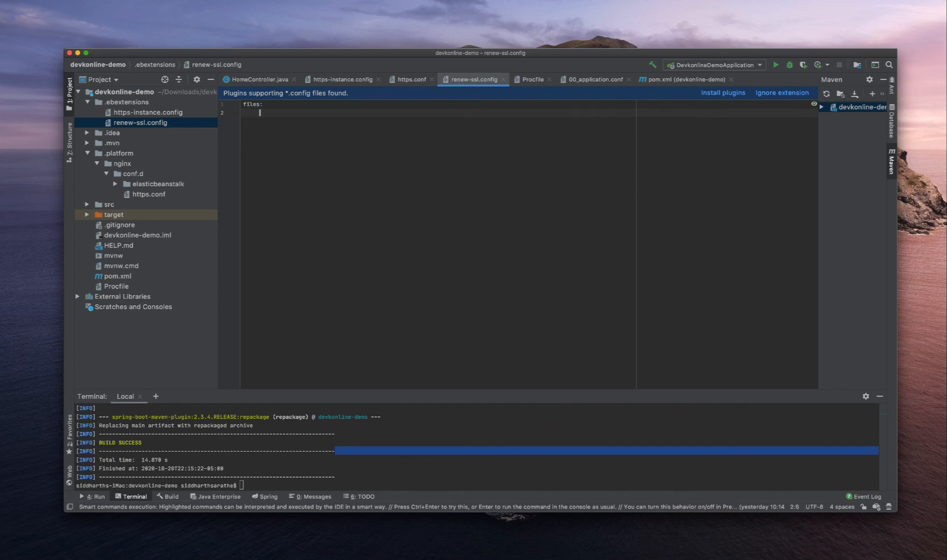
pyautogui.write('/')
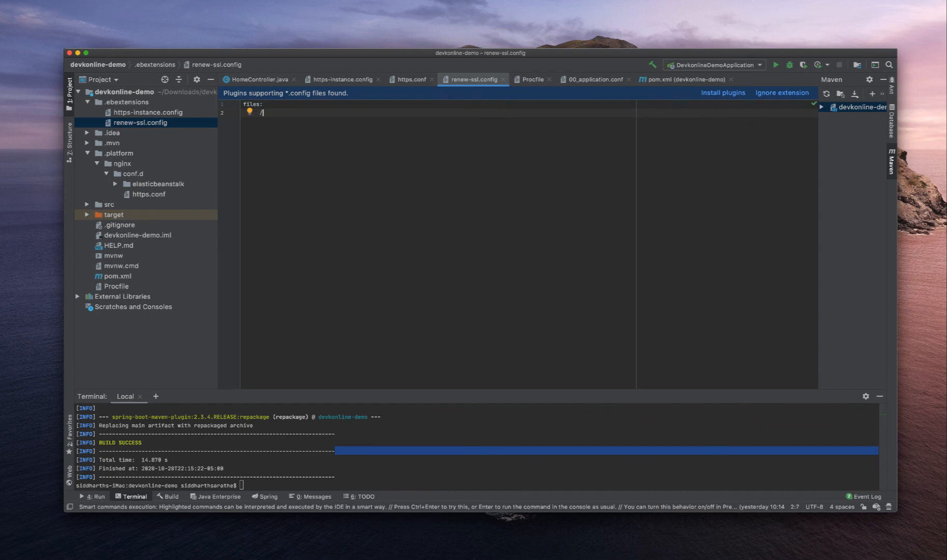
pyautogui.write('etc/')
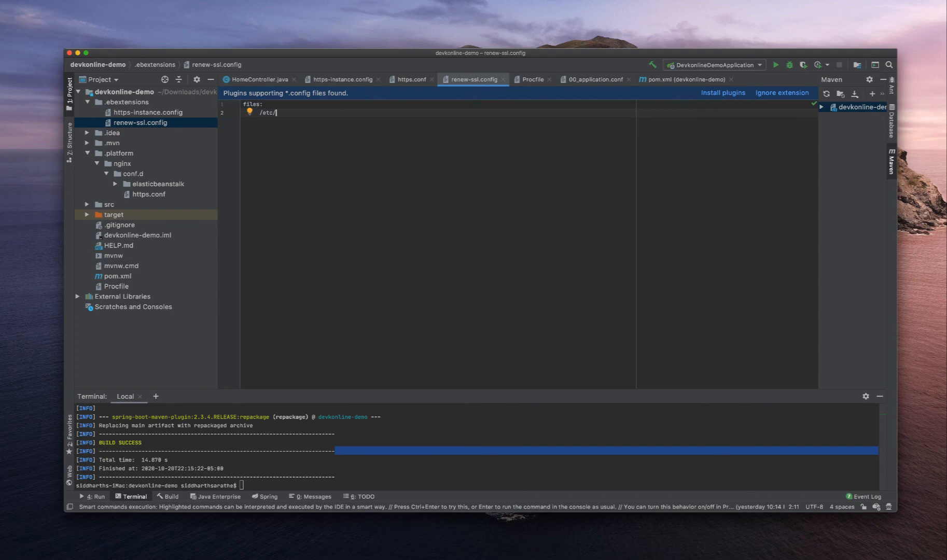
pyautogui.write('cron')
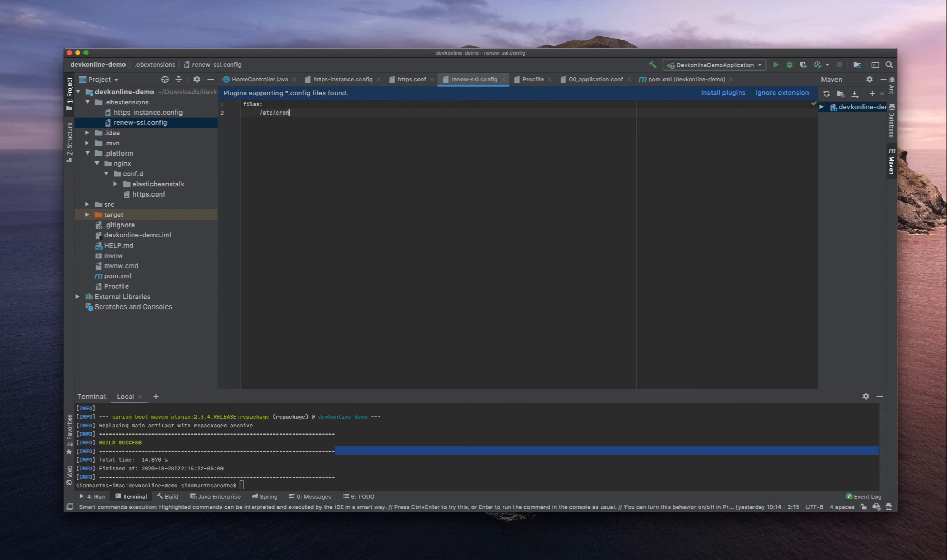
pyautogui.write('.d/')
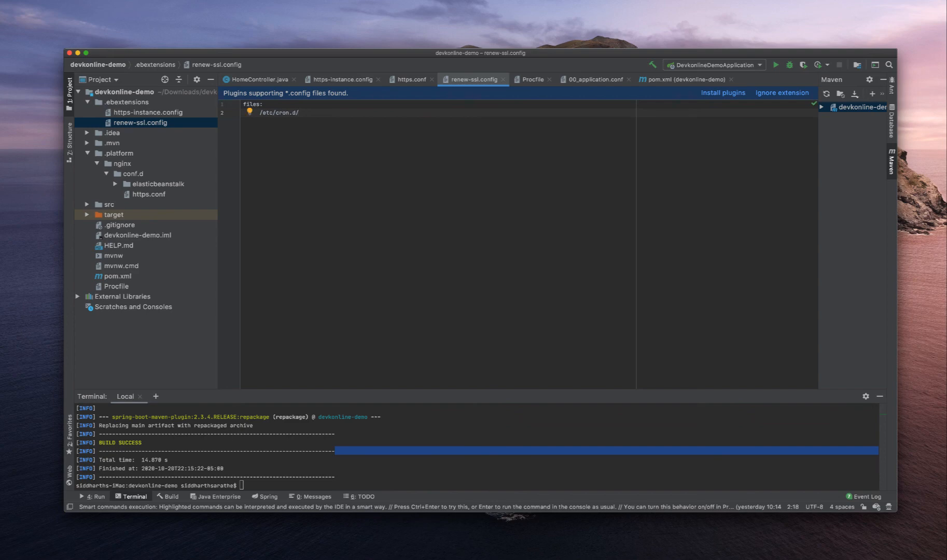
pyautogui.write('renew')
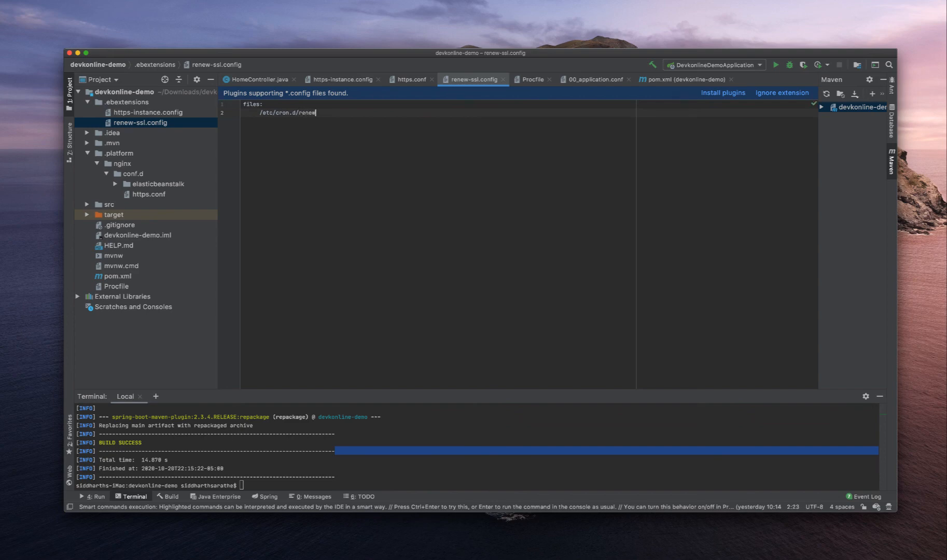
pyautogui.write('ss')
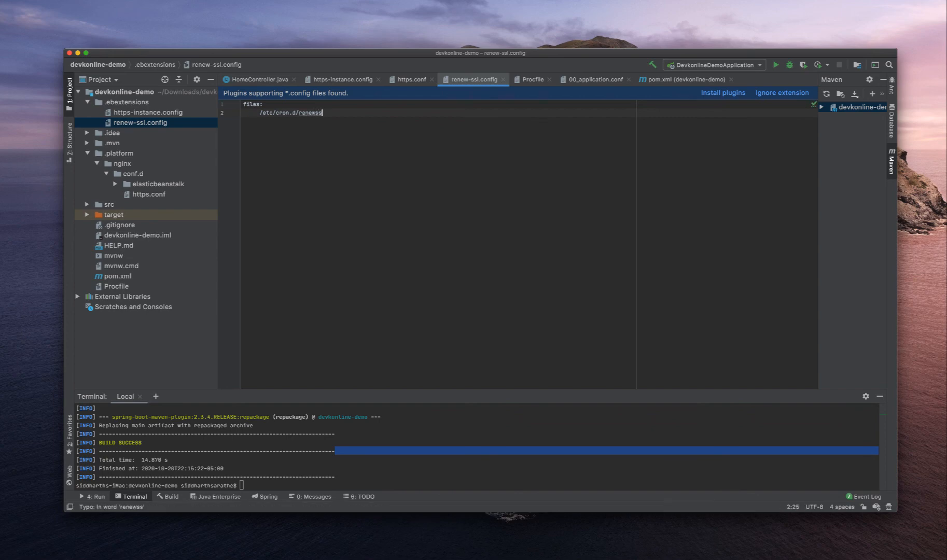
pyautogui.press('enter')
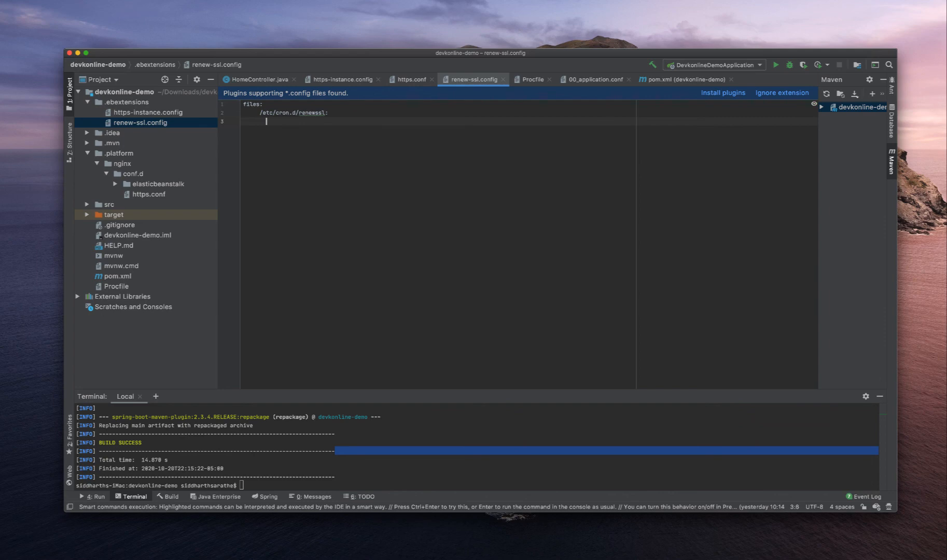
# Step: Add content: with the schedule 20 3 * * 1 running as root
pyautogui.write('contenty')
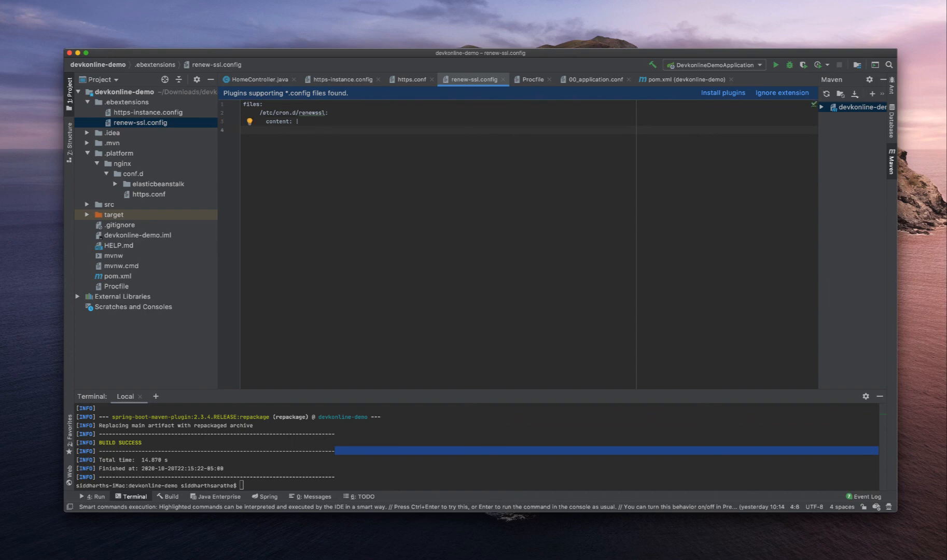
pyautogui.press('Enter')
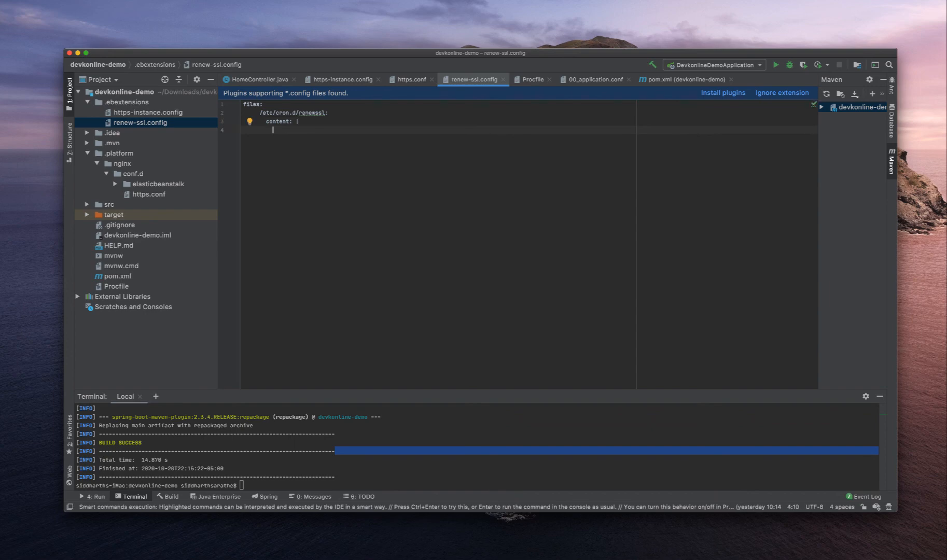
pyautogui.write('20 3 * *')
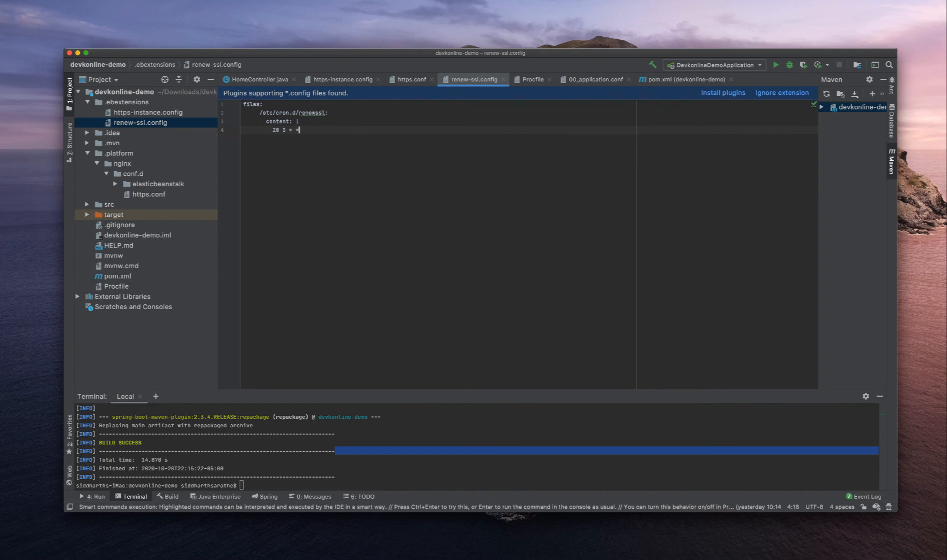
pyautogui.write('1')
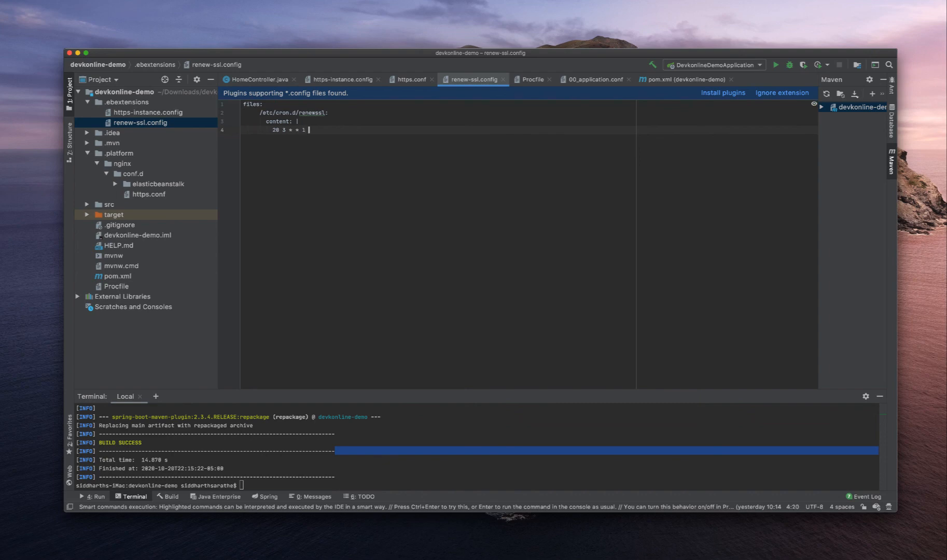
pyautogui.write('root')
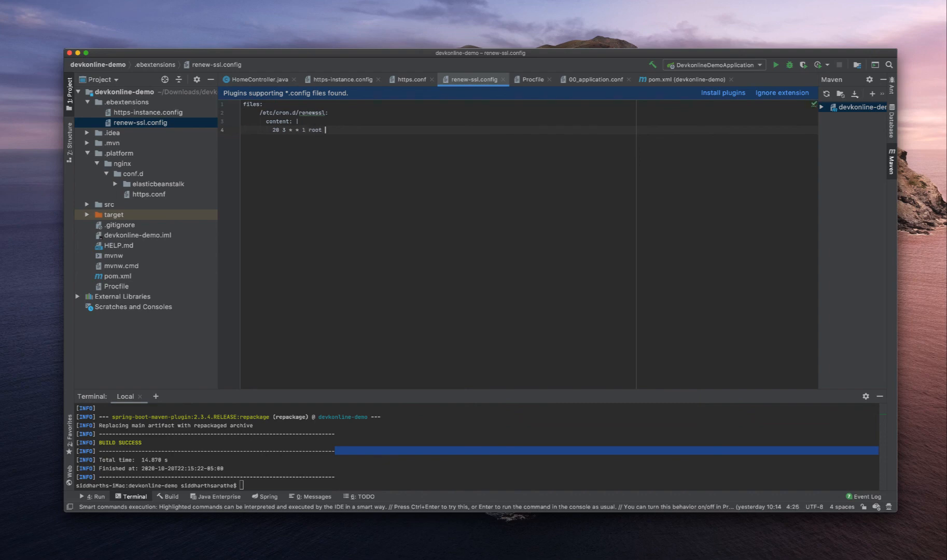
# Step: Complete the cron command as /usr/bin/certbot renew --quit
pyautogui.write('/usr')
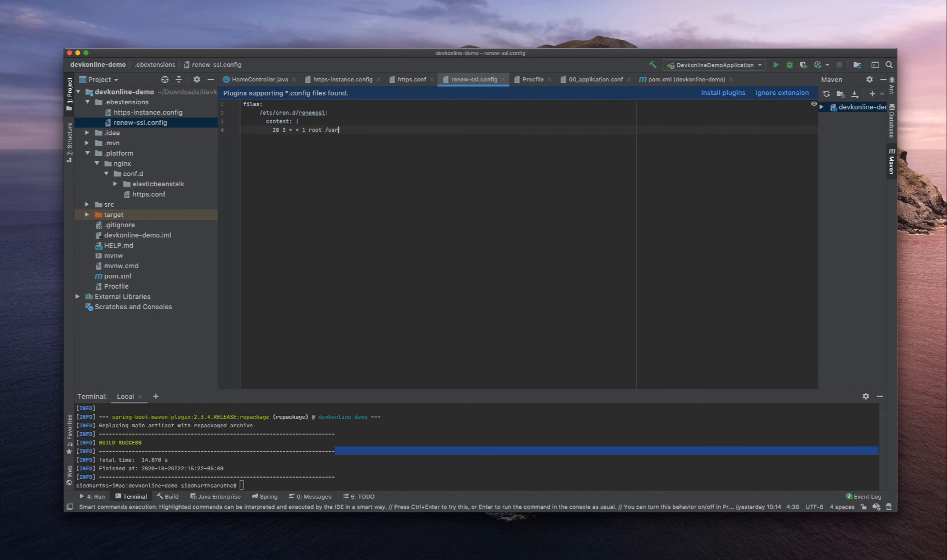
pyautogui.write('/cert')
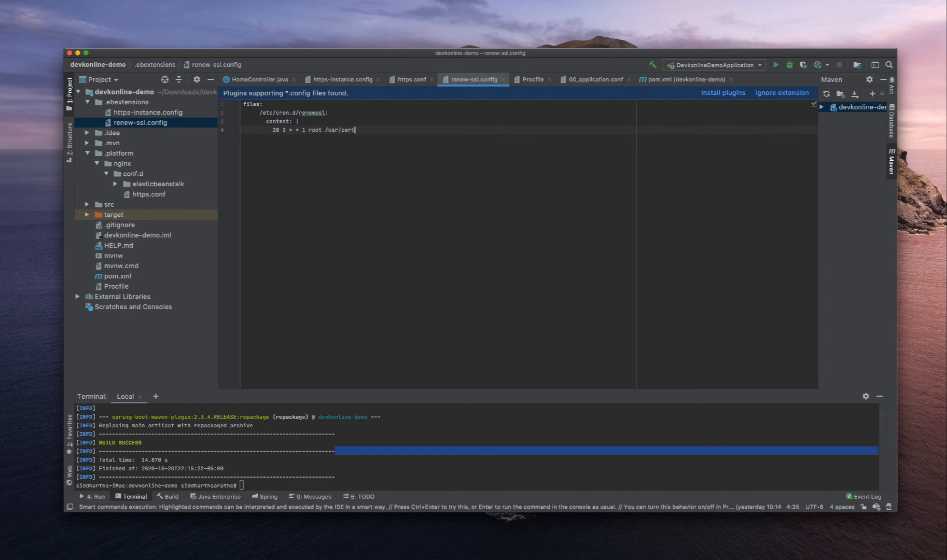
pyautogui.press('Backspace')
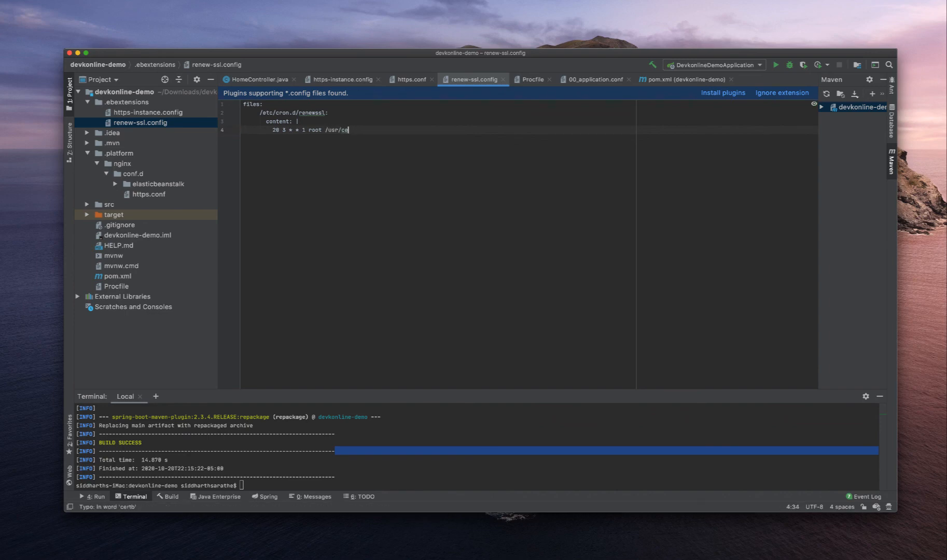
pyautogui.write('bin')
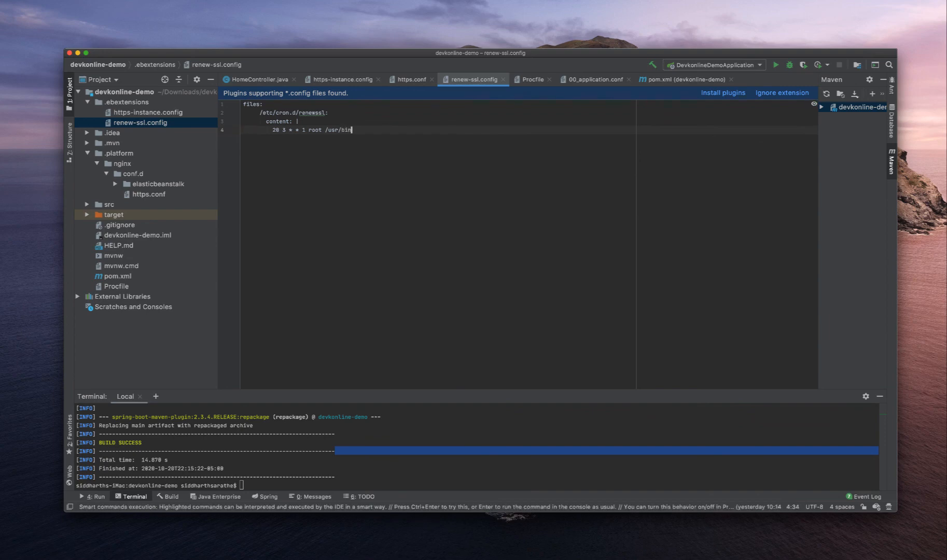
pyautogui.write('cert')
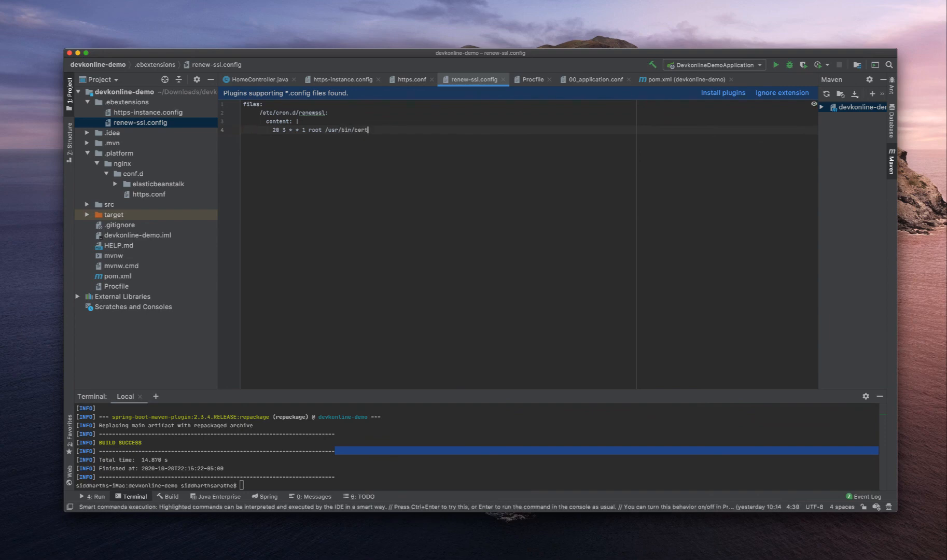
pyautogui.write('bot')
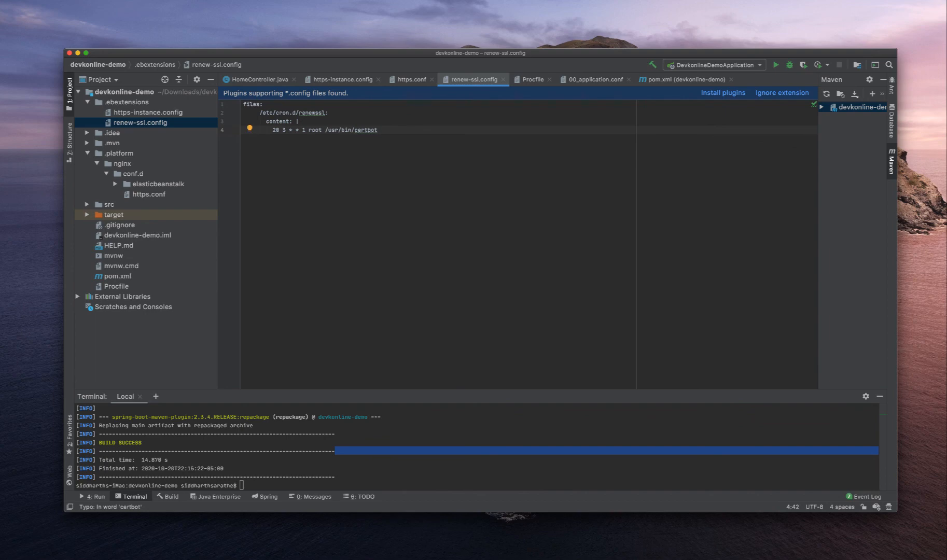
pyautogui.write('renew')
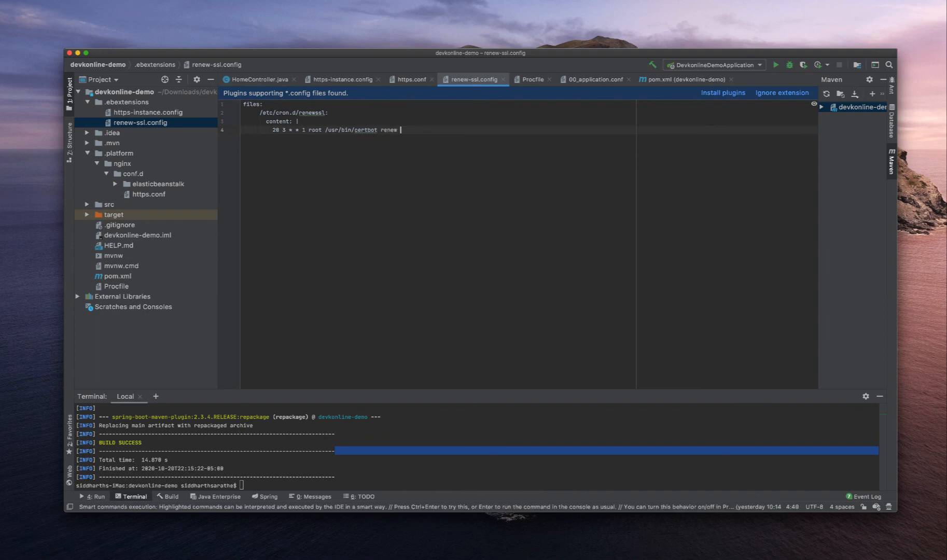
pyautogui.write('--')
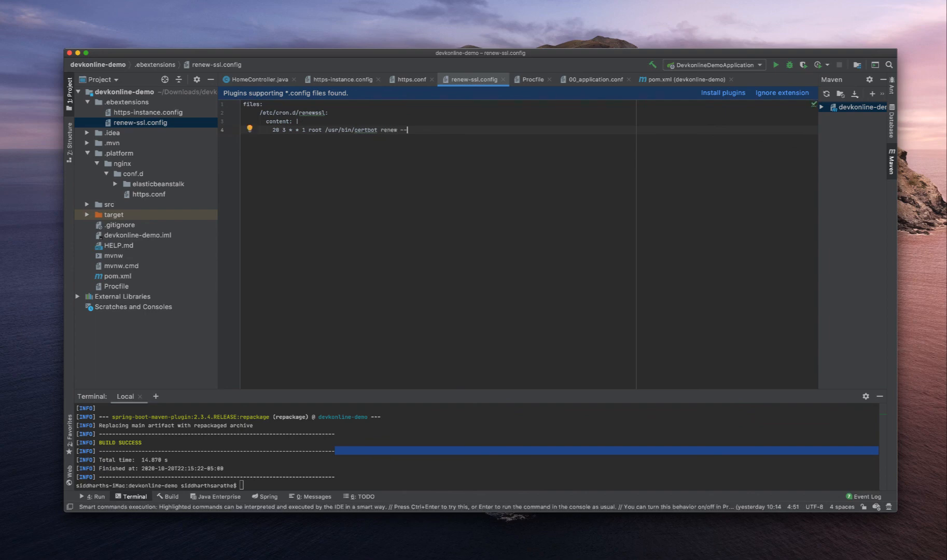
pyautogui.write('quit')
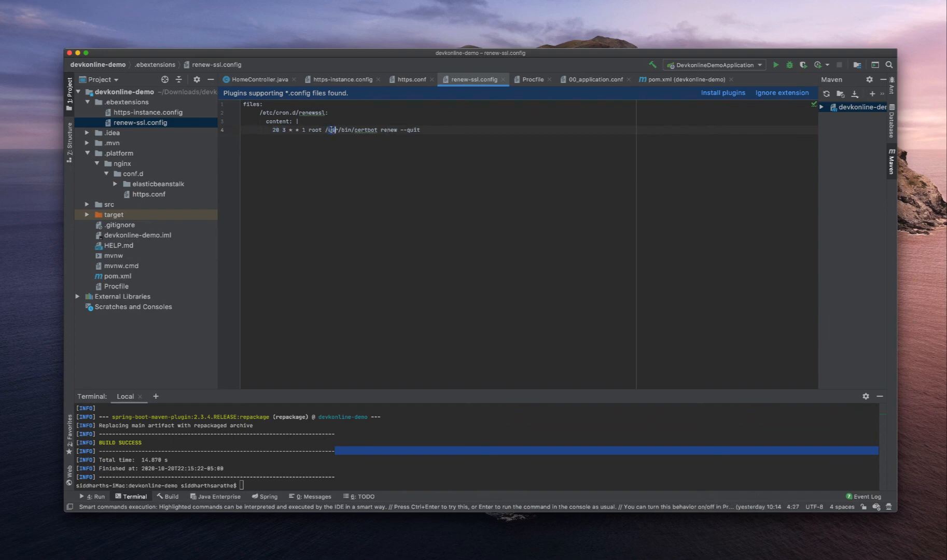
pyautogui.doubleClick(316, 129)
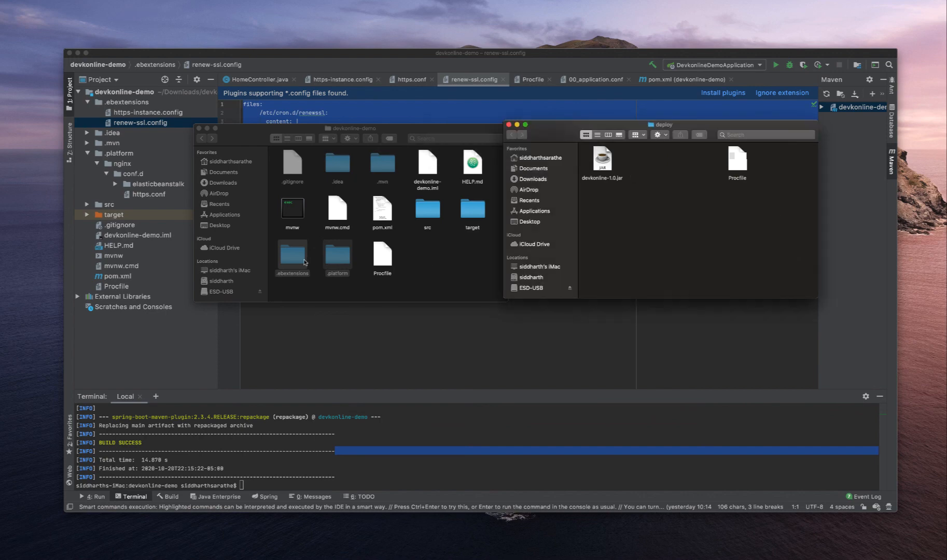
# Step: Add .ebextensions and .platform to the deploy folder and compress all four items
pyautogui.click(292, 254)
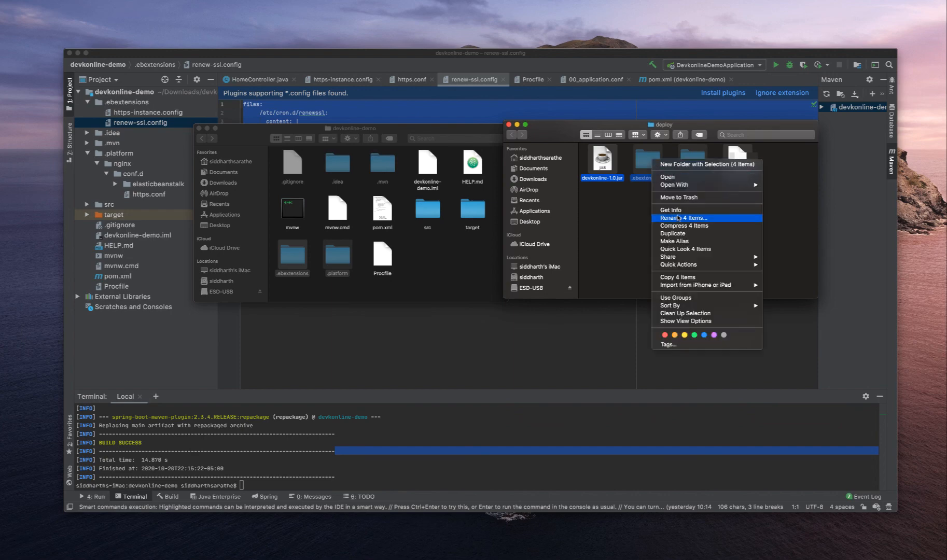
pyautogui.moveTo(672, 241)
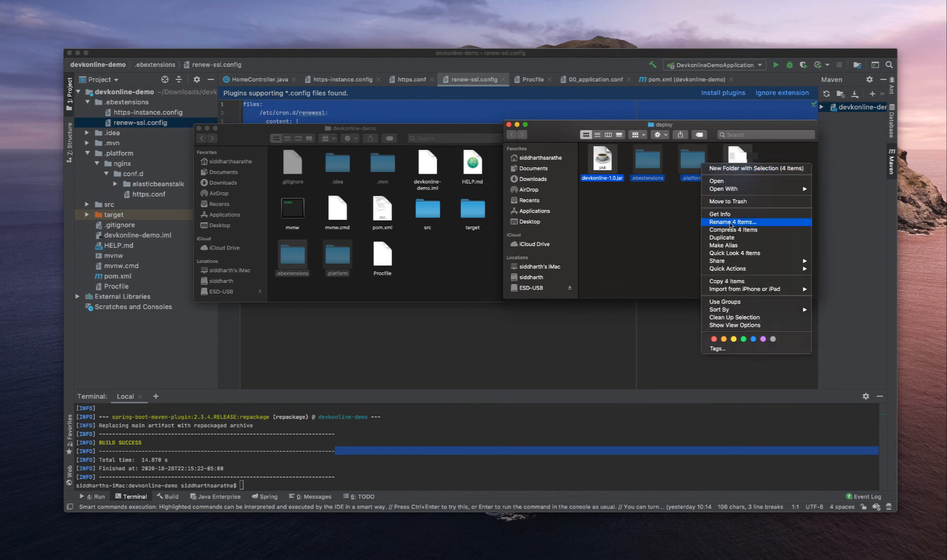
pyautogui.click(733, 230)
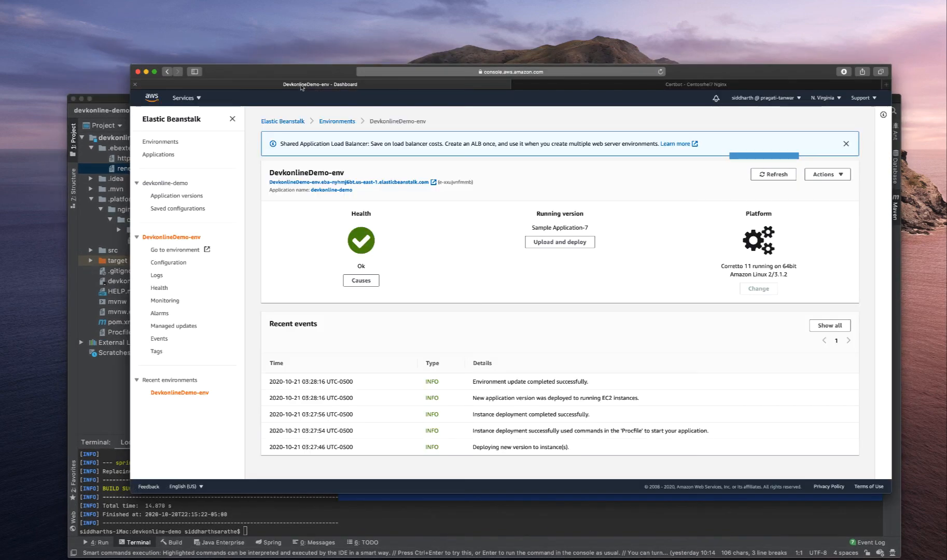
# Step: Upload Archive.zip and deploy it to DevkonlineDemo-env as Sample Application-8
pyautogui.click(559, 242)
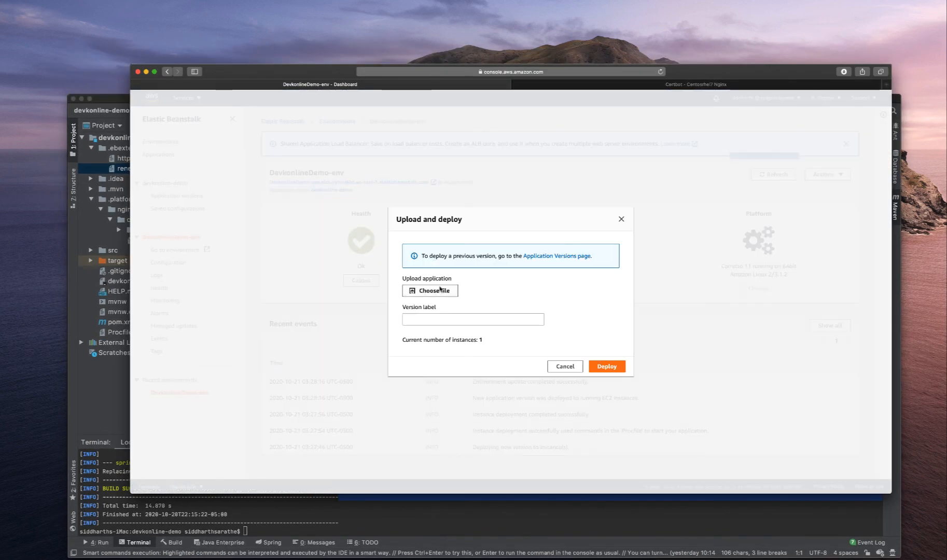
pyautogui.click(430, 290)
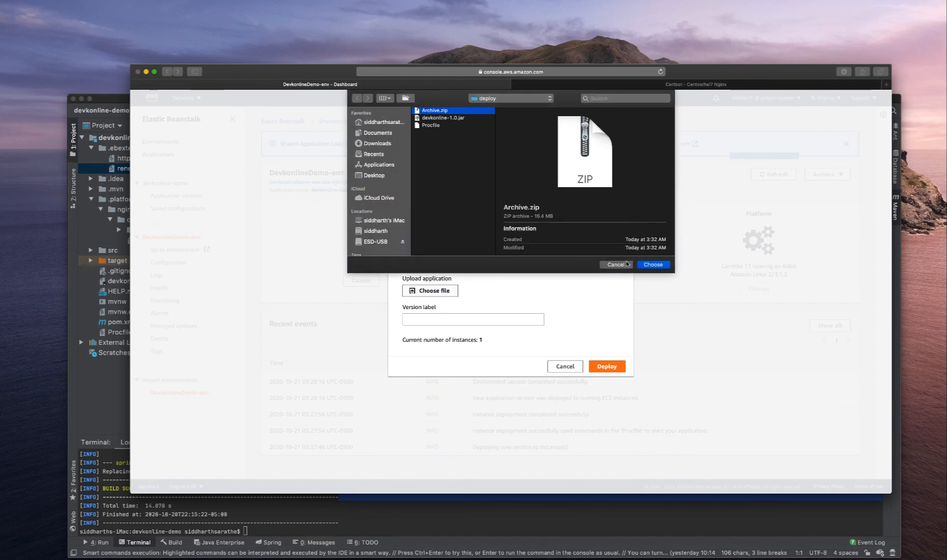
pyautogui.click(652, 264)
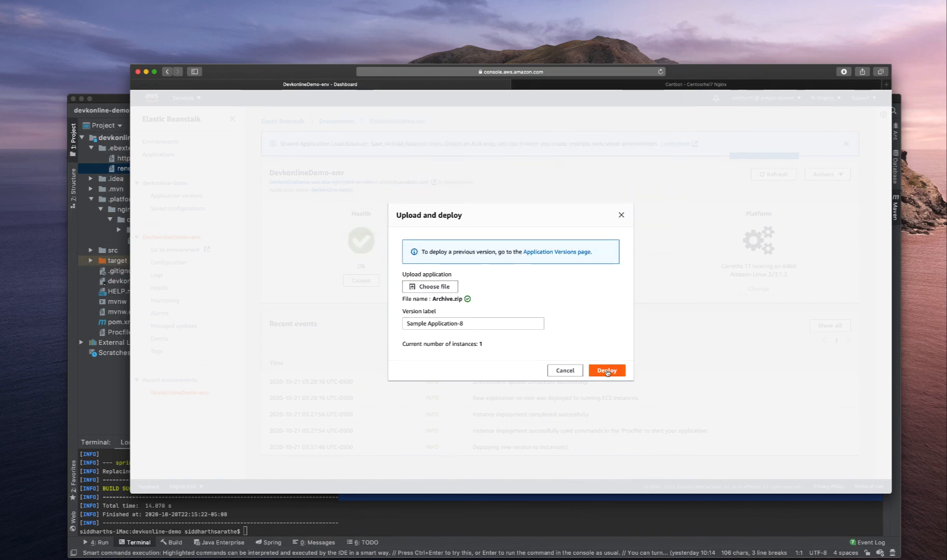
pyautogui.click(606, 370)
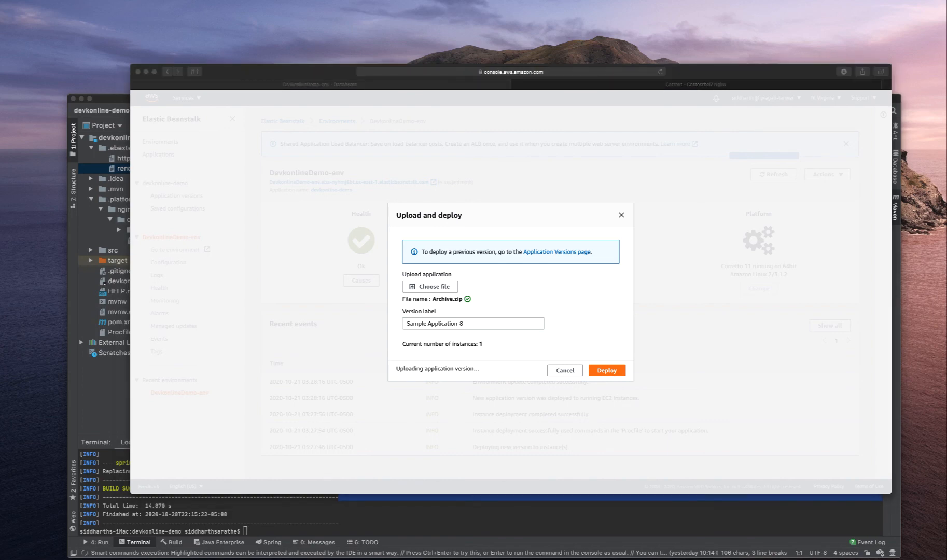
pyautogui.click(606, 371)
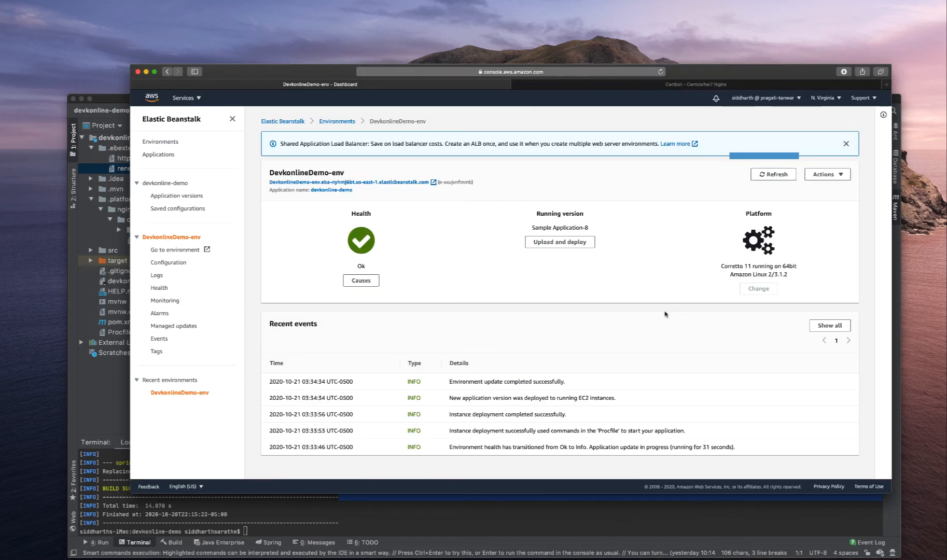
pyautogui.moveTo(391, 201)
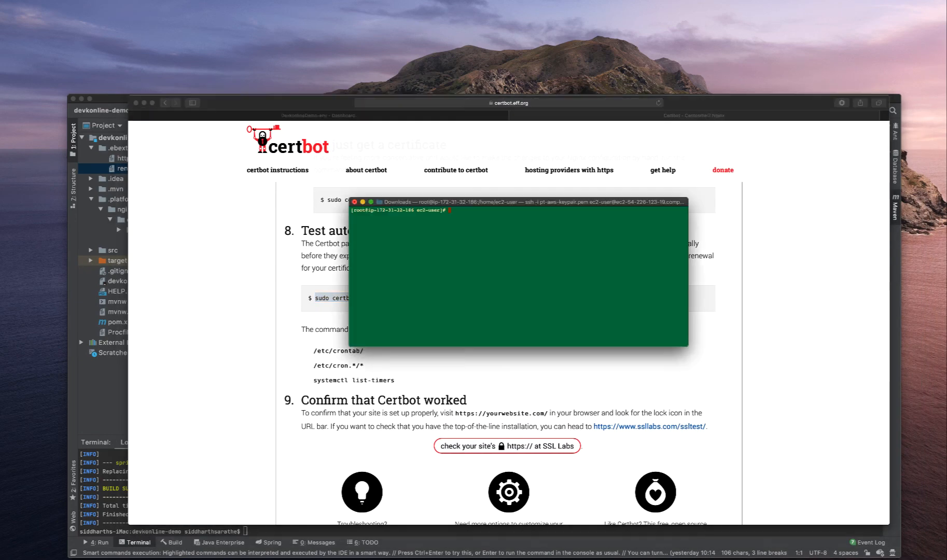
# Step: Run 'sudo certbot renew --dry-run' over SSH and confirm all simulated renewals succeeded
pyautogui.moveTo(520, 203); pyautogui.dragTo(467, 153)
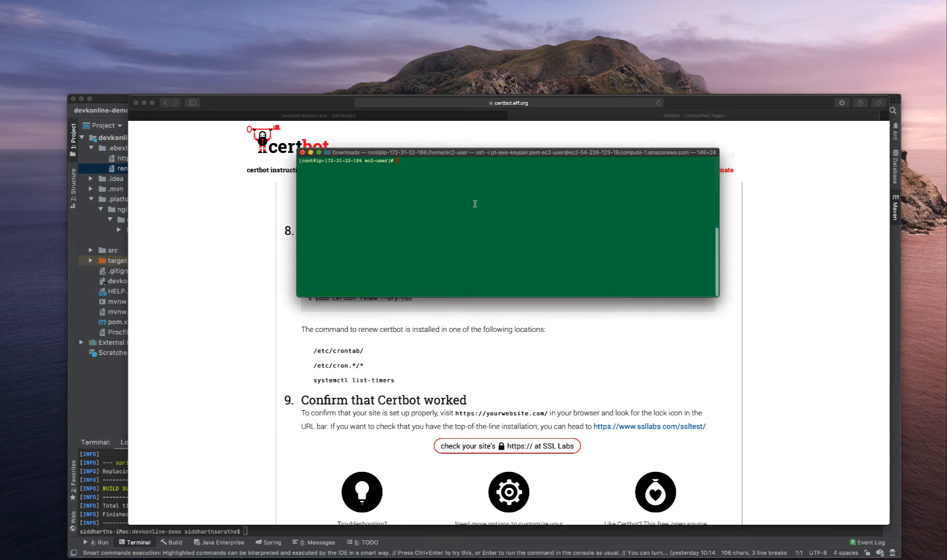
pyautogui.write('sudo certbot renew --dry-run')
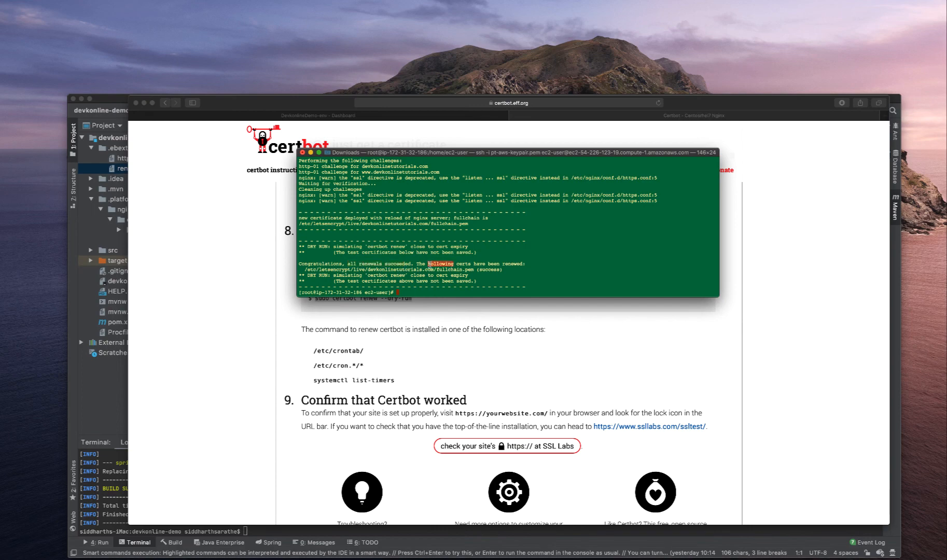
pyautogui.moveTo(507, 151); pyautogui.dragTo(535, 271)
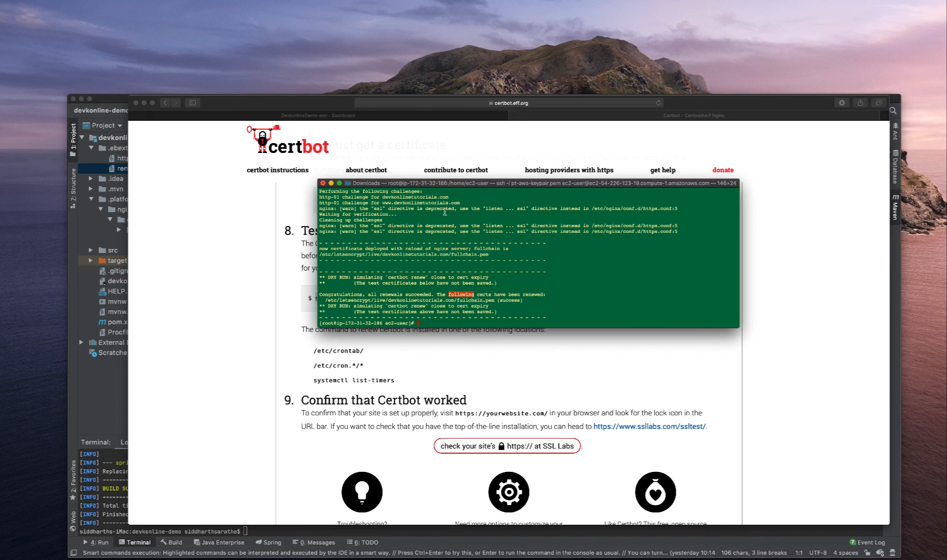
pyautogui.moveTo(469, 184)
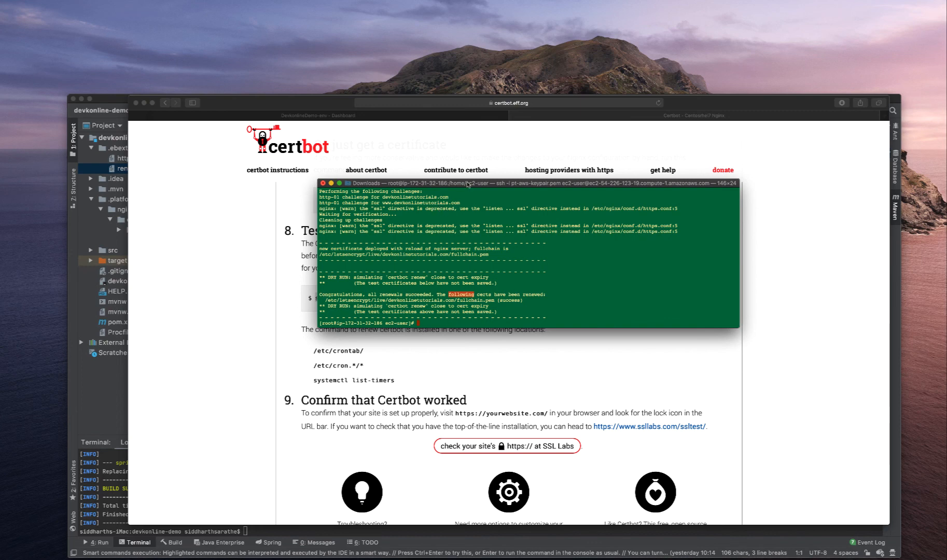